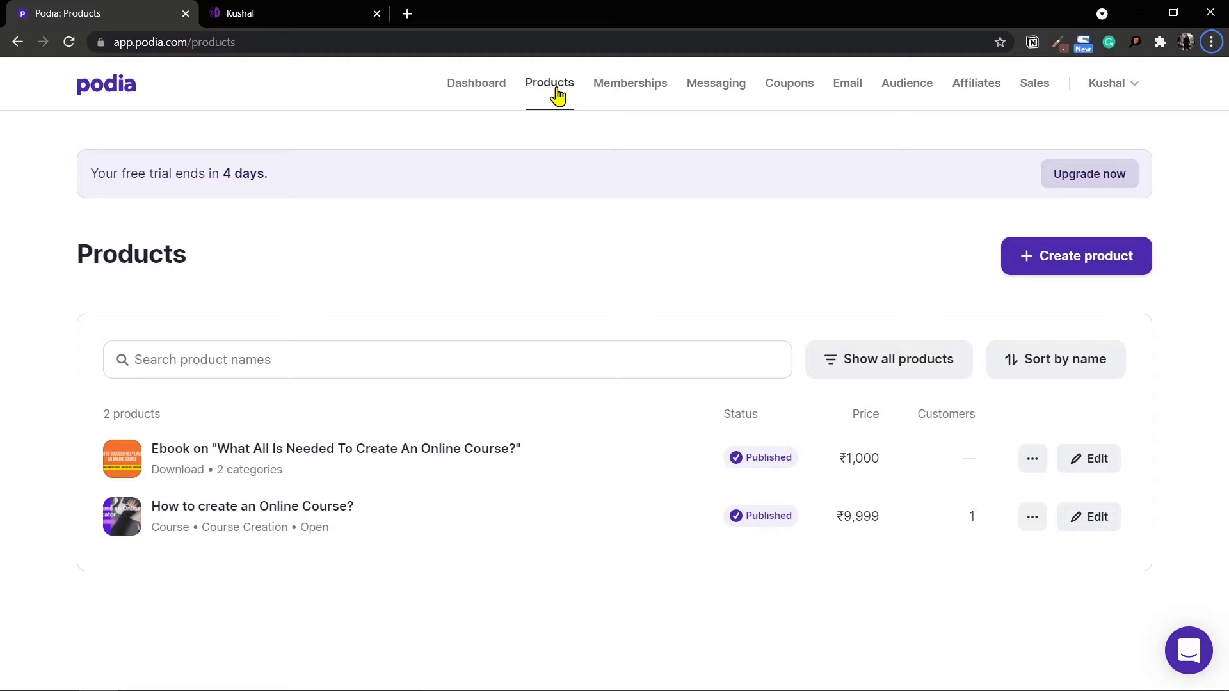
mouse_move(324, 37)
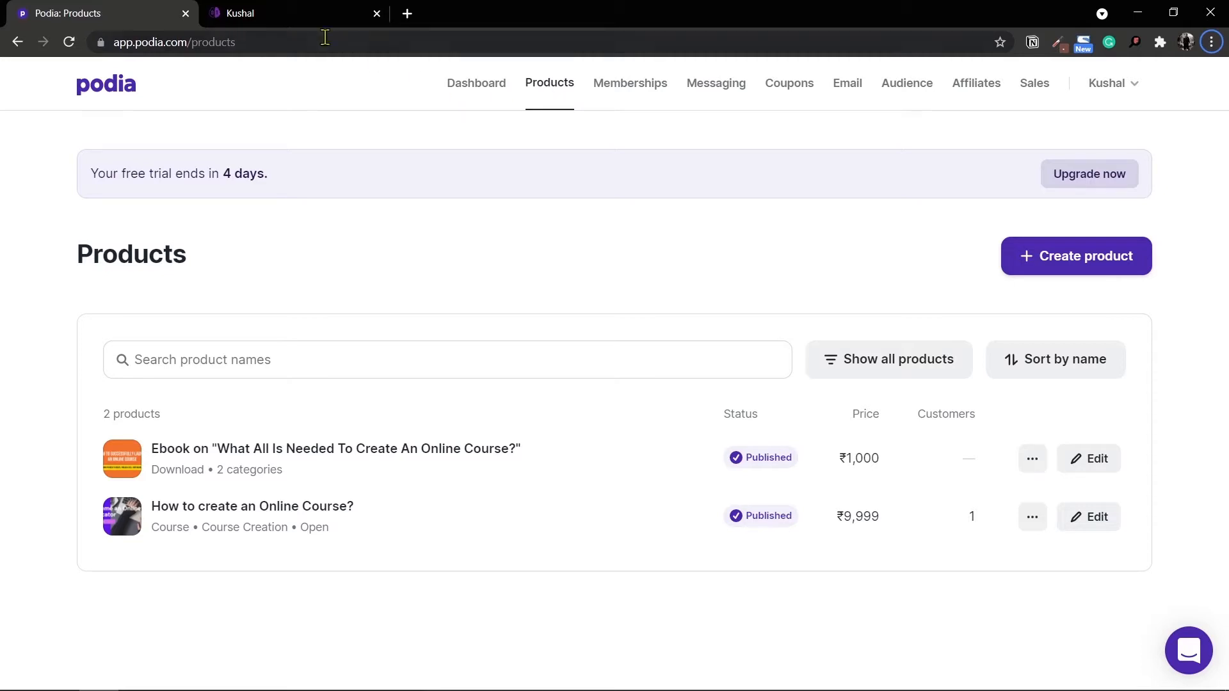
Bring up the live thebinaryiq.com tab and select its web address in the address bar
left_click(291, 13)
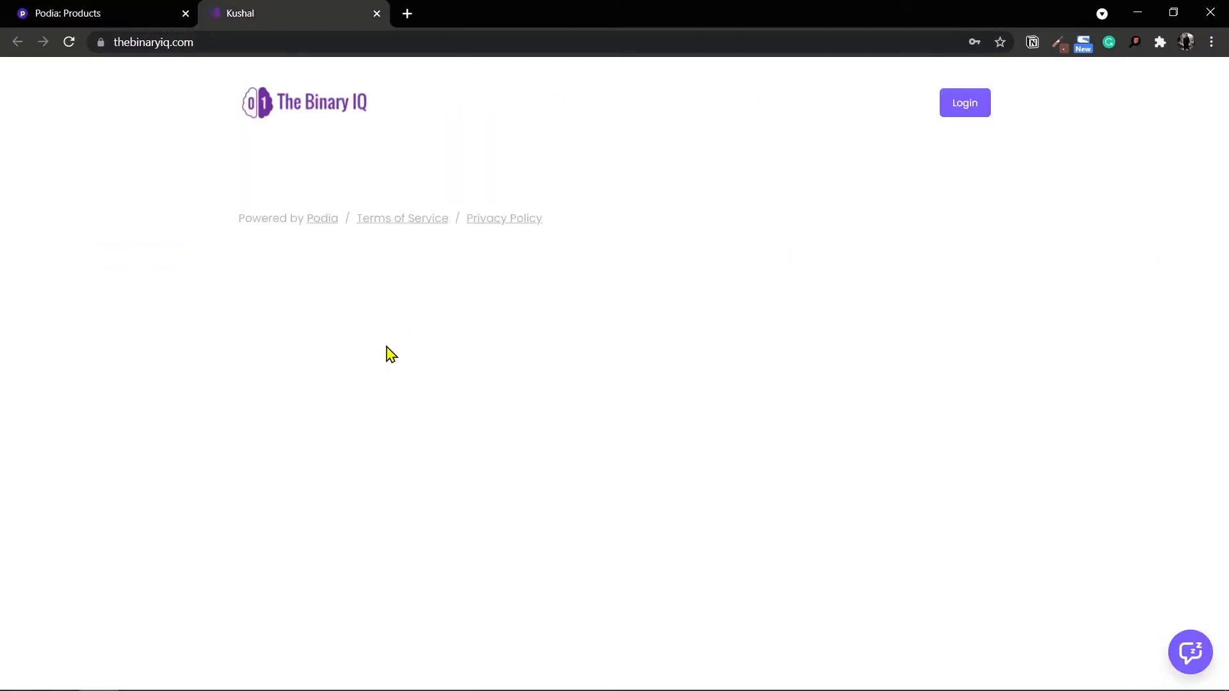
mouse_move(224, 61)
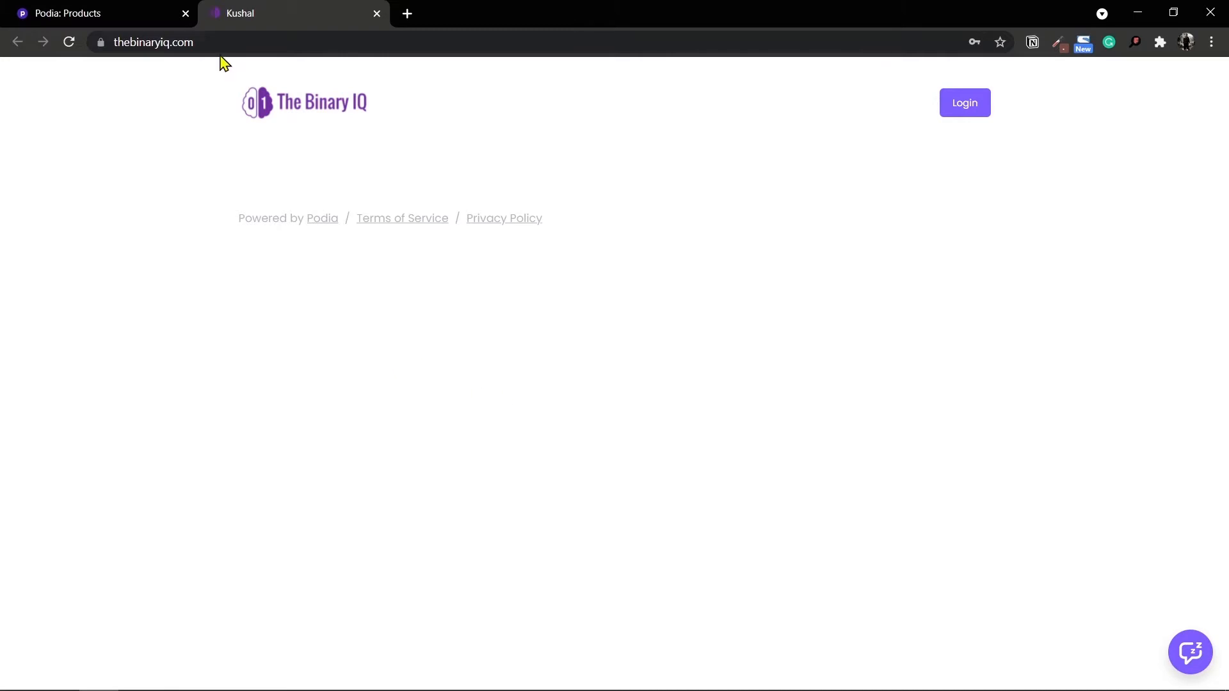
left_click(152, 41)
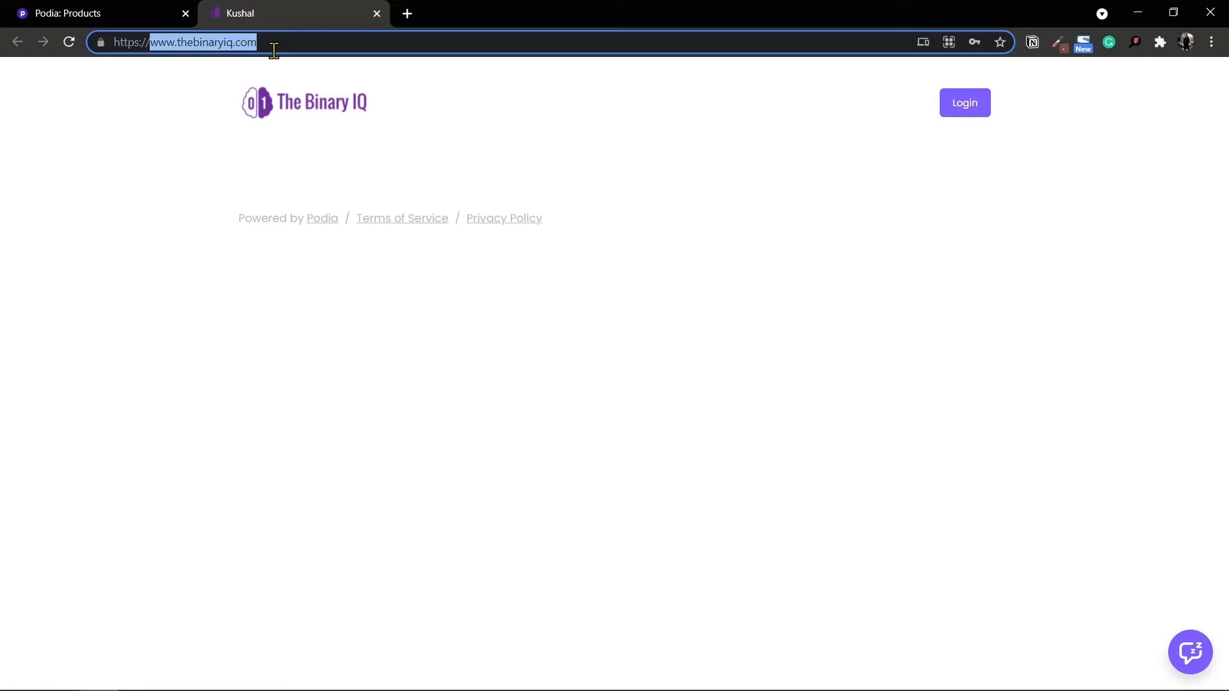
mouse_move(655, 361)
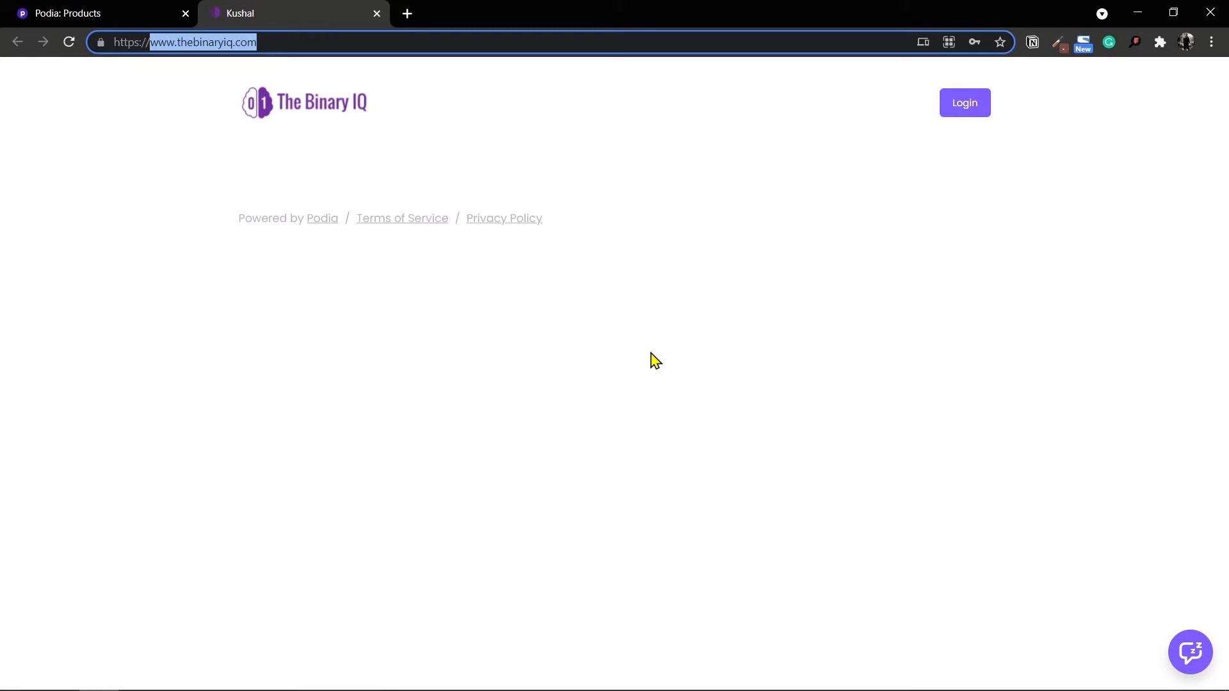
mouse_move(532, 411)
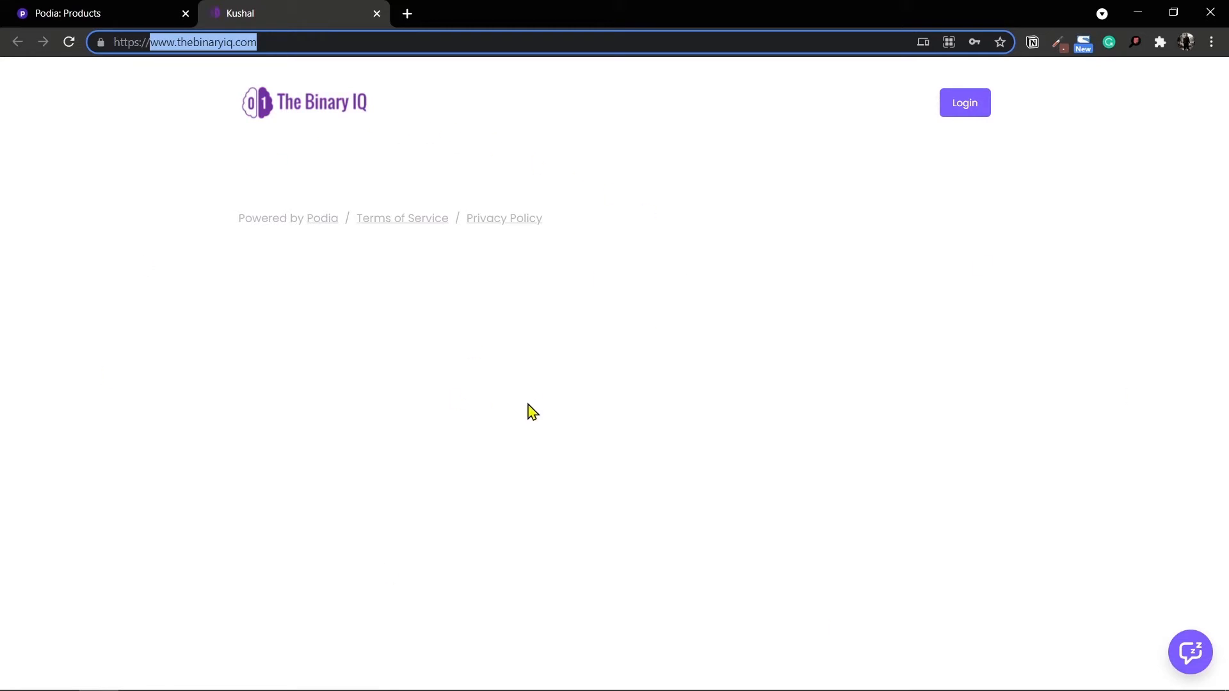
mouse_move(545, 176)
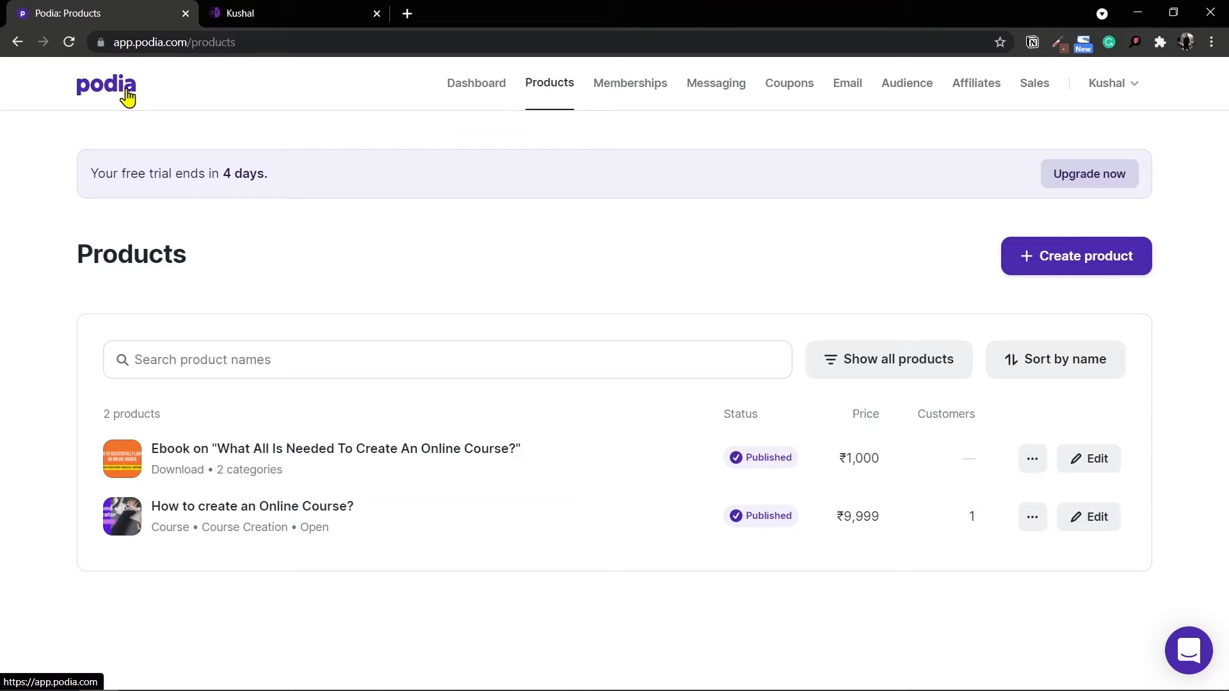
mouse_move(950, 343)
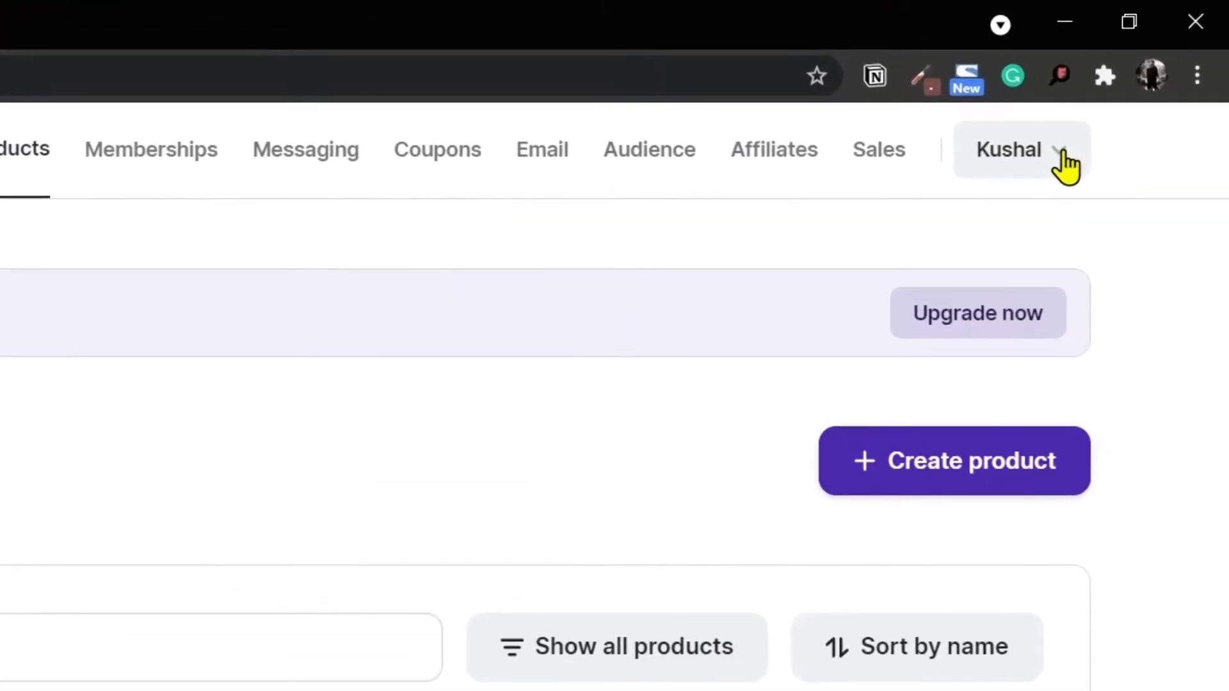
From the Kushal account menu choose Edit site to open The Binary IQ homepage editor
left_click(1020, 150)
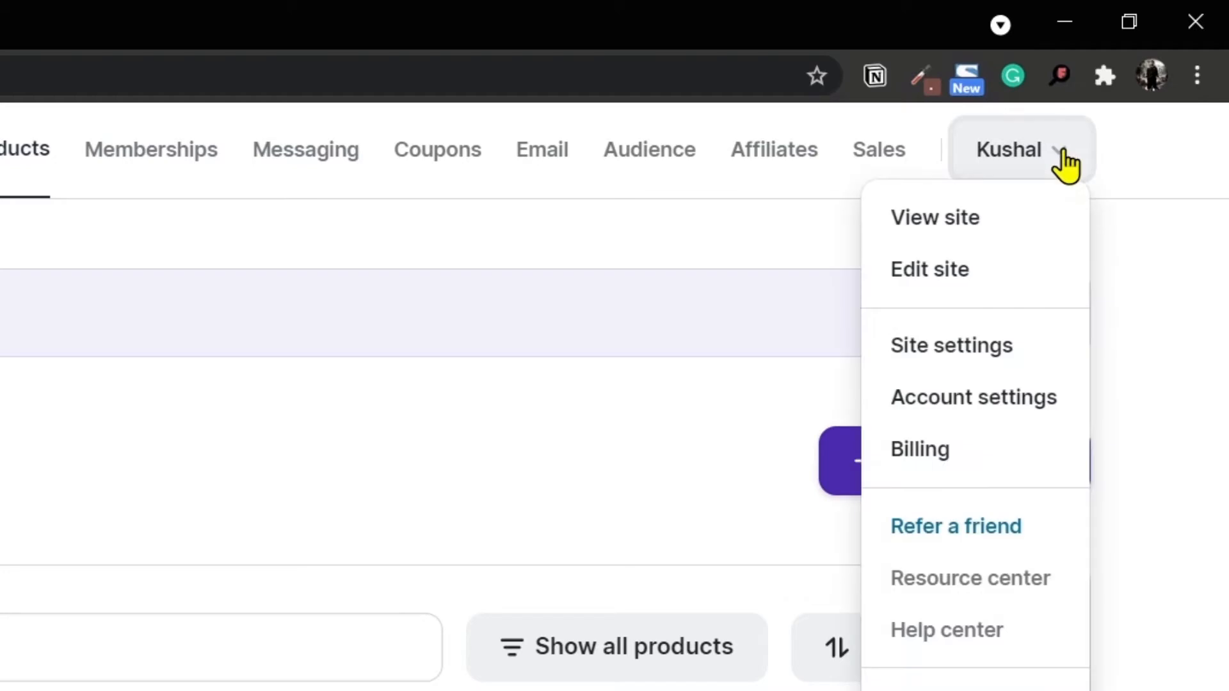
mouse_move(990, 269)
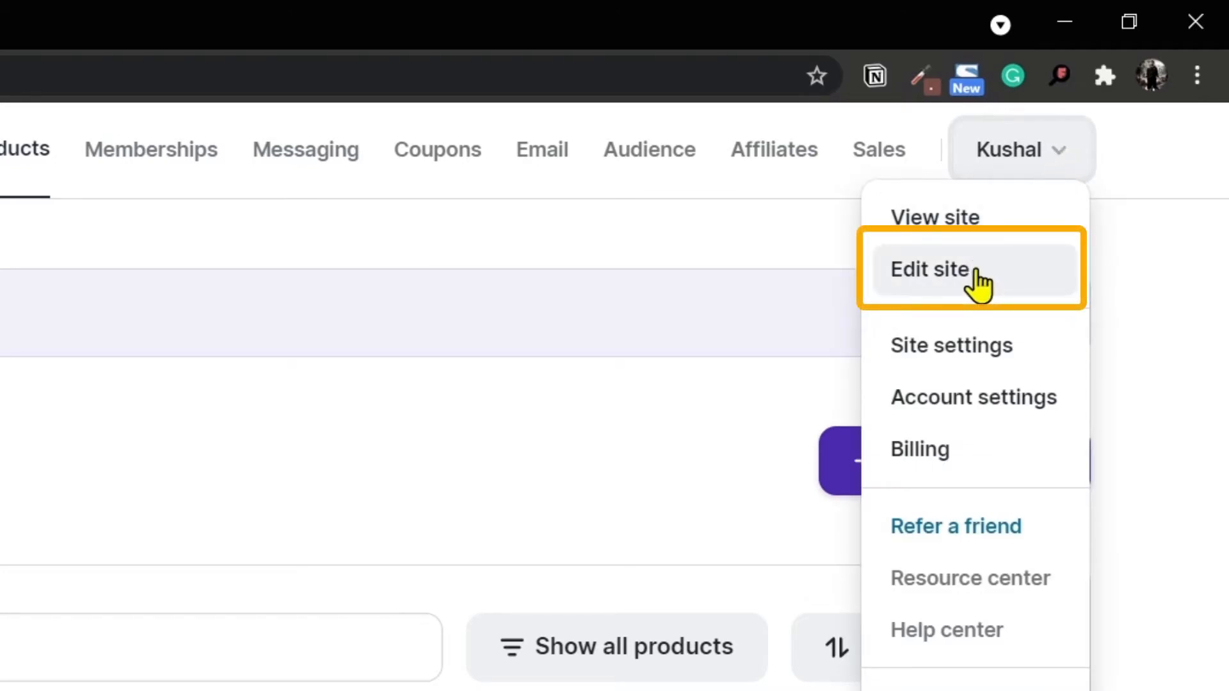
left_click(930, 269)
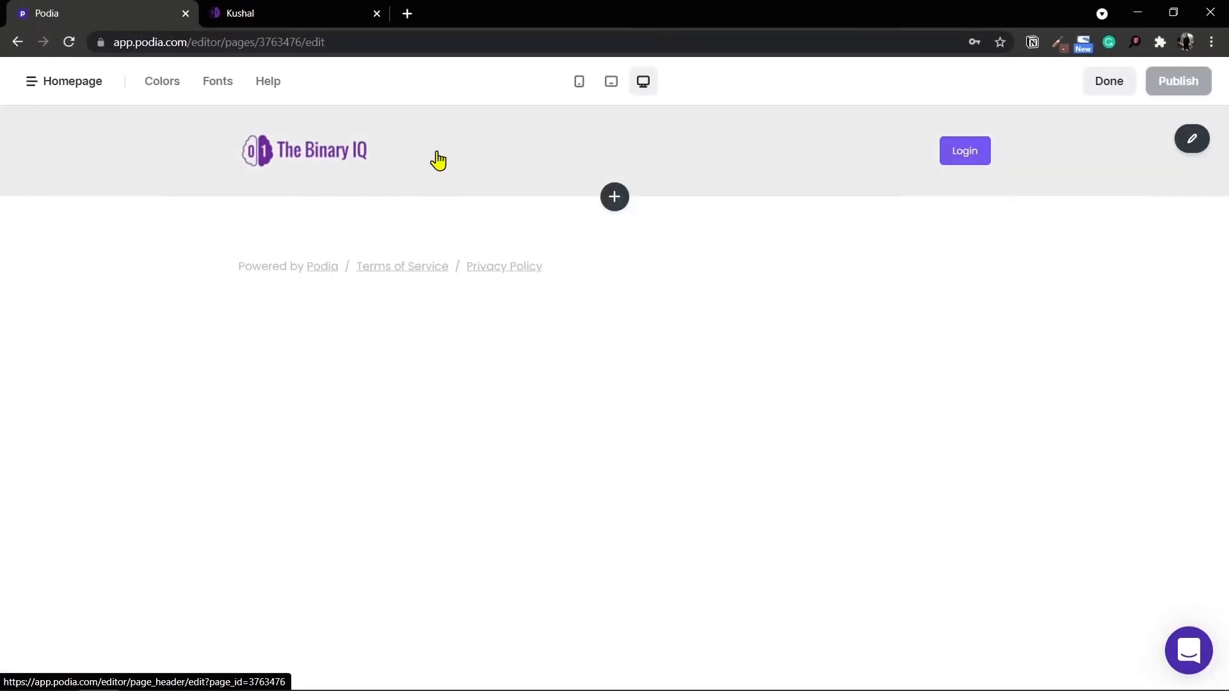
mouse_move(803, 258)
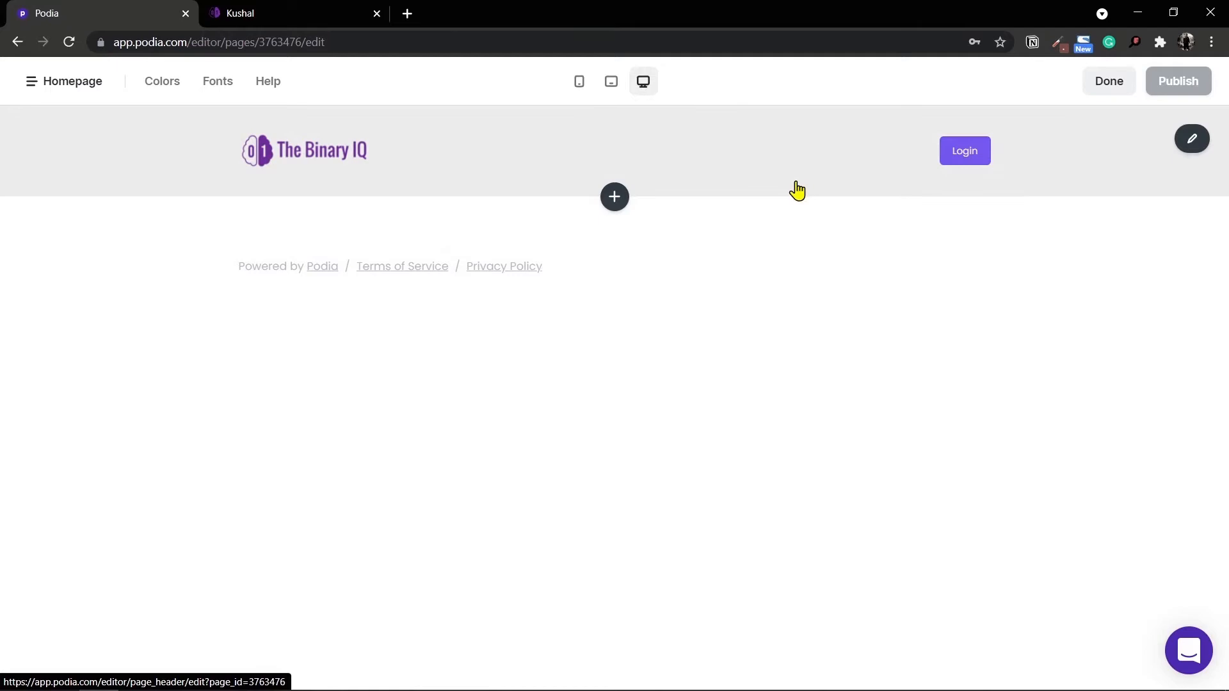
mouse_move(791, 194)
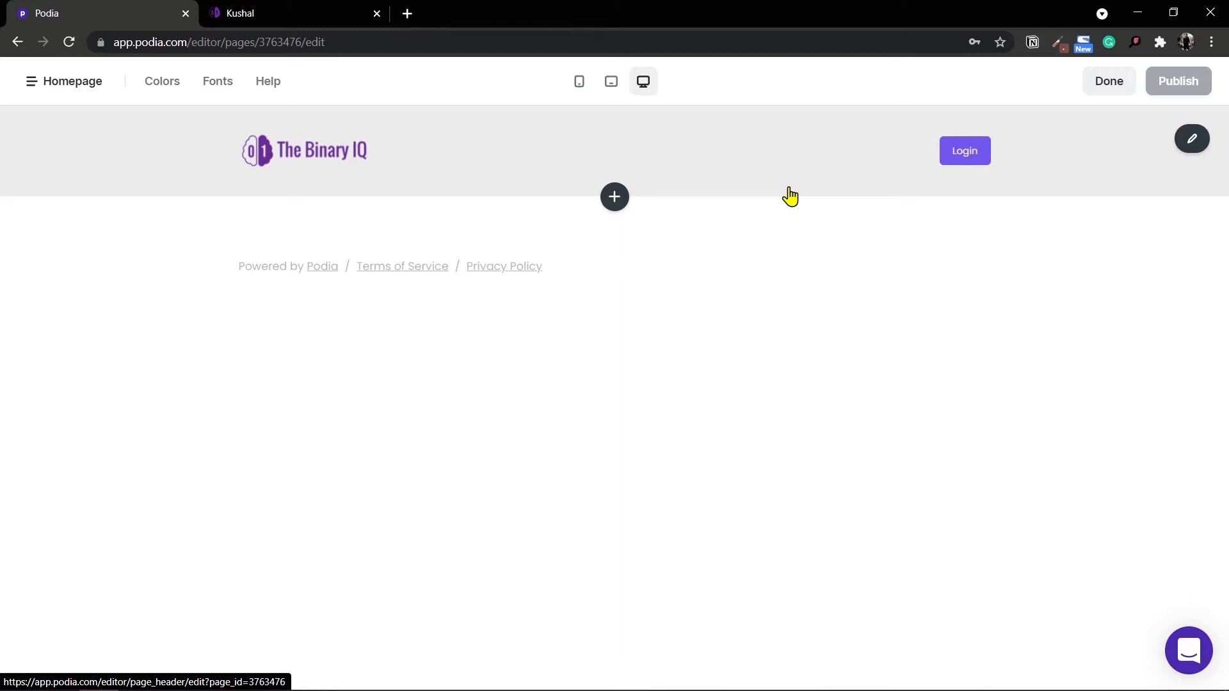
mouse_move(720, 200)
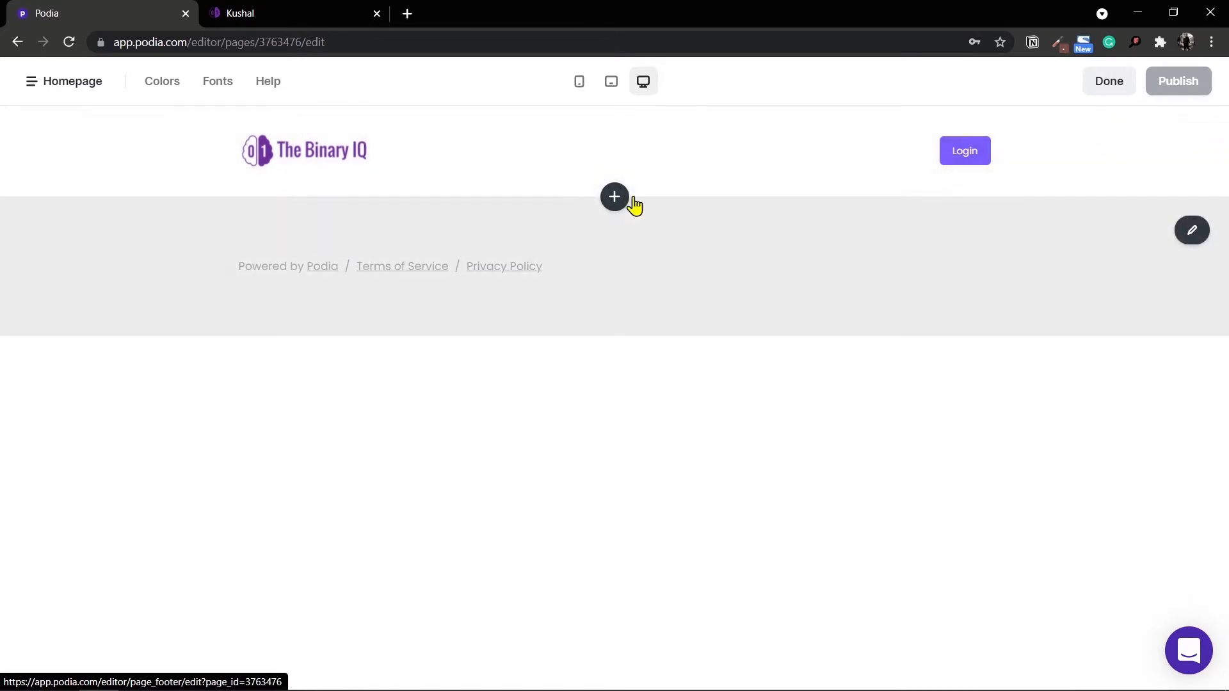
left_click(614, 197)
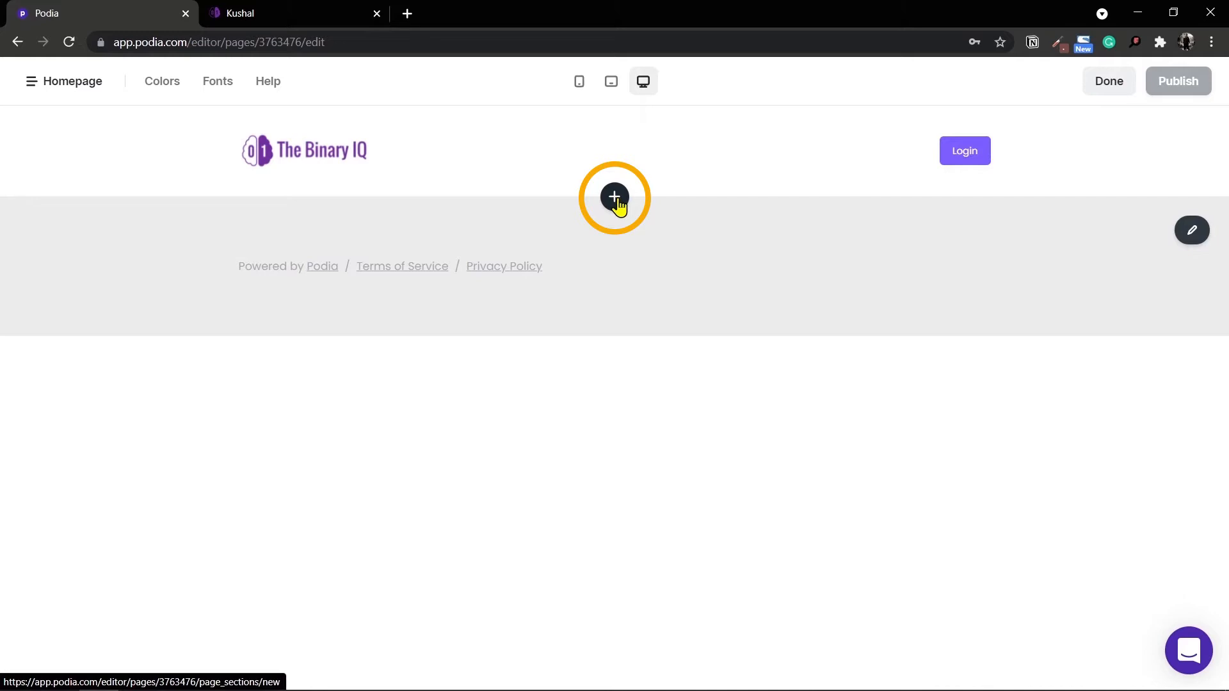
Add a Text section headed 'Who We Are?' with placeholder paragraphs
left_click(615, 197)
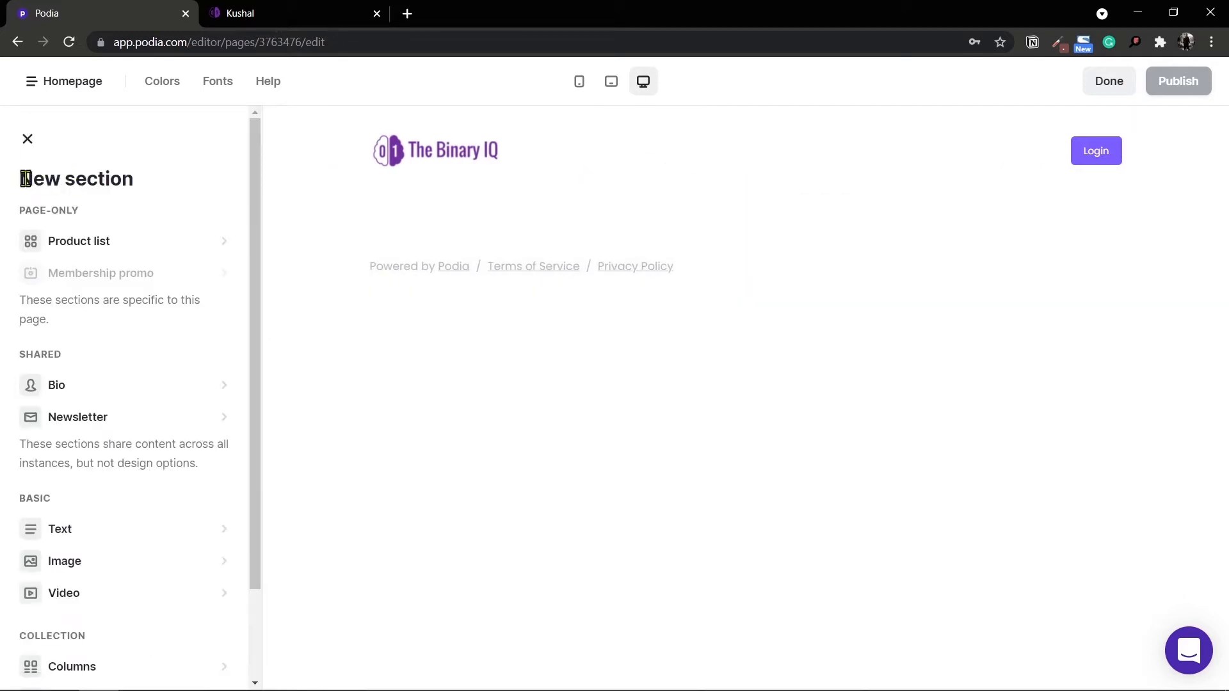
mouse_move(41, 406)
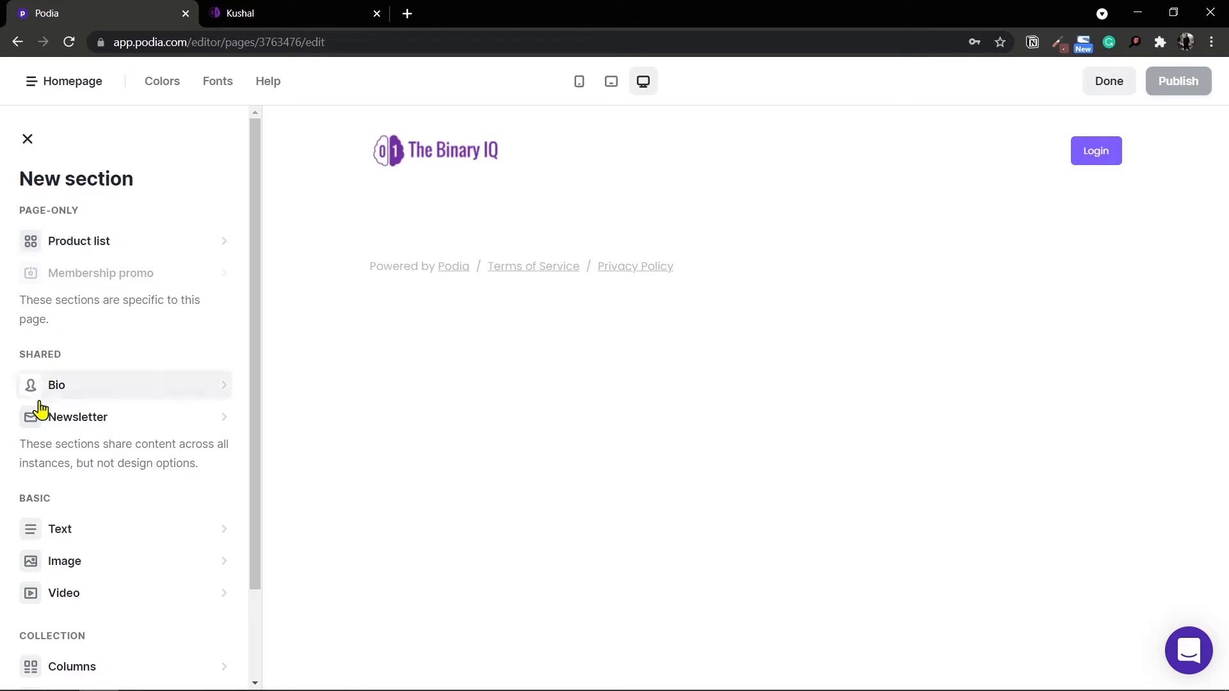
mouse_move(78, 241)
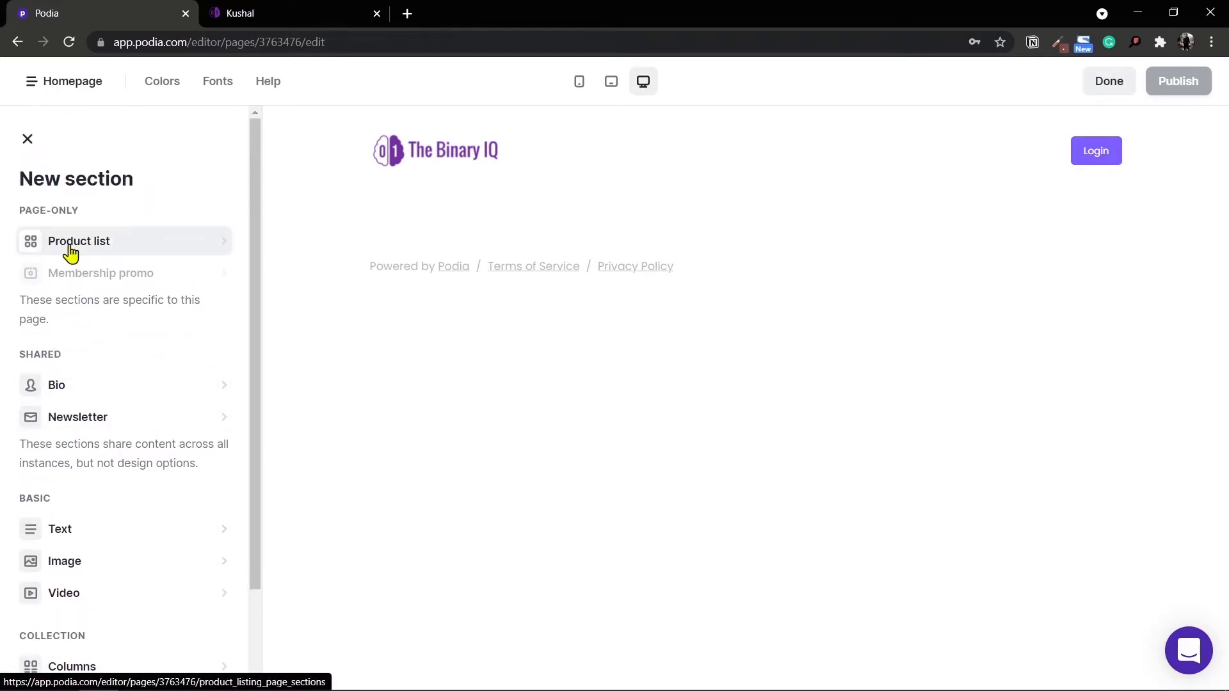
mouse_move(85, 536)
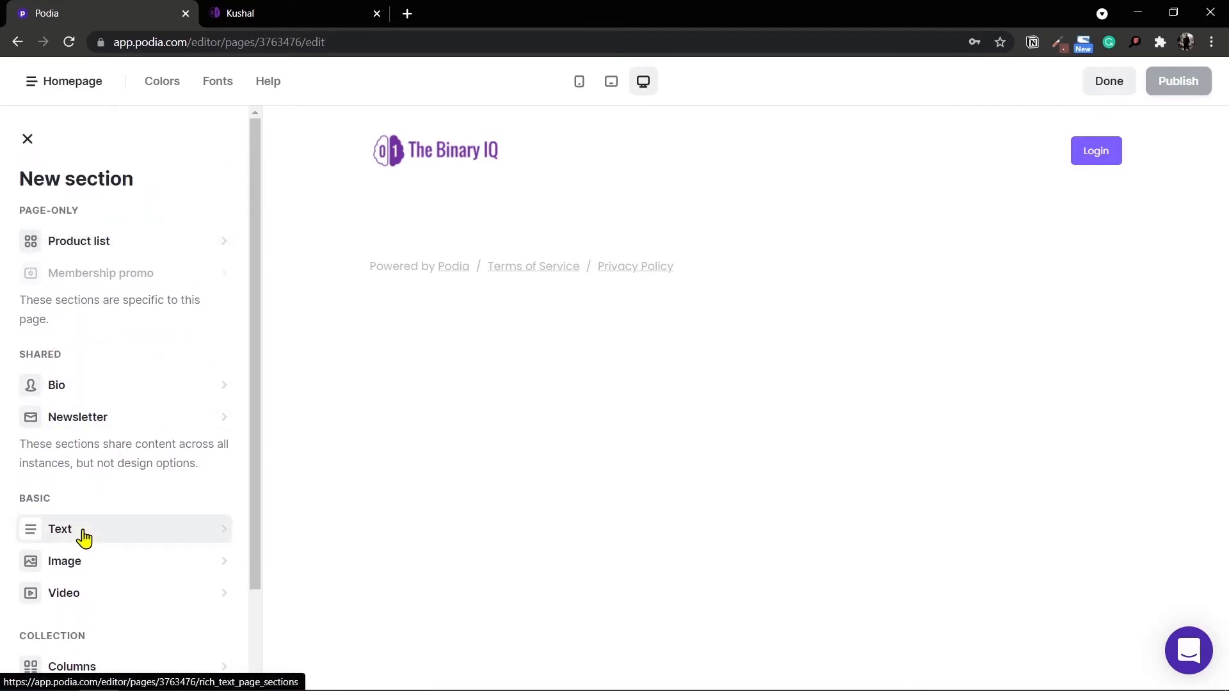
left_click(61, 529)
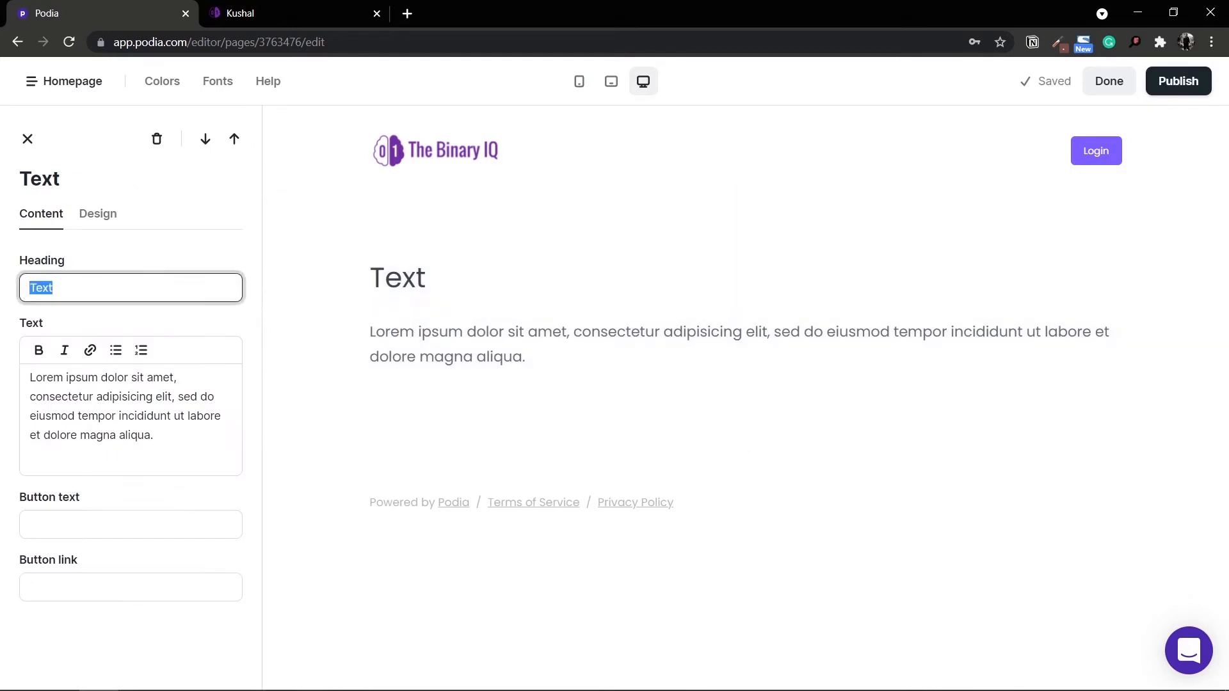
type("Who We Are?")
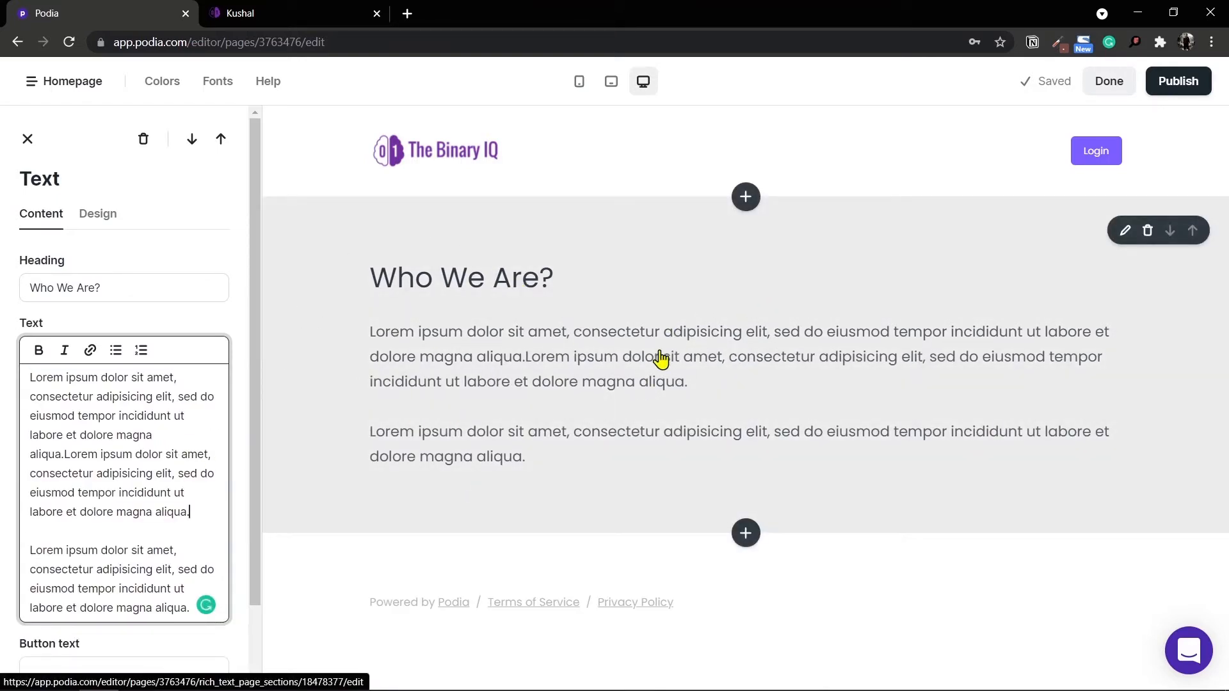
scroll("down", 3)
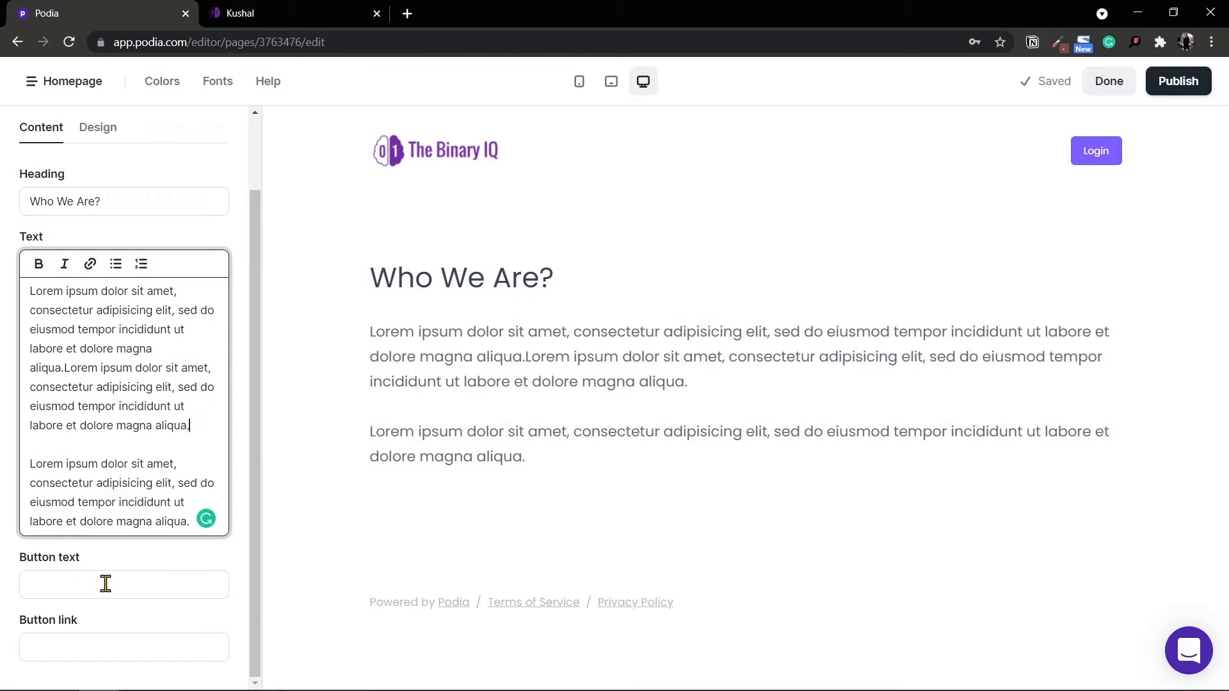
left_click(123, 584)
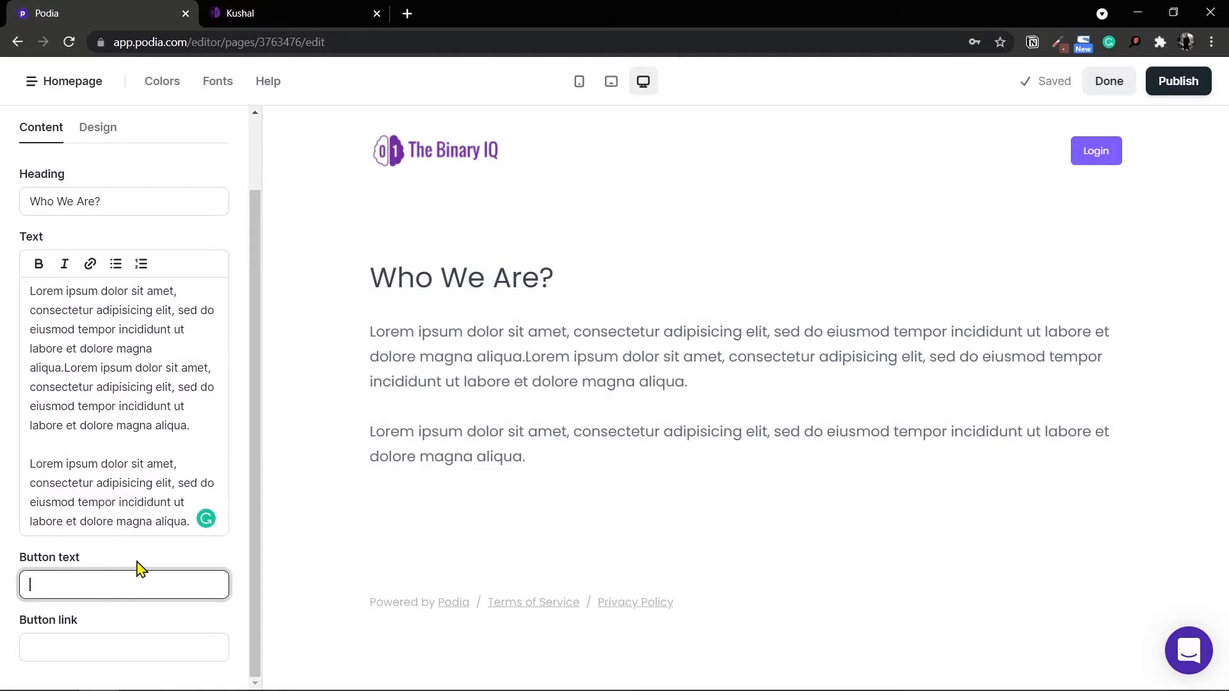
mouse_move(101, 620)
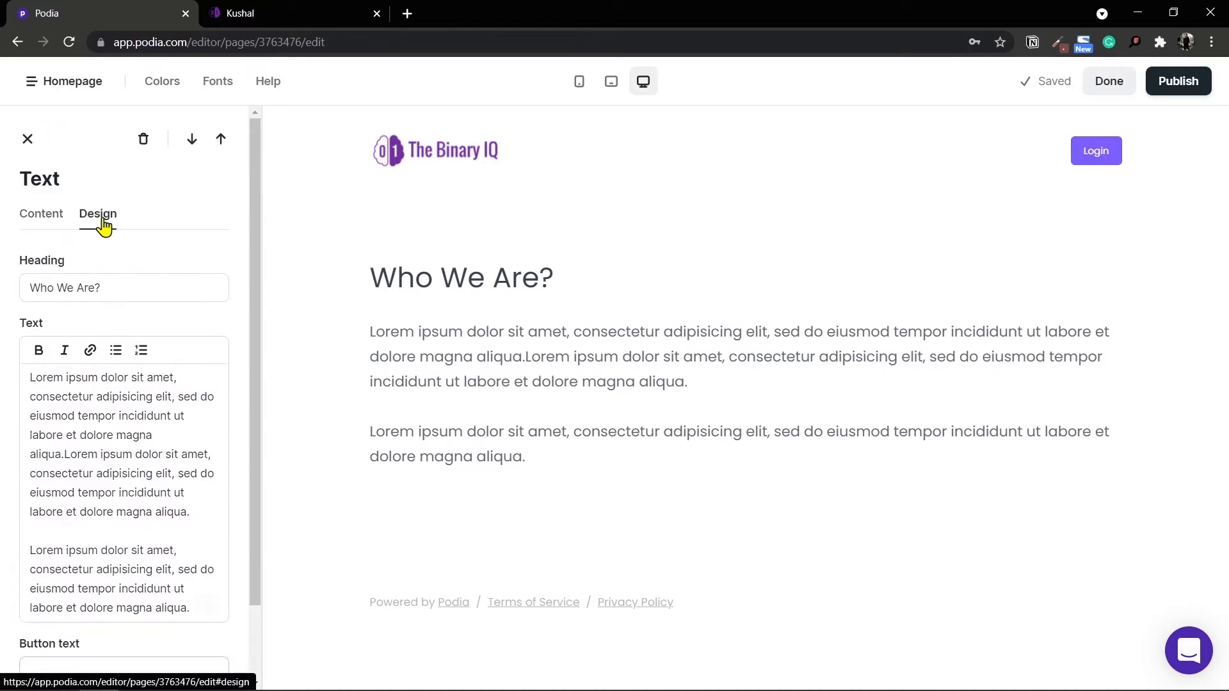
Apply the third colour swatch to the Who We Are? section in its Design settings
left_click(98, 214)
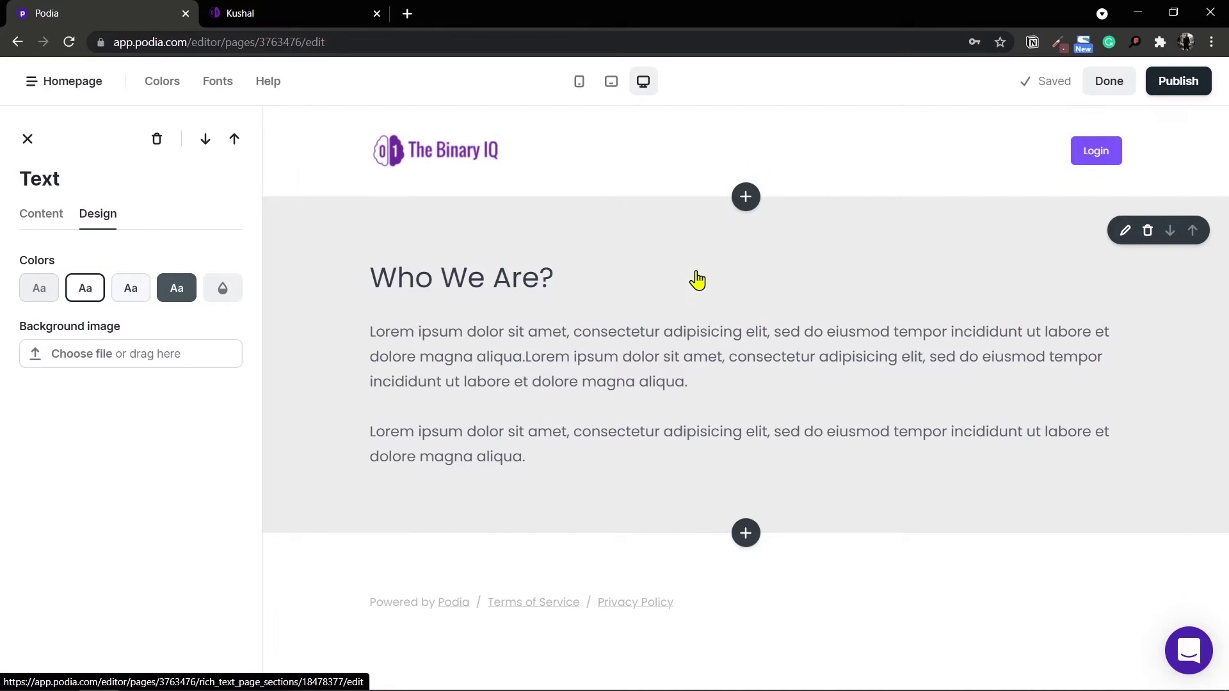
mouse_move(1223, 651)
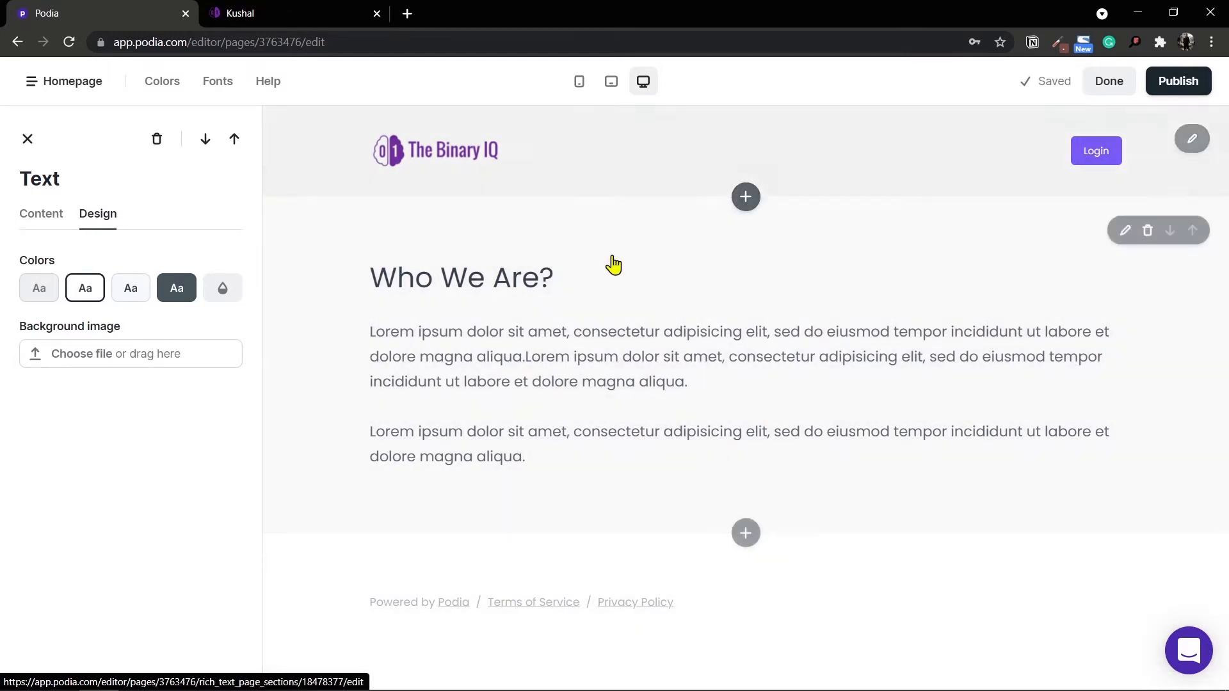
left_click(131, 288)
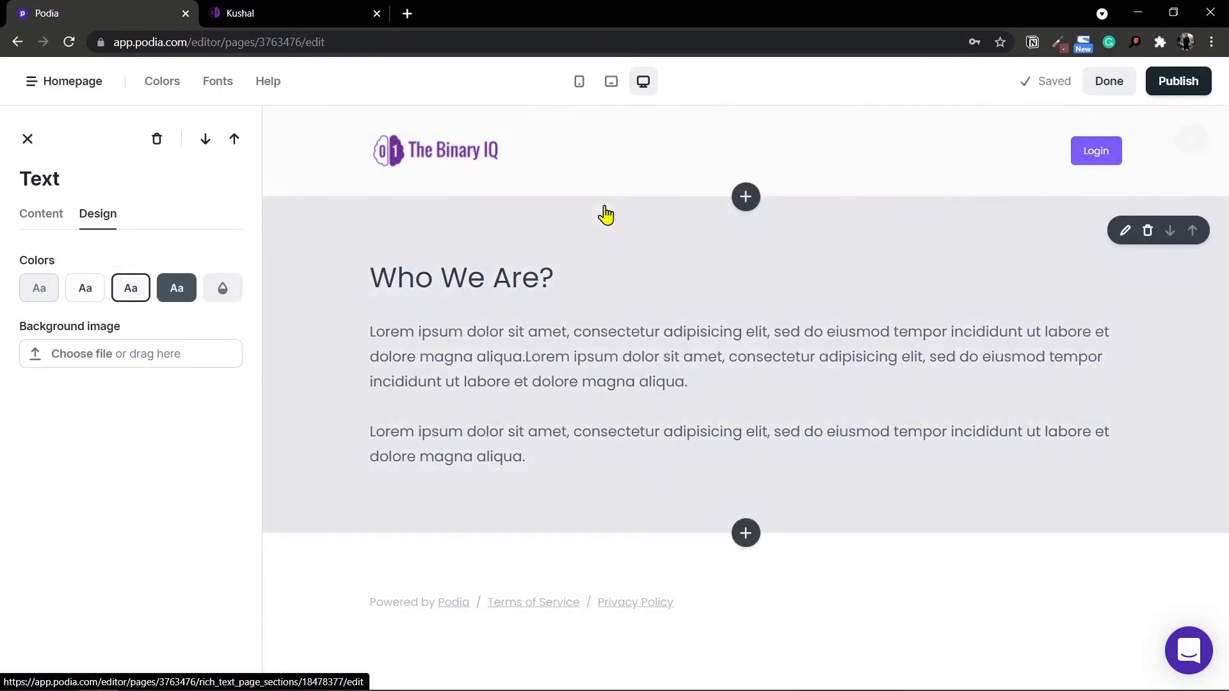
left_click(745, 533)
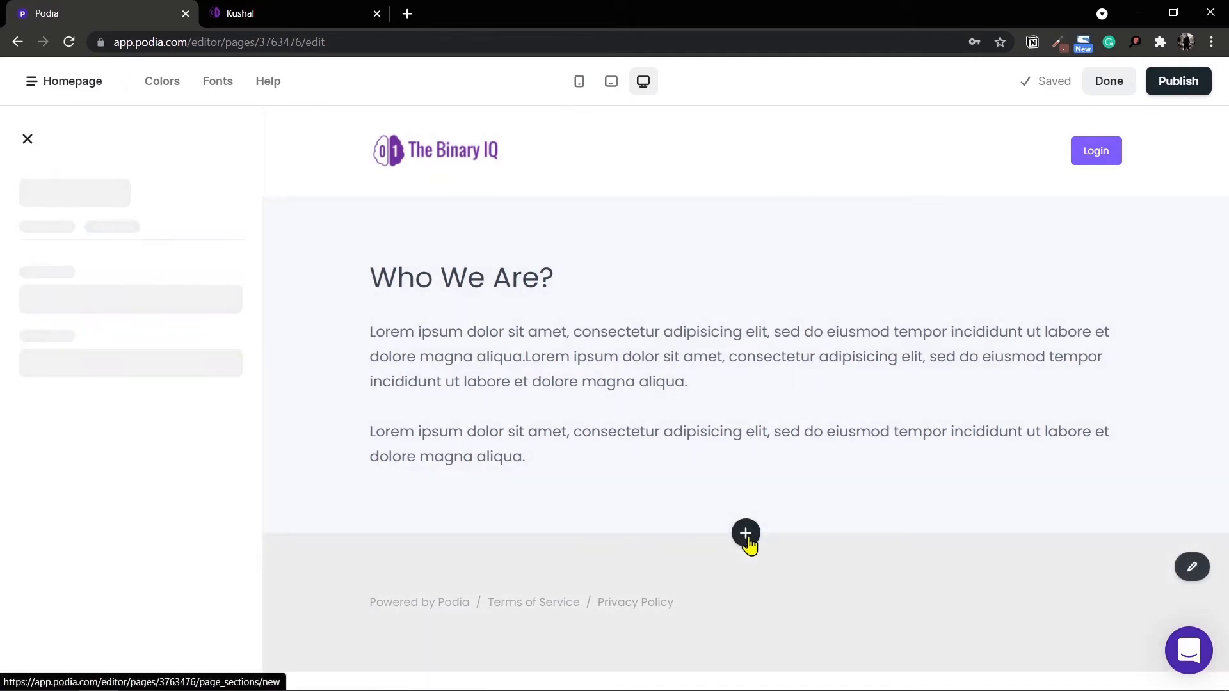
Add the shared Bio section below Who We Are? using the Modern - Left large-photo layout
left_click(745, 533)
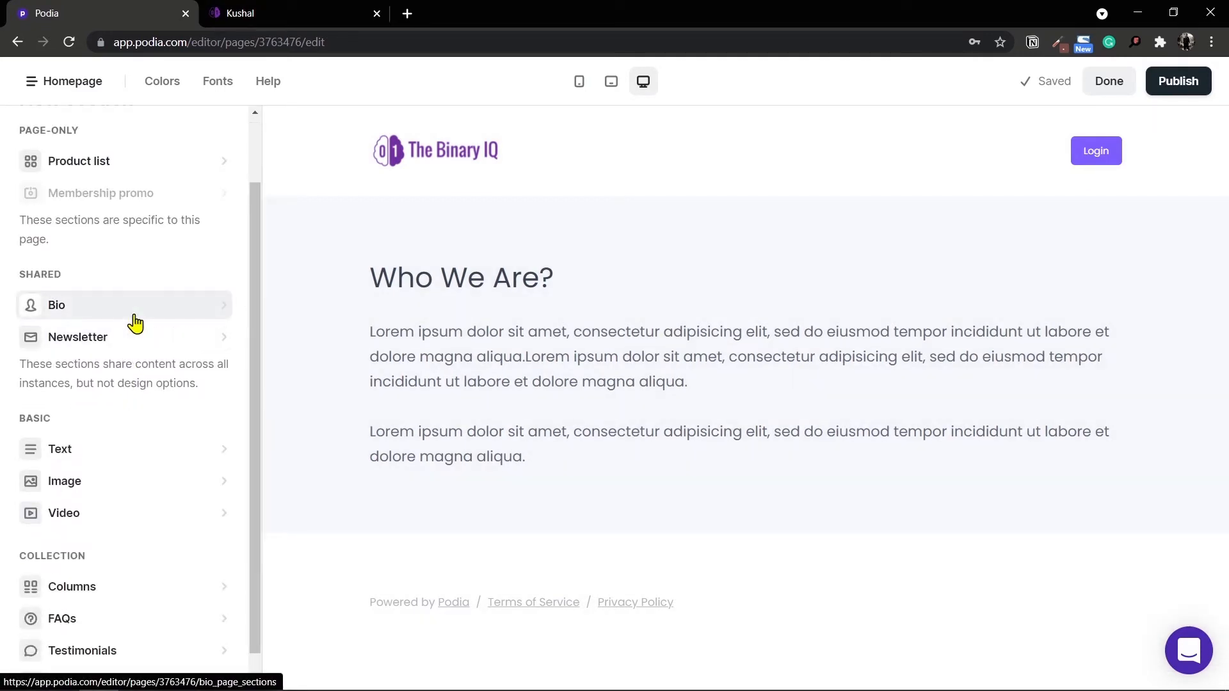
mouse_move(141, 319)
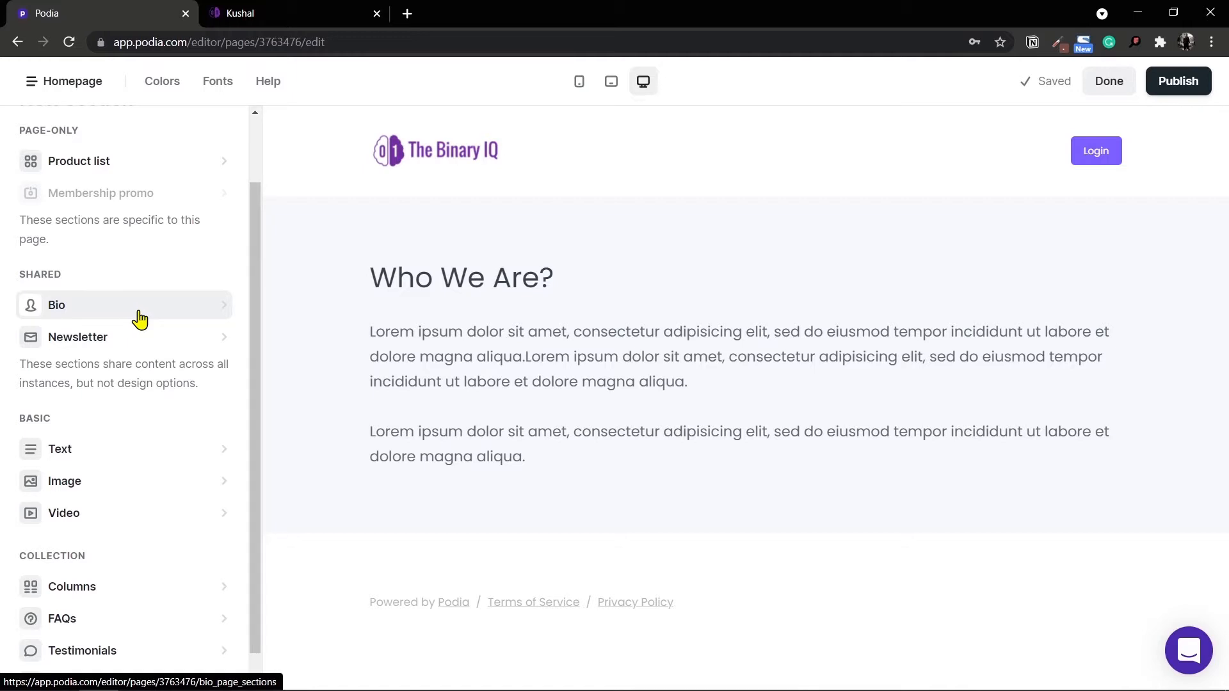
mouse_move(156, 315)
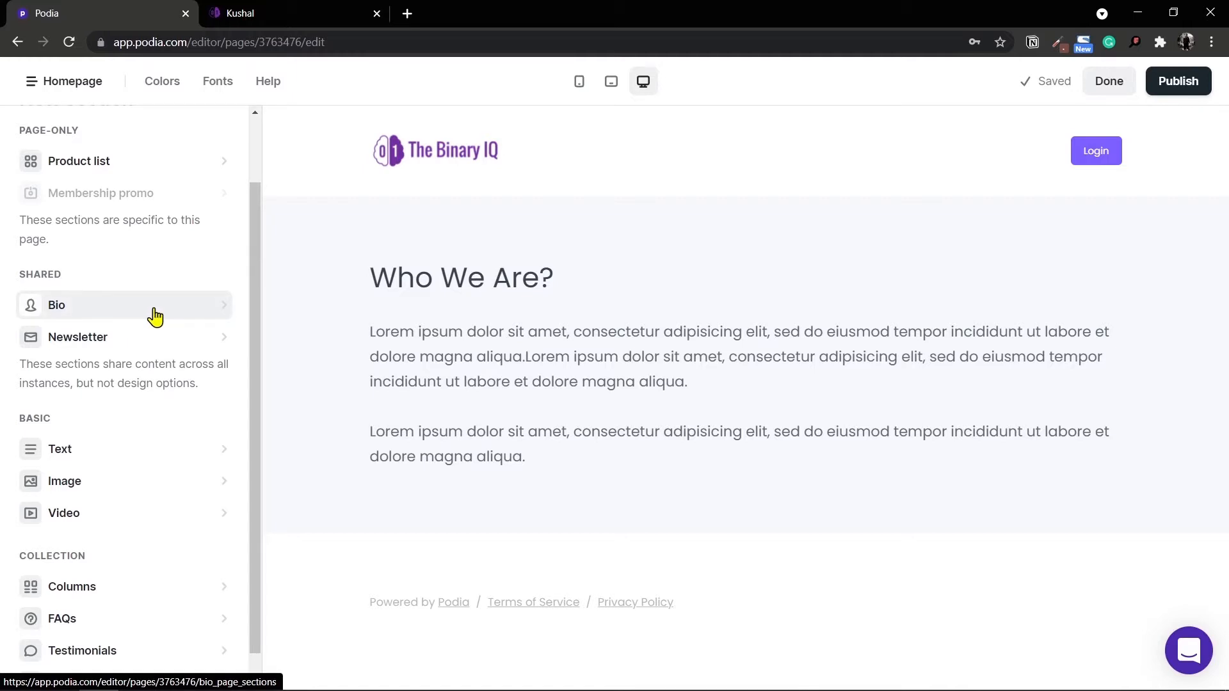
left_click(56, 305)
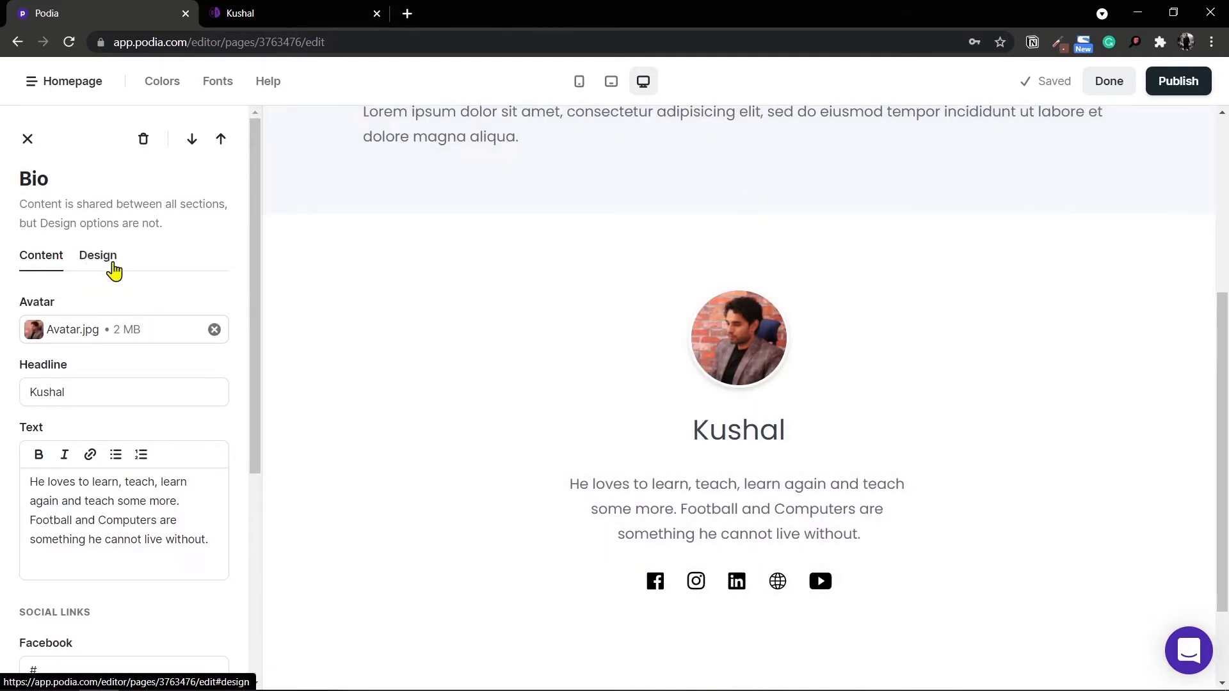
left_click(98, 255)
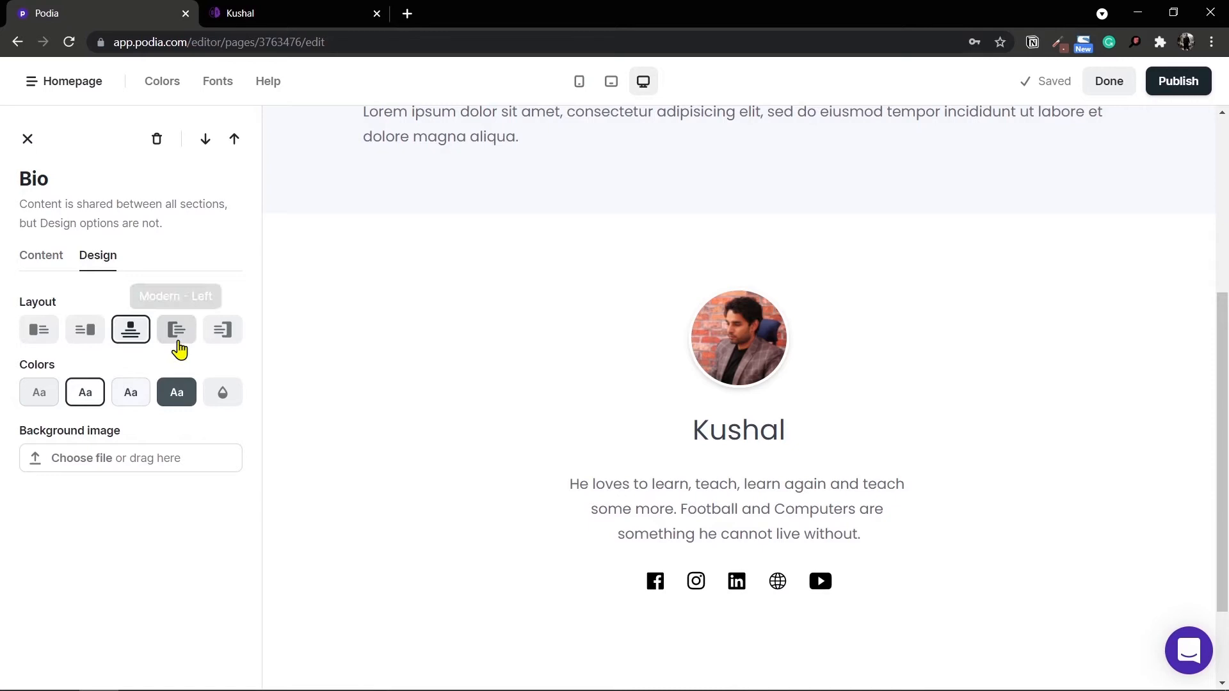
left_click(177, 330)
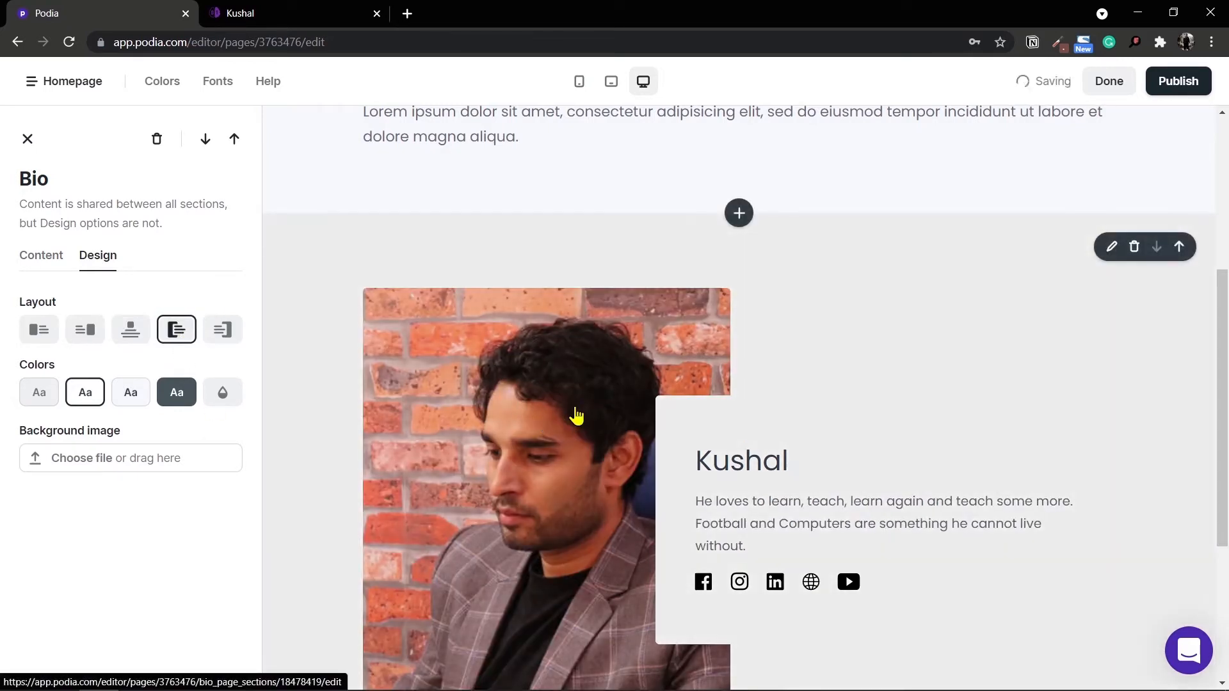
mouse_move(384, 392)
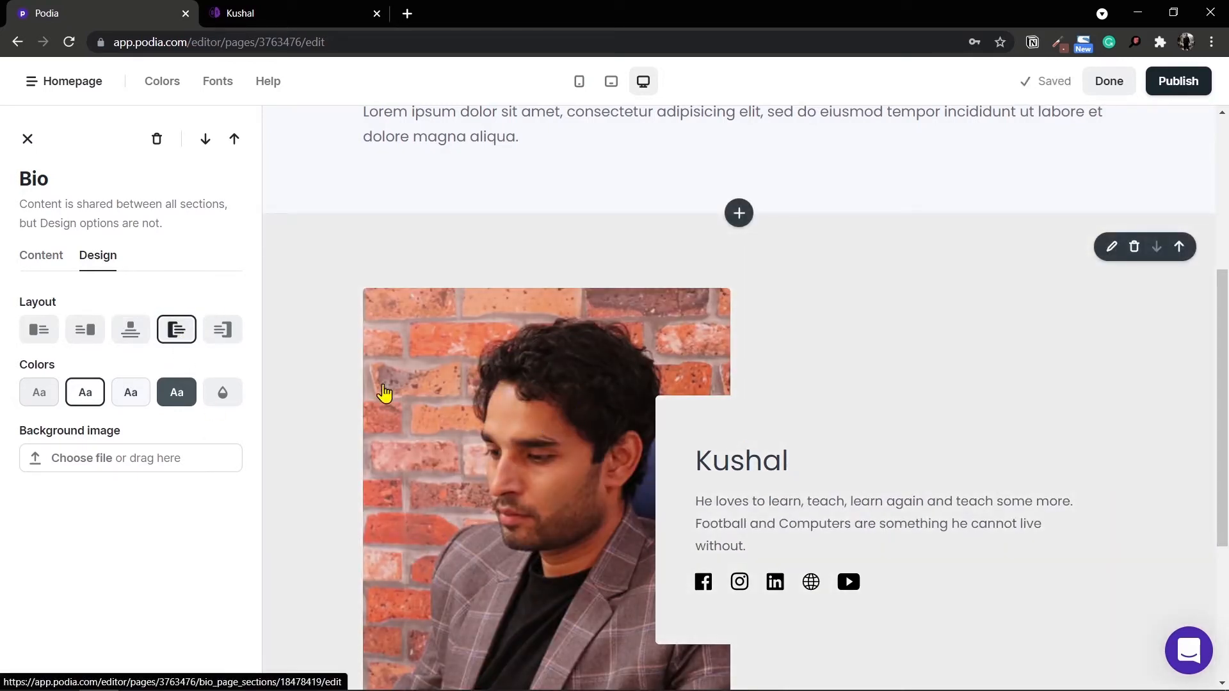
scroll("up", 3)
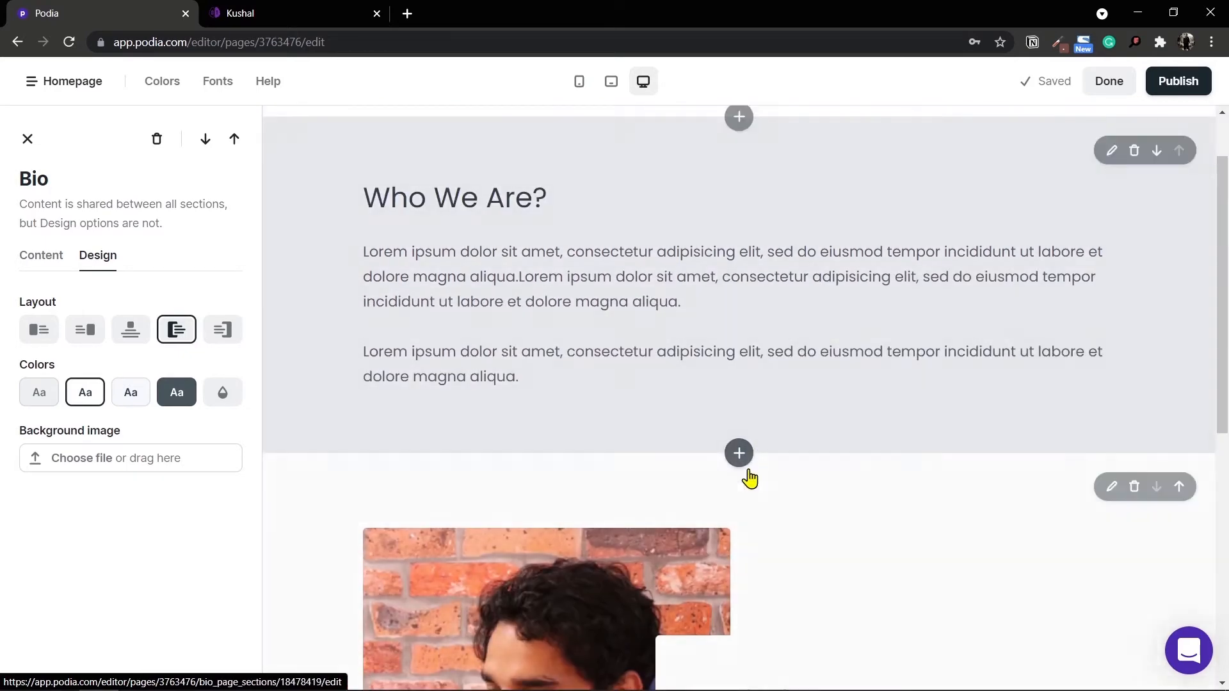
Bring up the New section panel between Who We Are? and the Bio
left_click(737, 453)
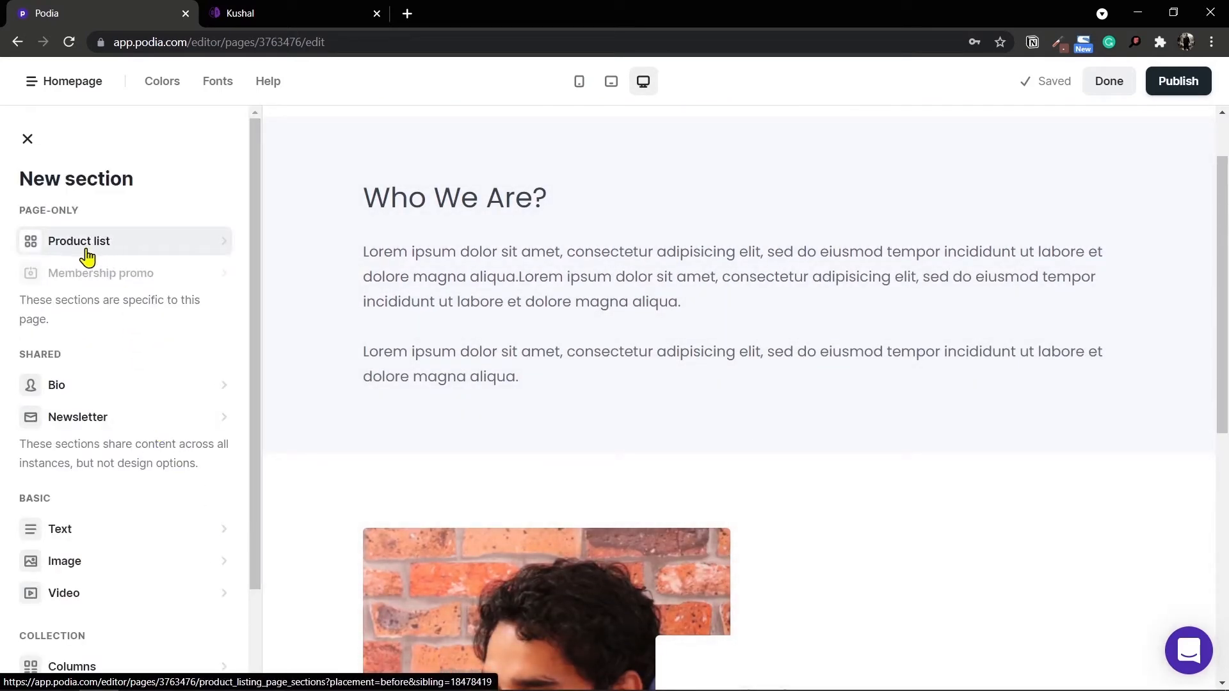
mouse_move(116, 244)
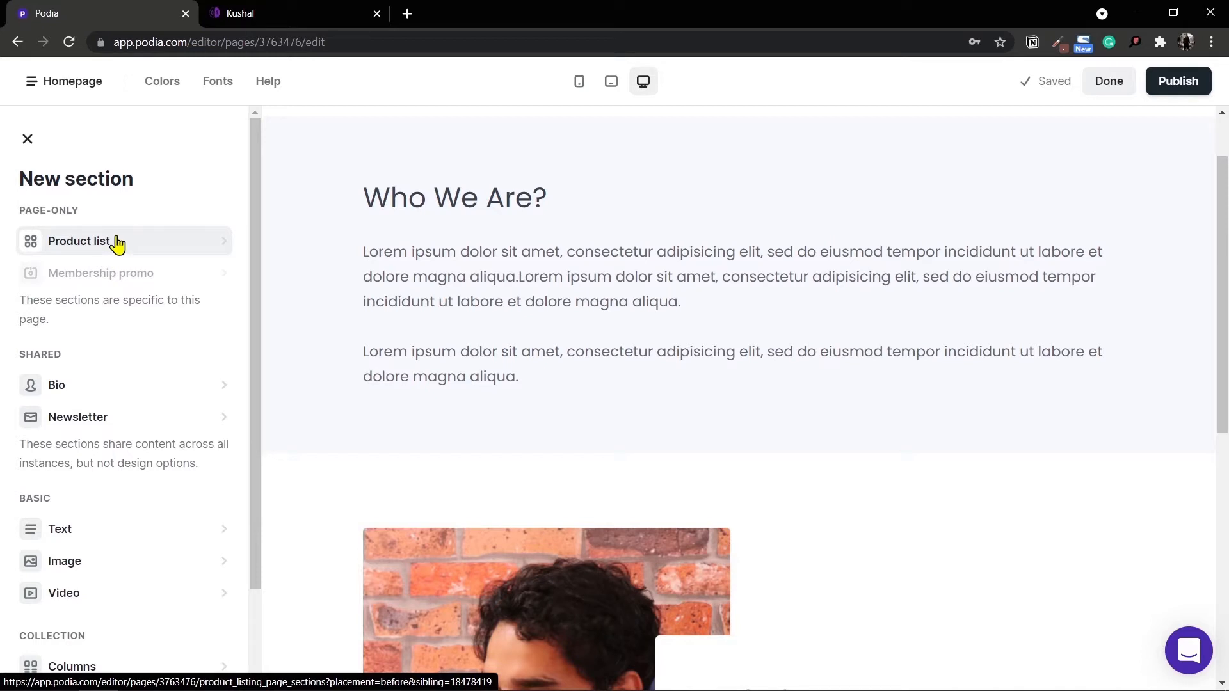
mouse_move(82, 215)
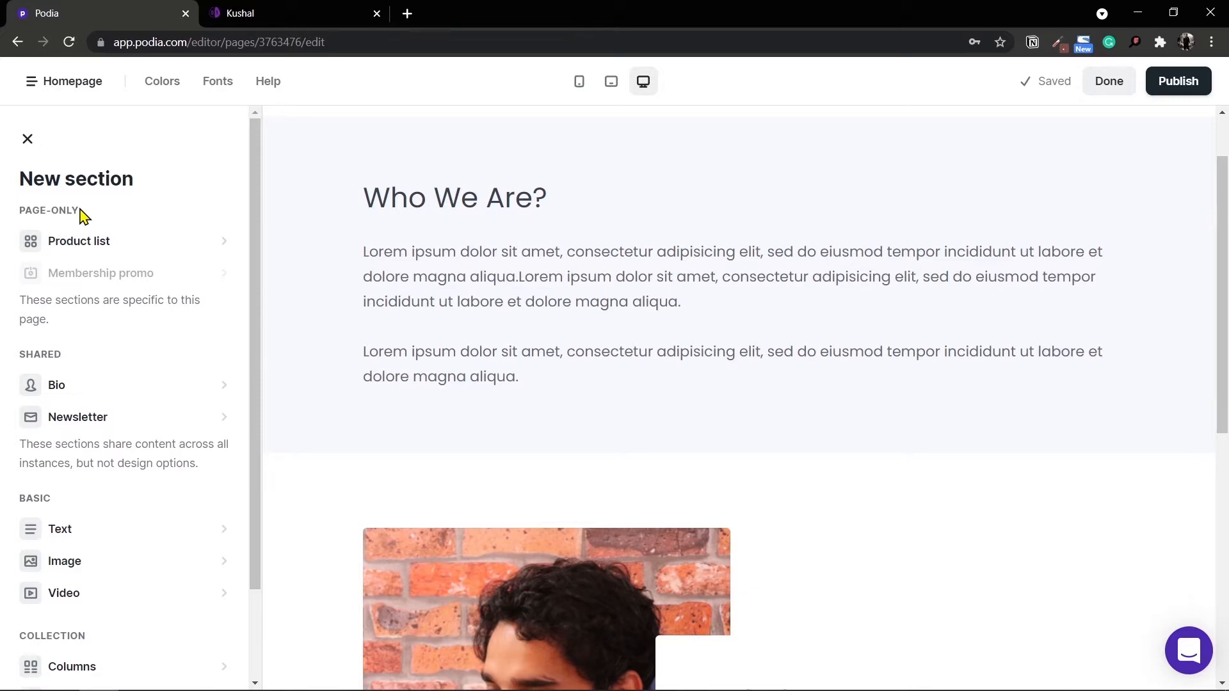
mouse_move(102, 173)
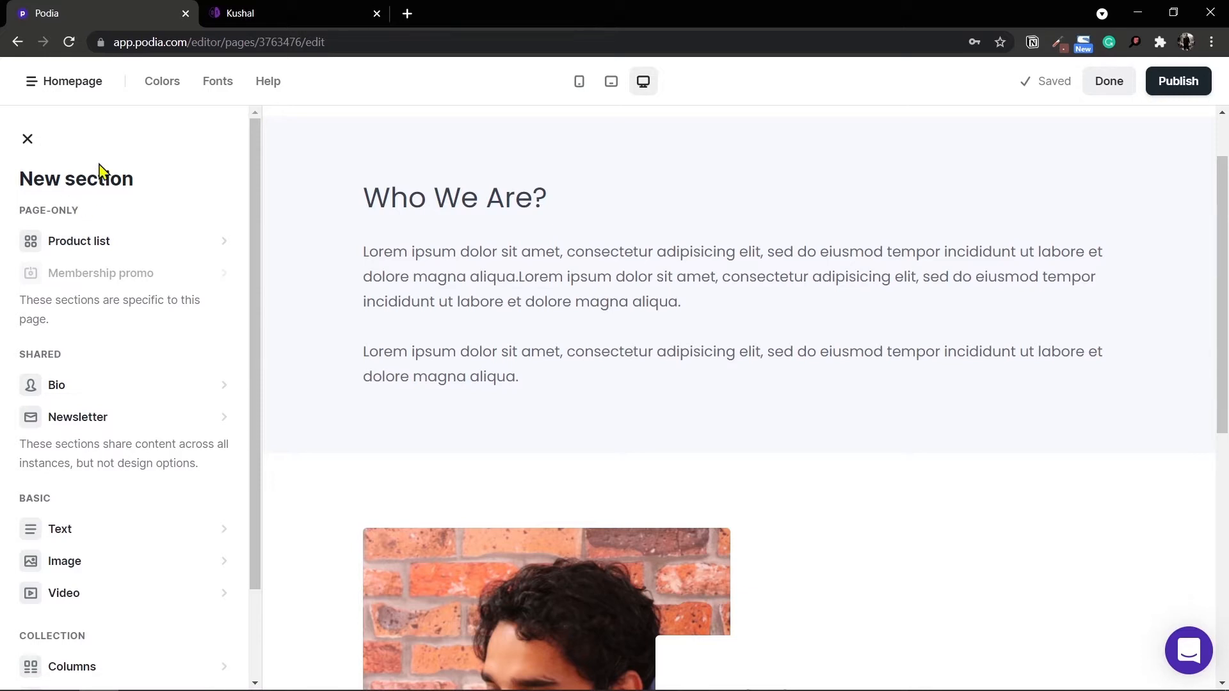
mouse_move(78, 241)
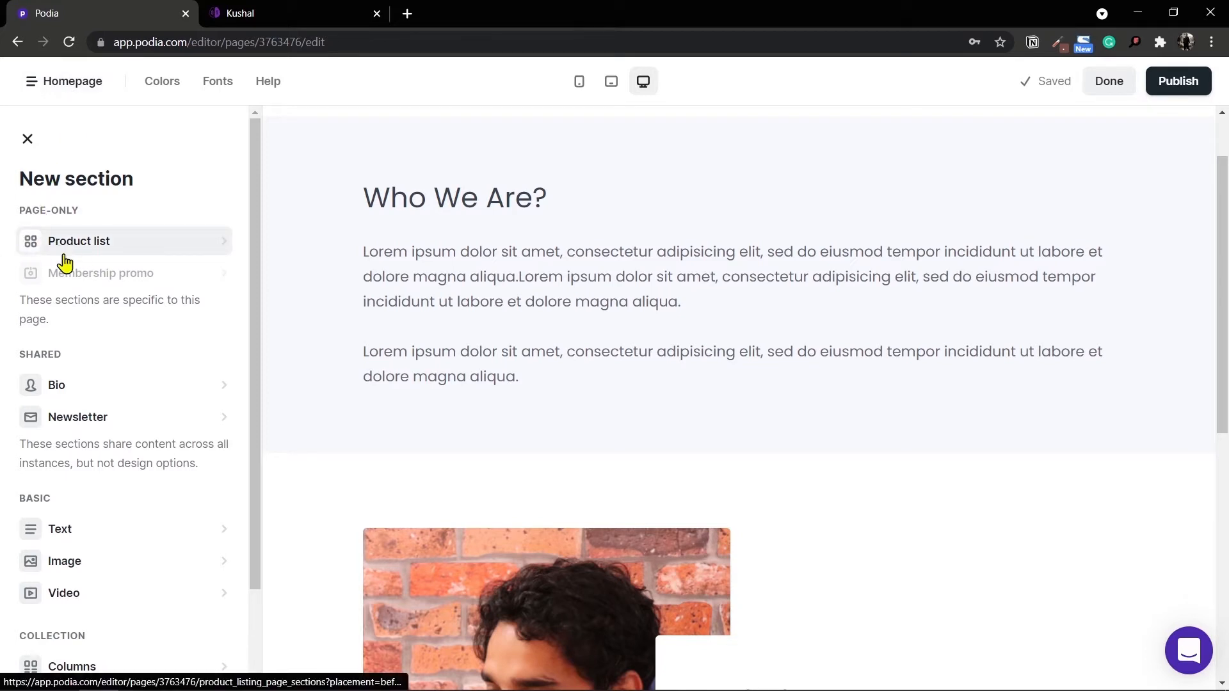
mouse_move(100, 272)
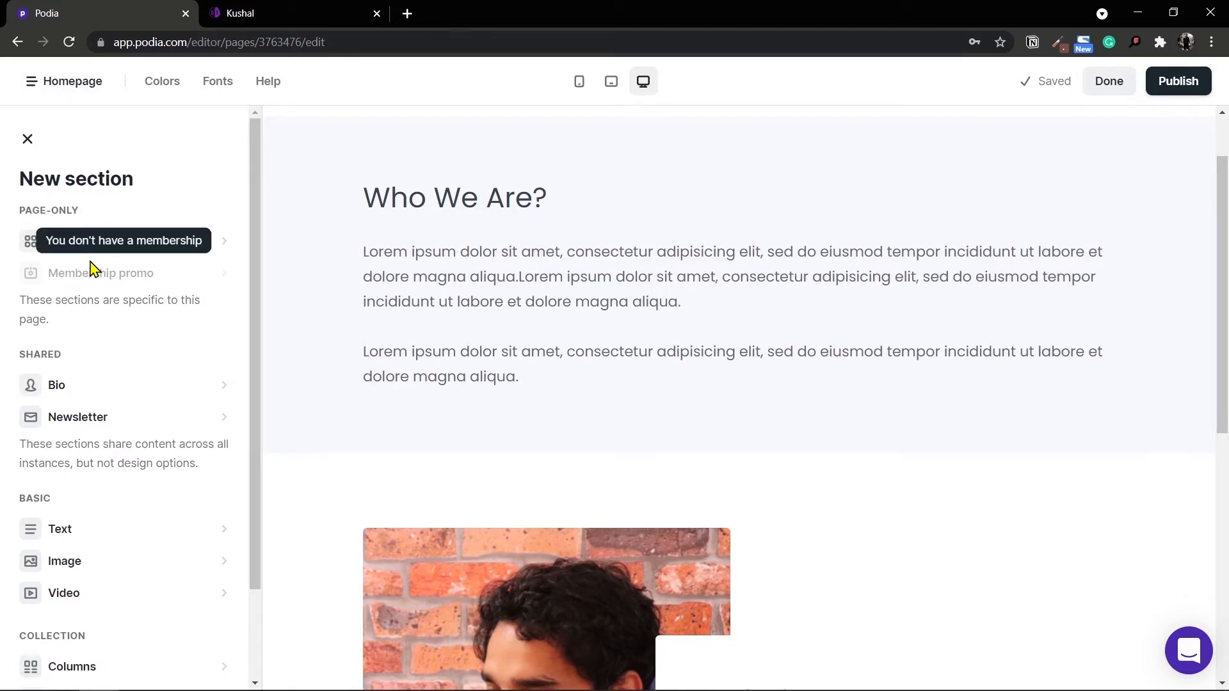
mouse_move(1178, 80)
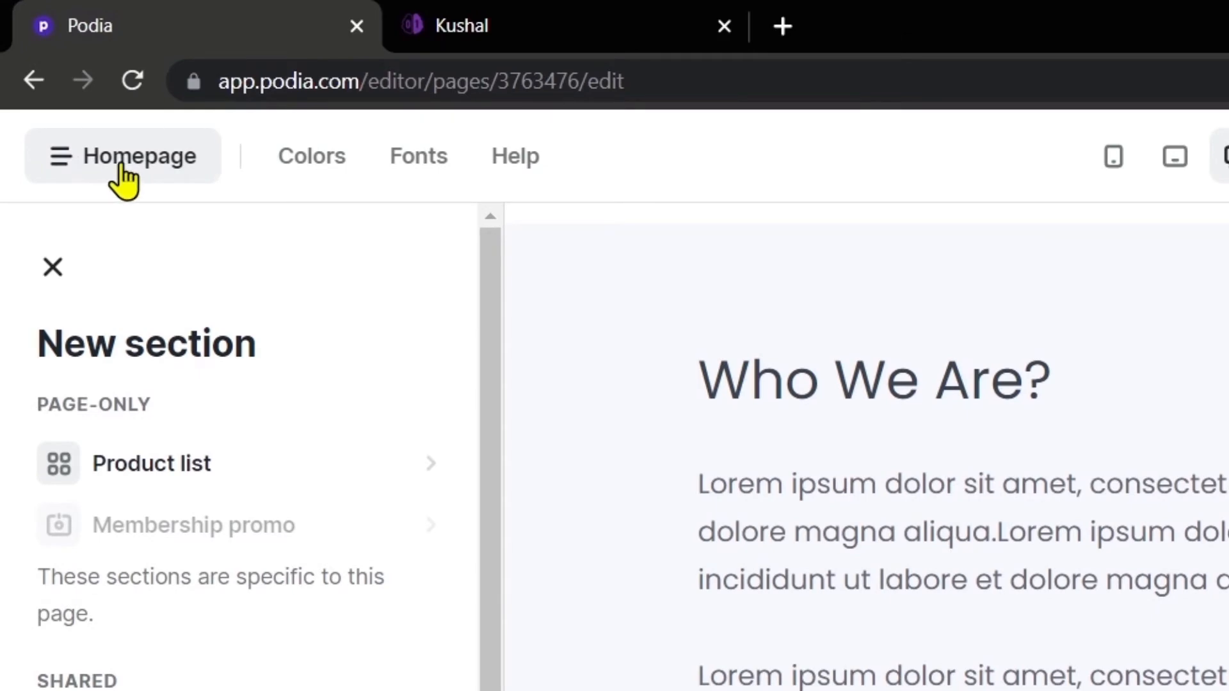
From the Pages list open the 'How to create an Online Course?' product page for editing
left_click(123, 155)
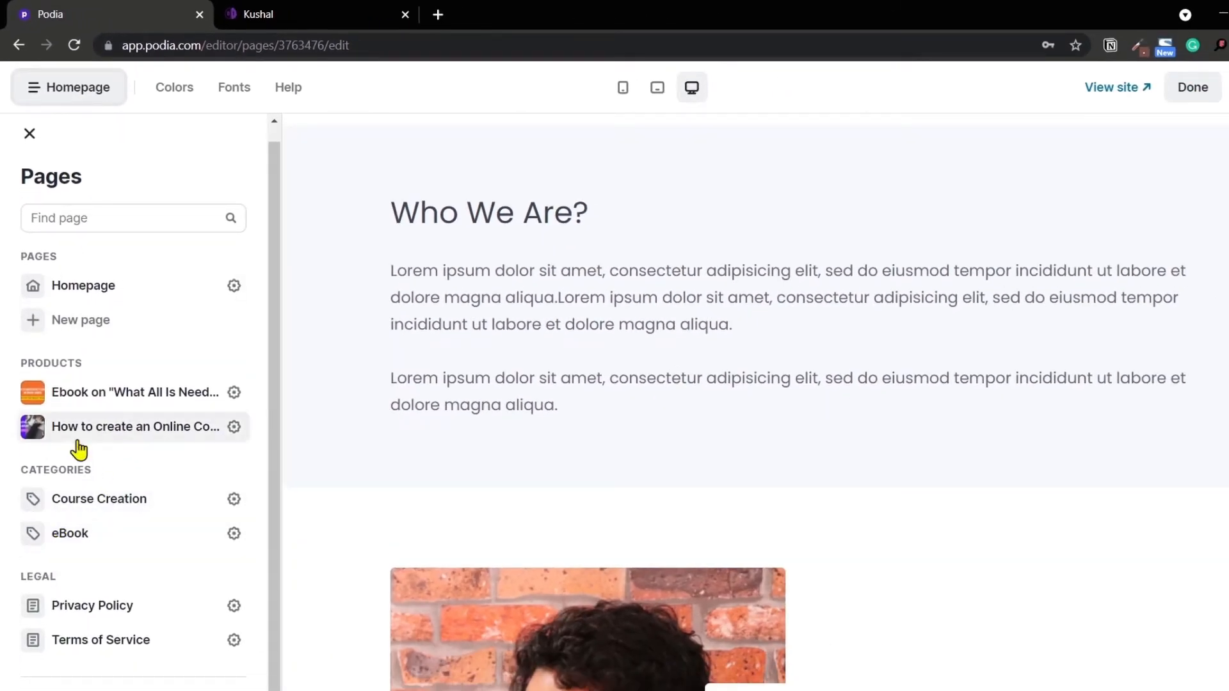
mouse_move(114, 424)
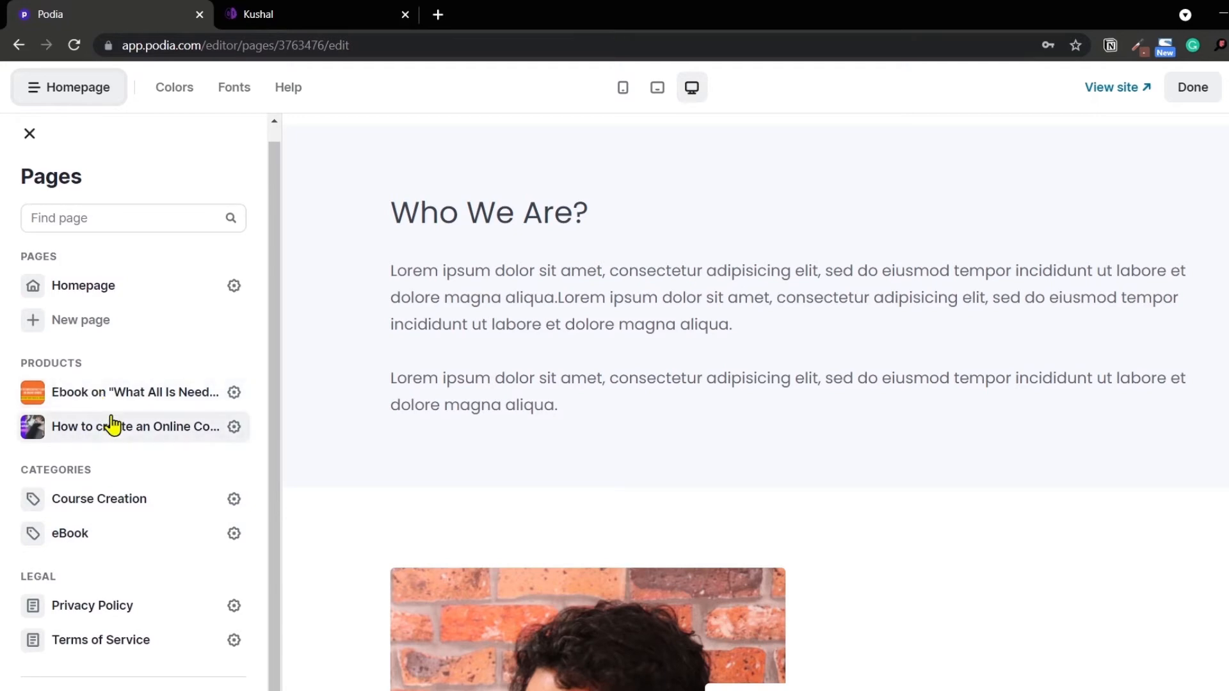
mouse_move(129, 430)
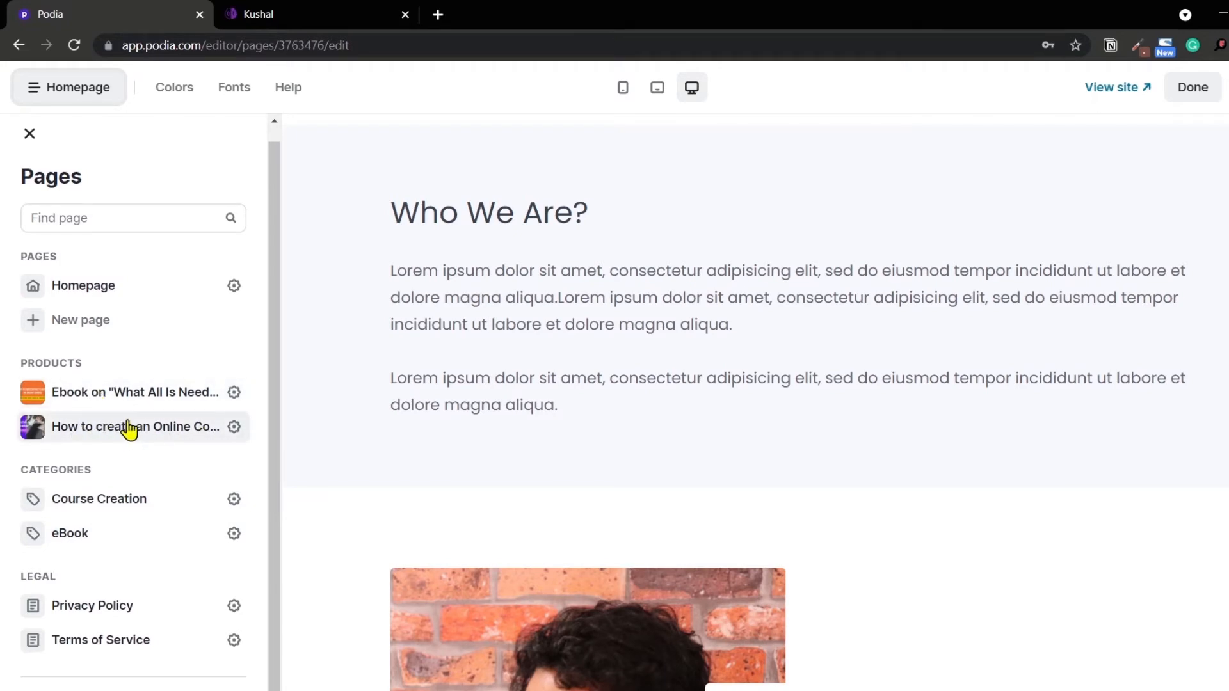
left_click(134, 427)
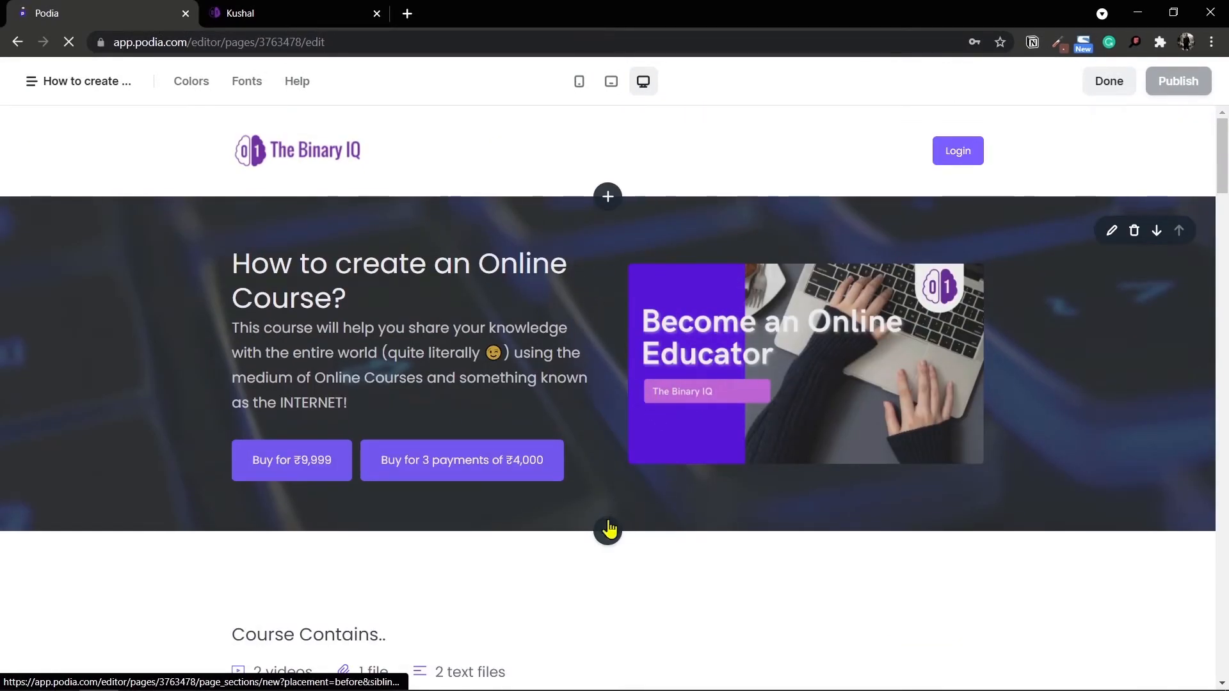
Review the page-only section types available on the course page, then return to the Pages list
left_click(606, 197)
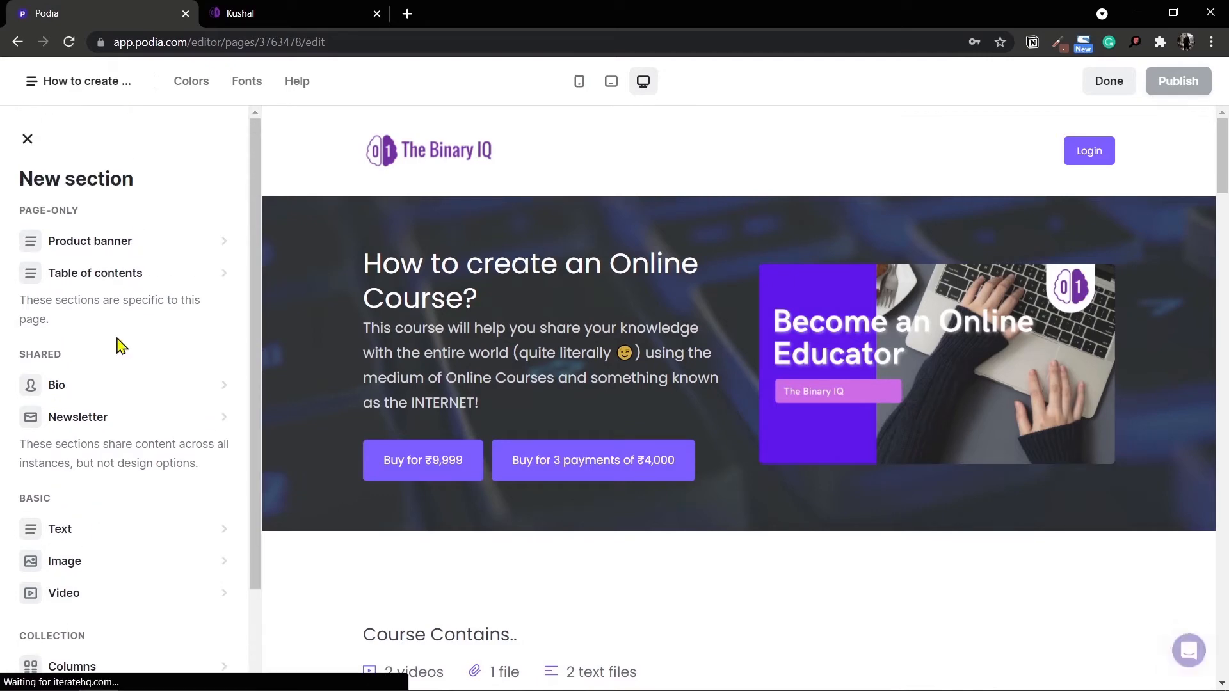
scroll("down", 3)
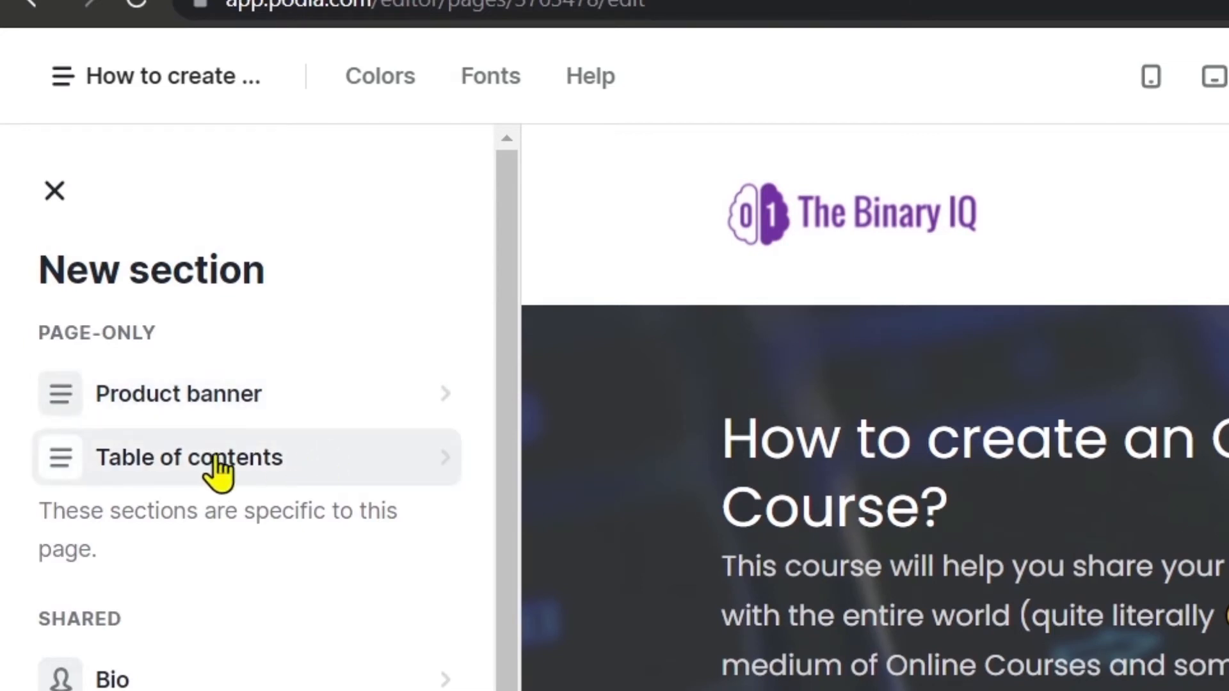
mouse_move(219, 435)
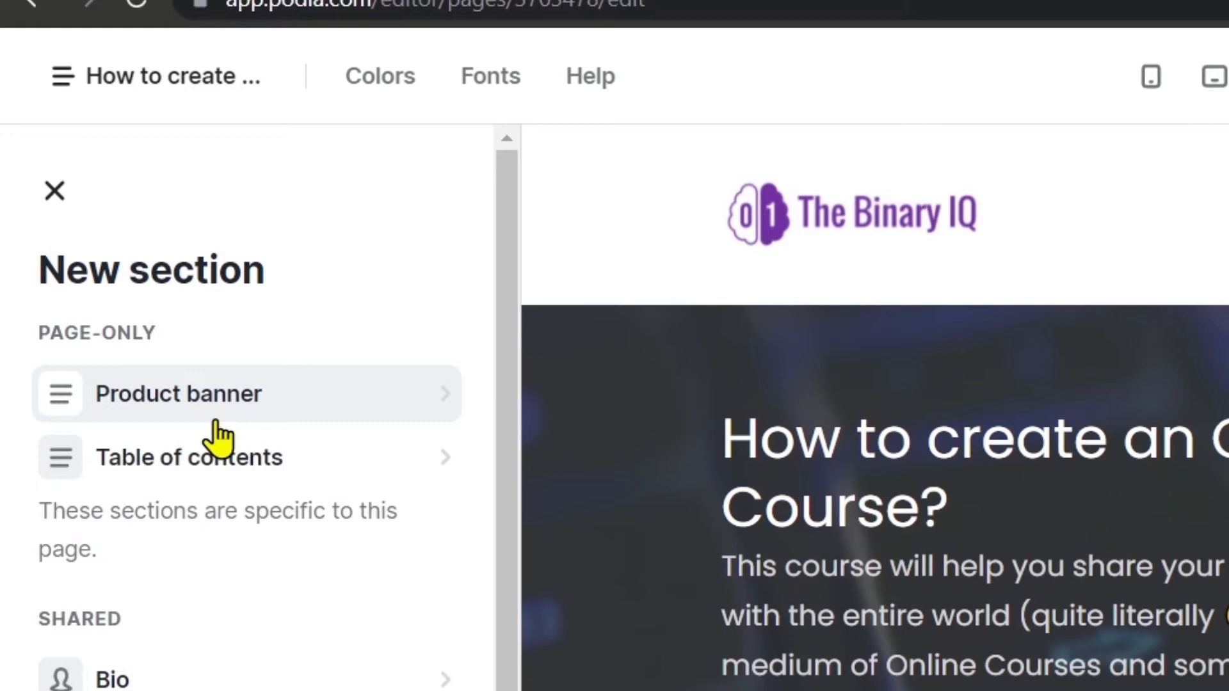
mouse_move(146, 331)
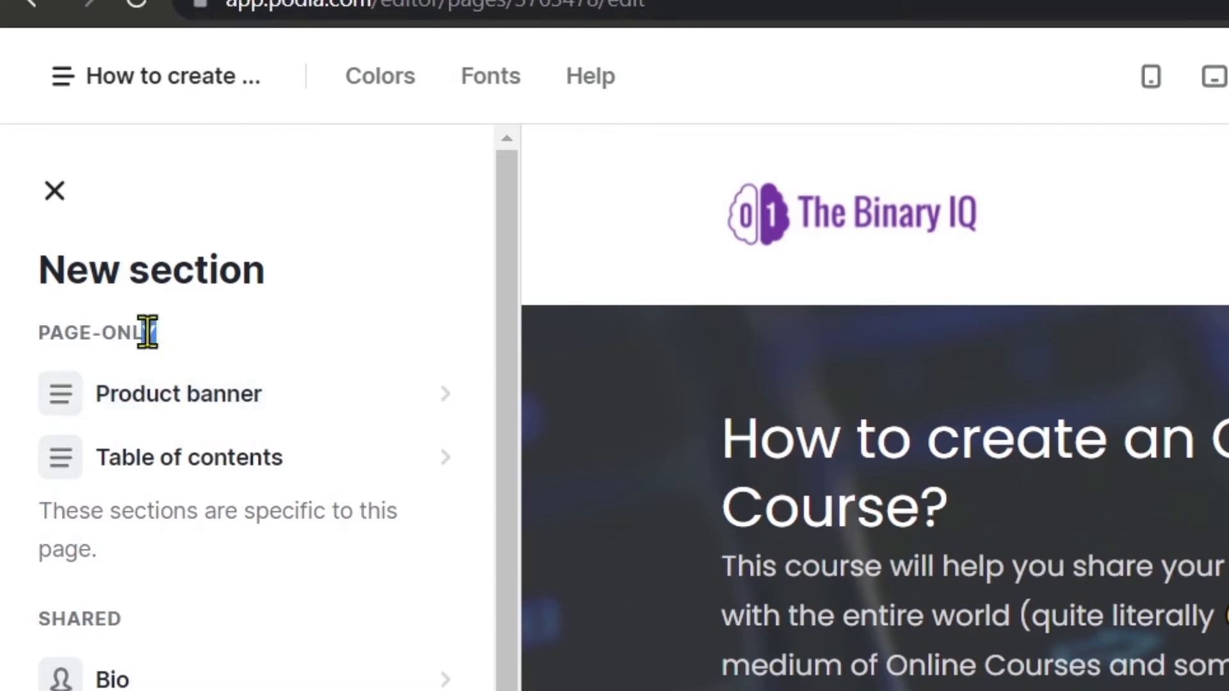
double_click(85, 332)
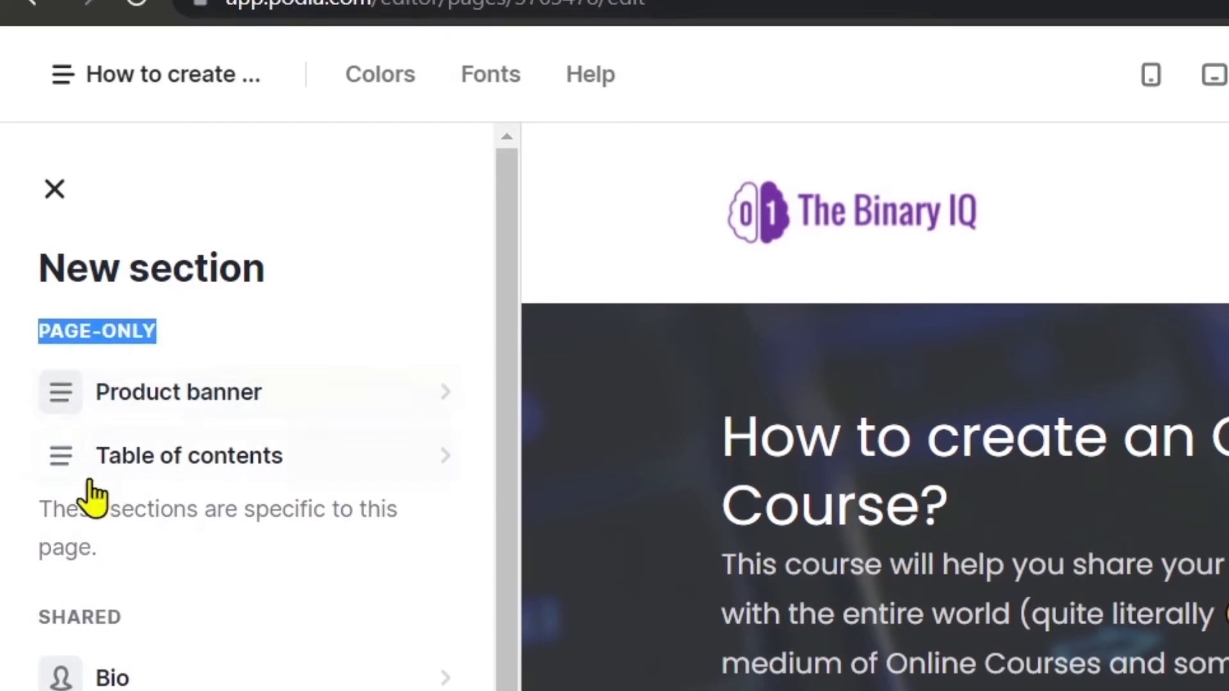
scroll("down", 3)
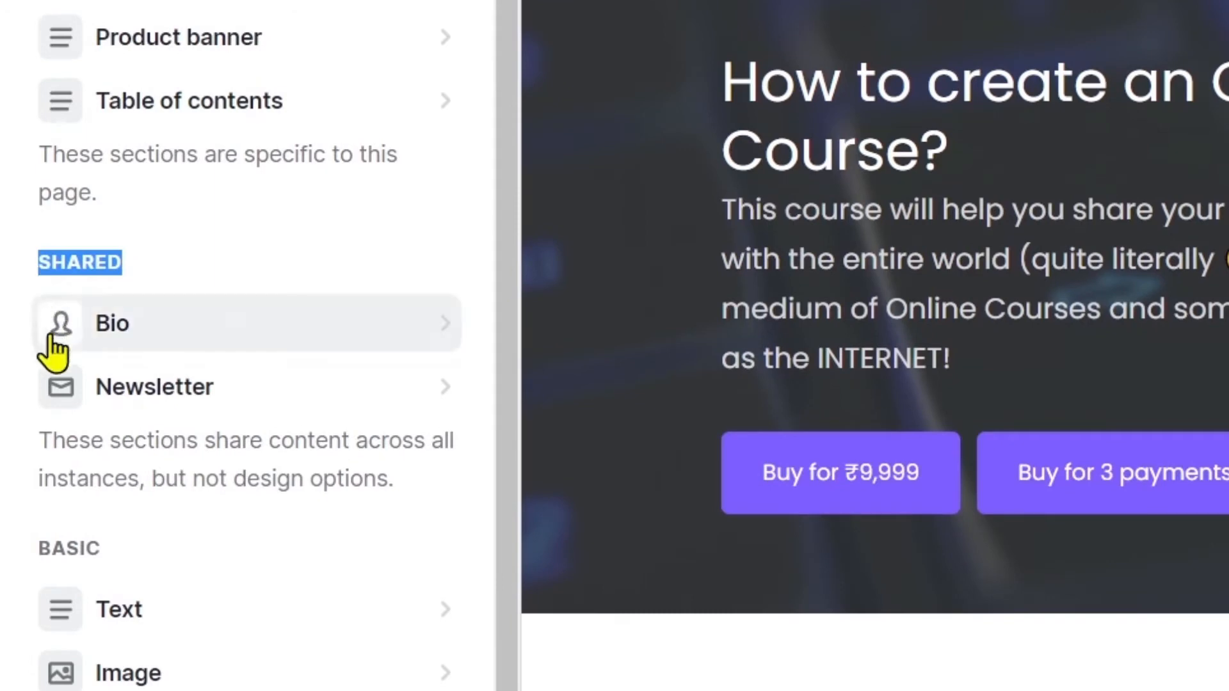
scroll("down", 3)
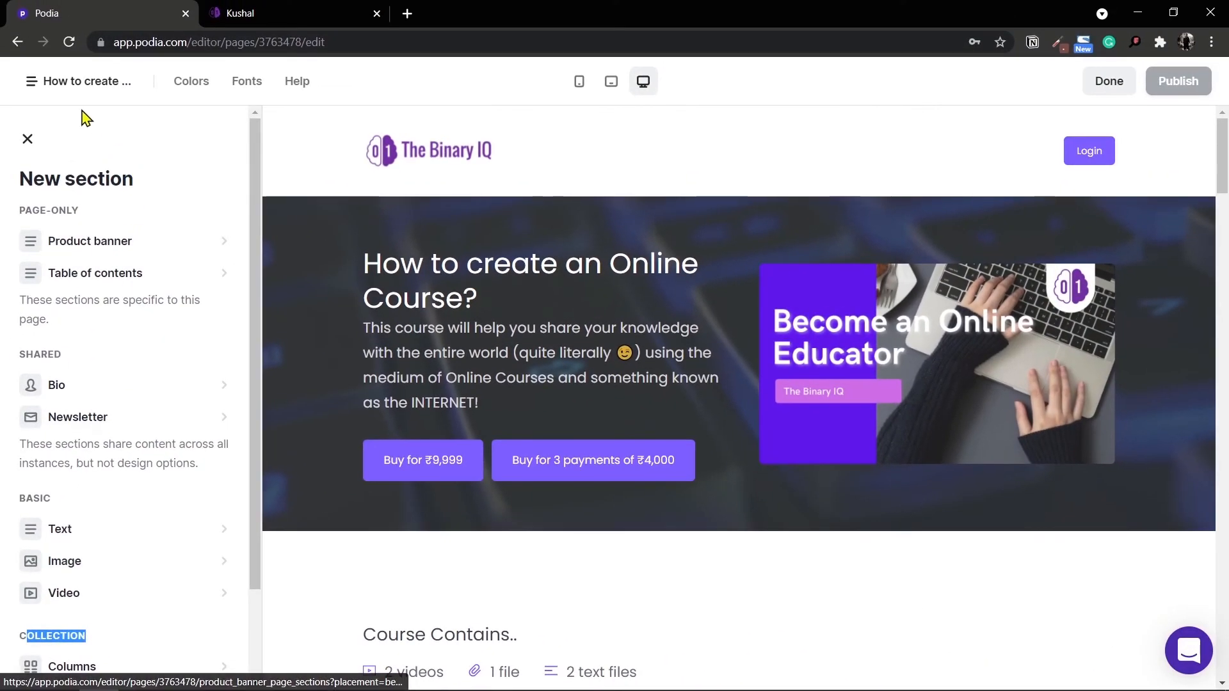
left_click(78, 81)
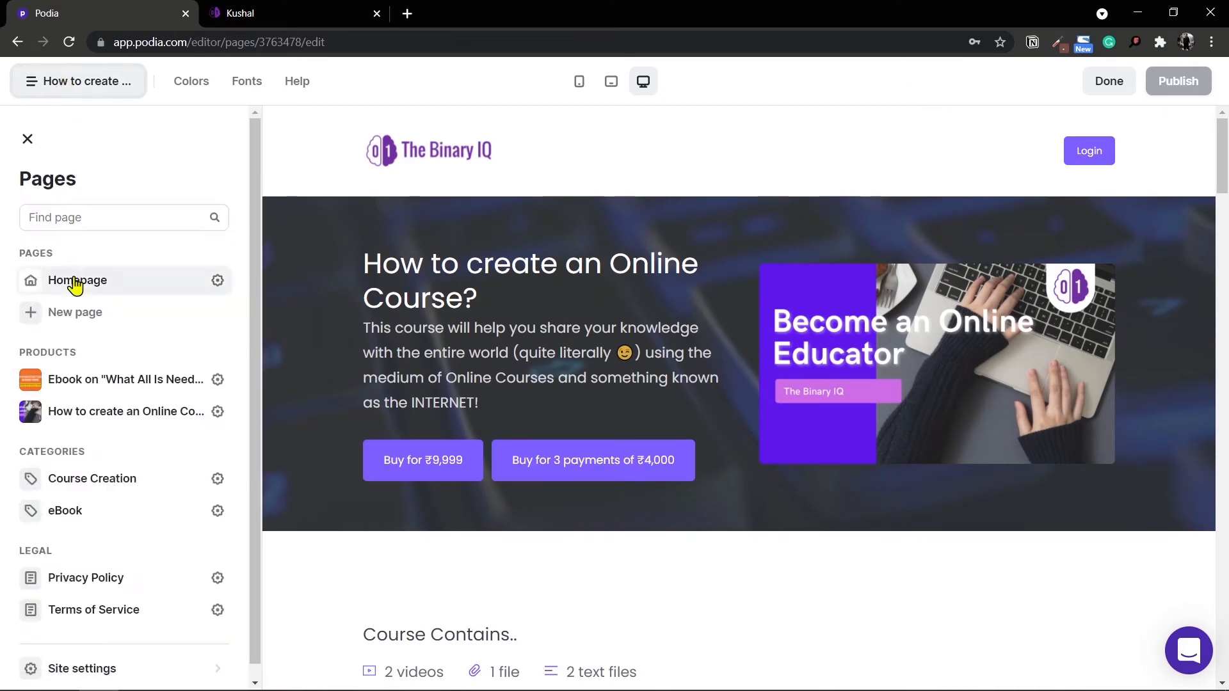
Back on the Homepage, review the homepage-only section types in the New section panel
left_click(77, 280)
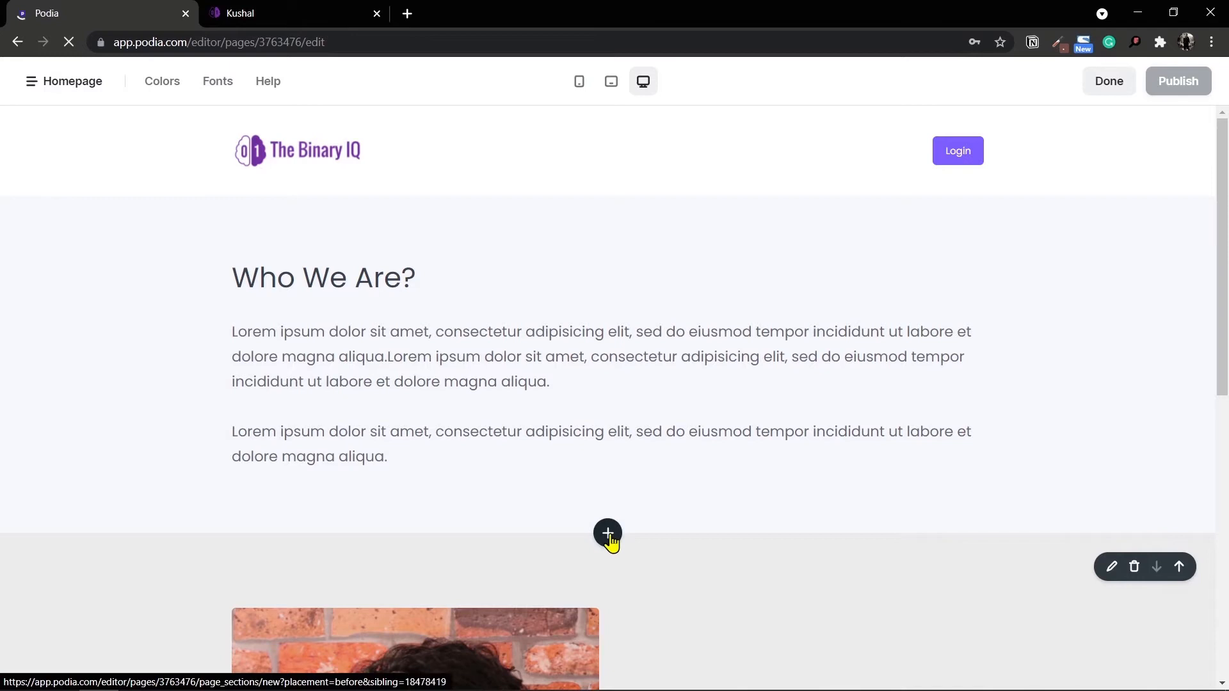
left_click(607, 534)
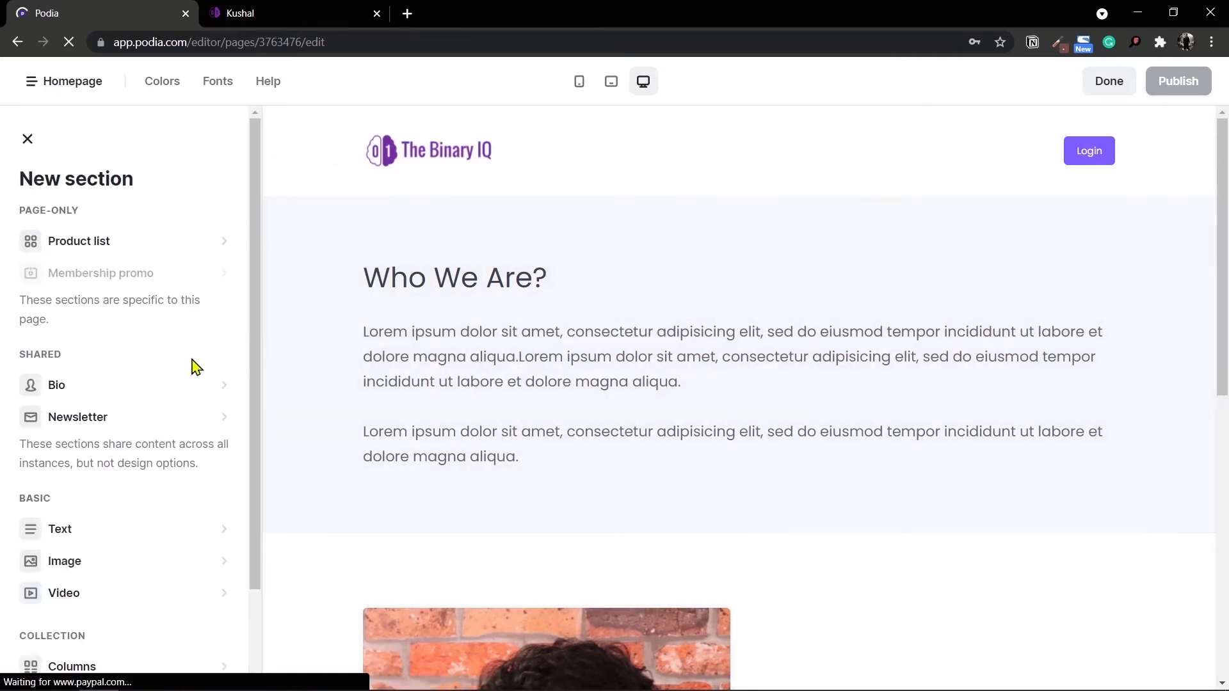
double_click(52, 210)
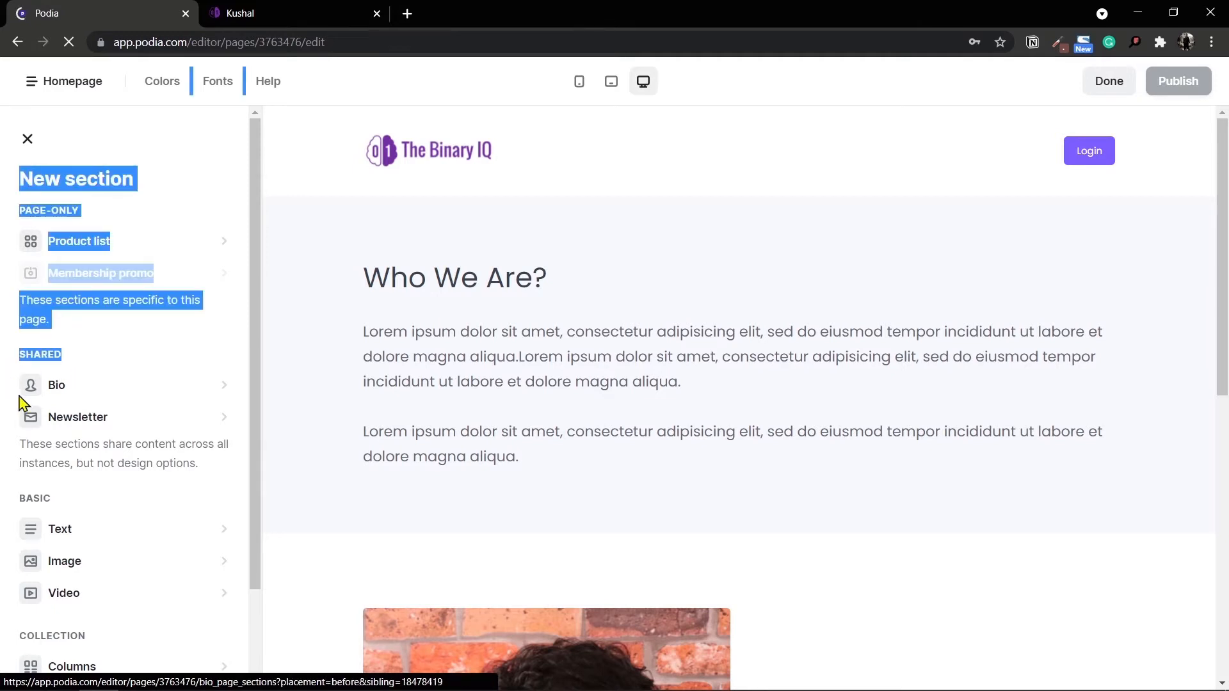
scroll("down", 3)
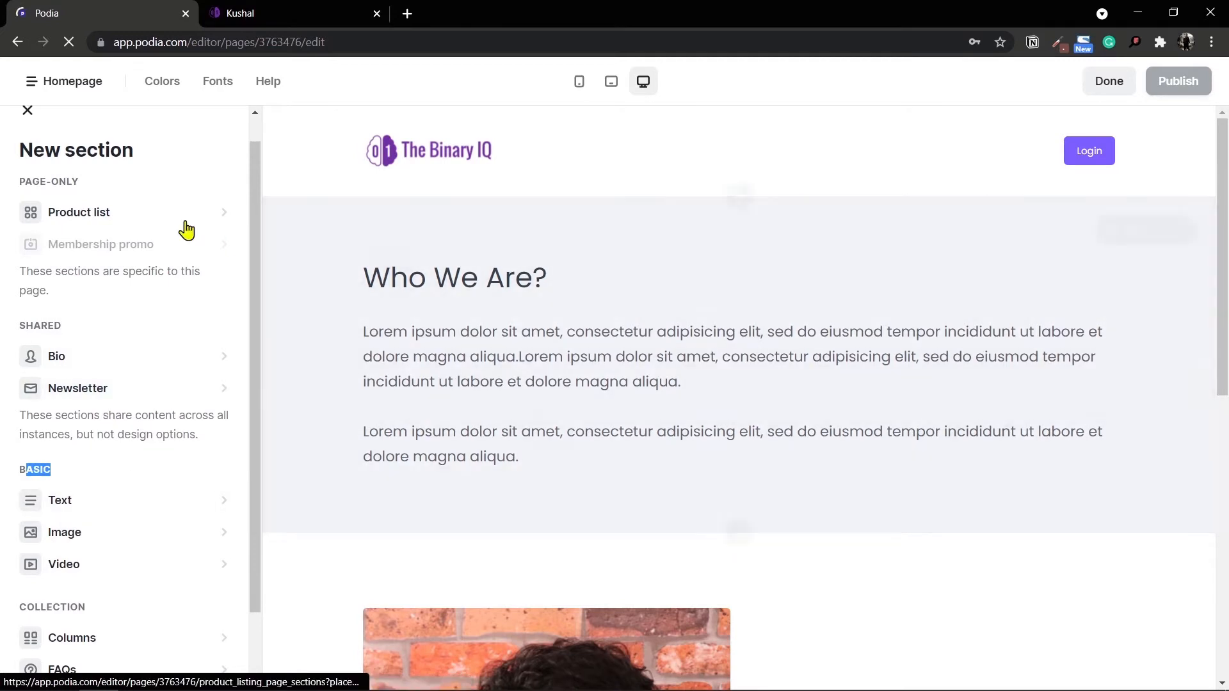
mouse_move(132, 181)
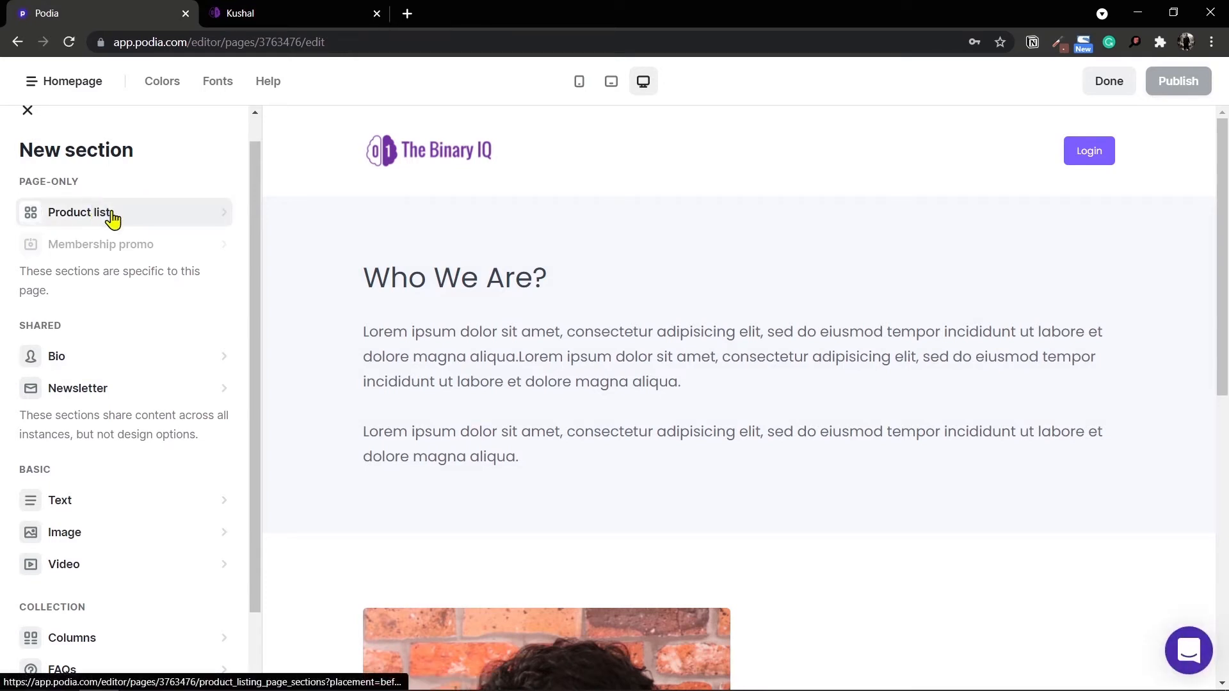
mouse_move(96, 227)
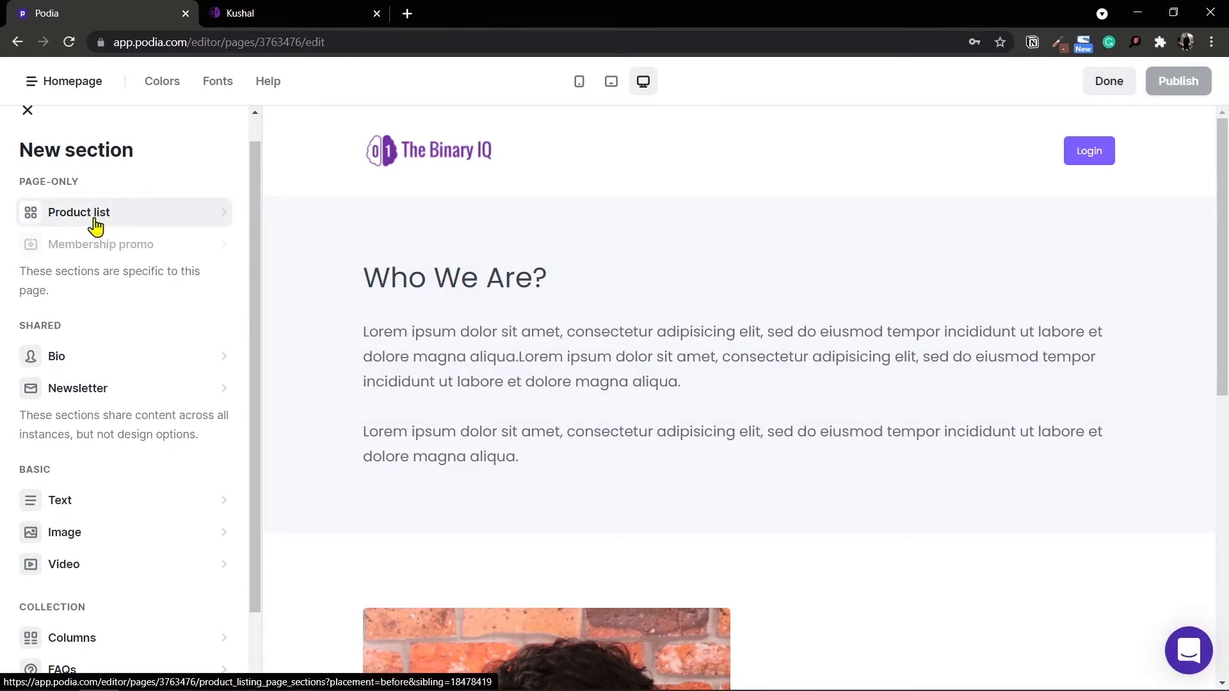
Add a Product list section with both products enabled, the online course listed above the ebook
left_click(78, 211)
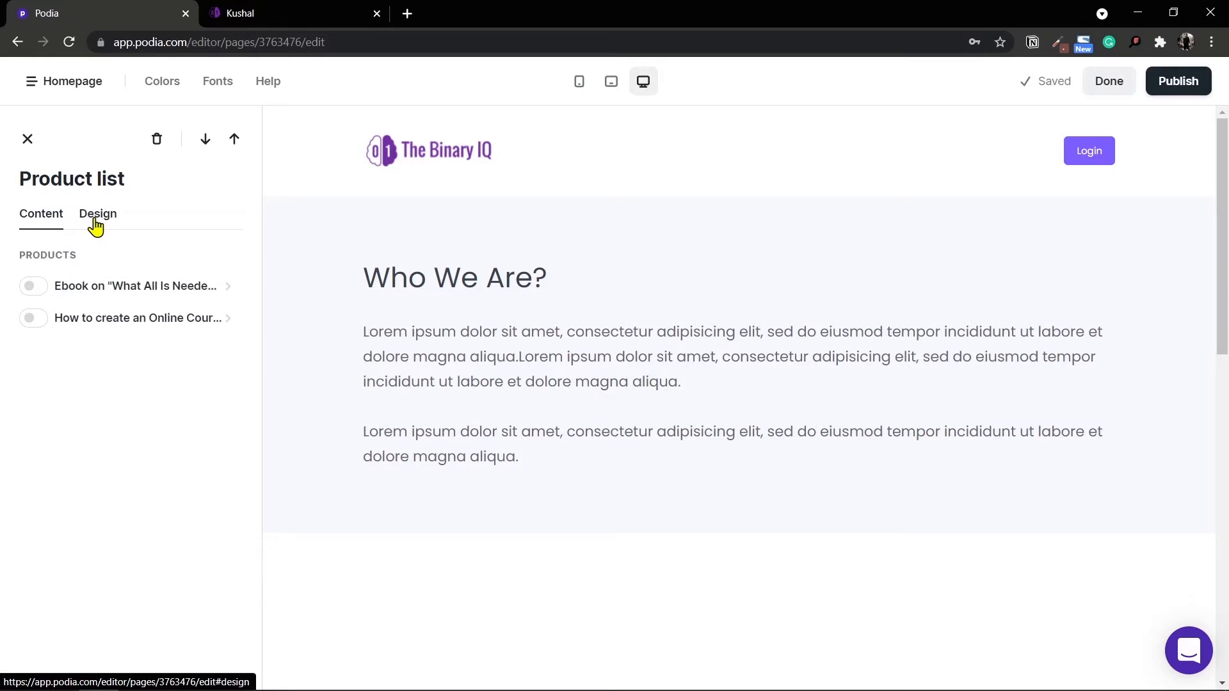
scroll("down", 3)
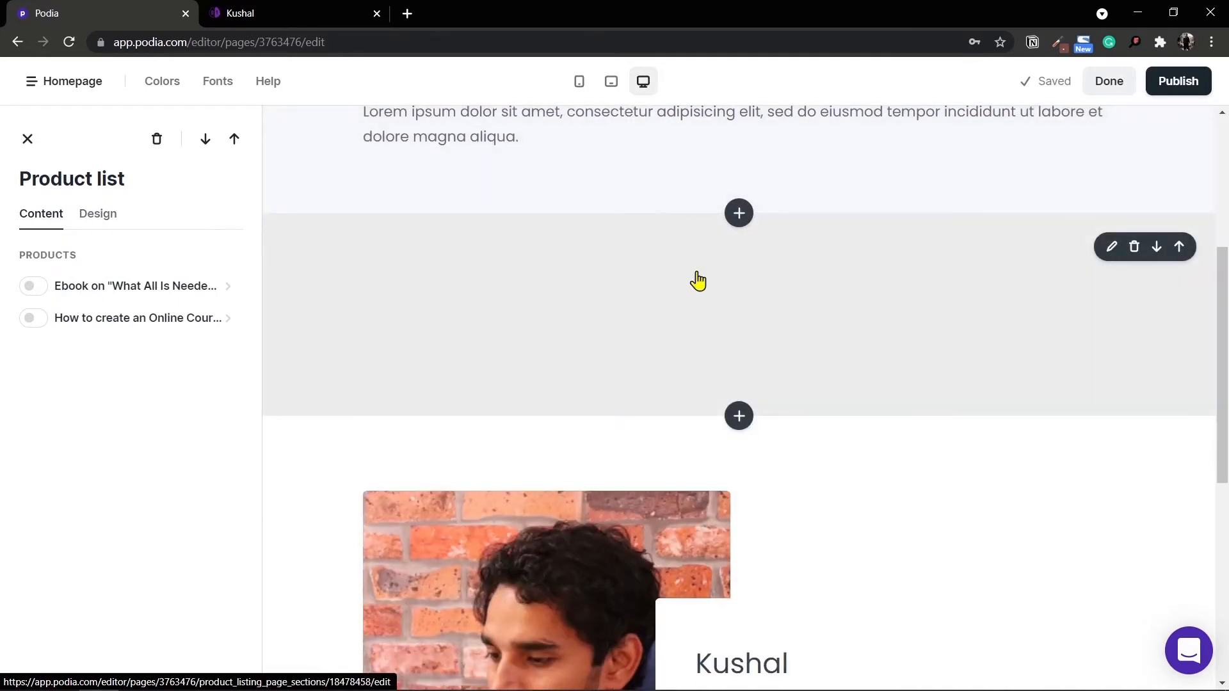
mouse_move(685, 292)
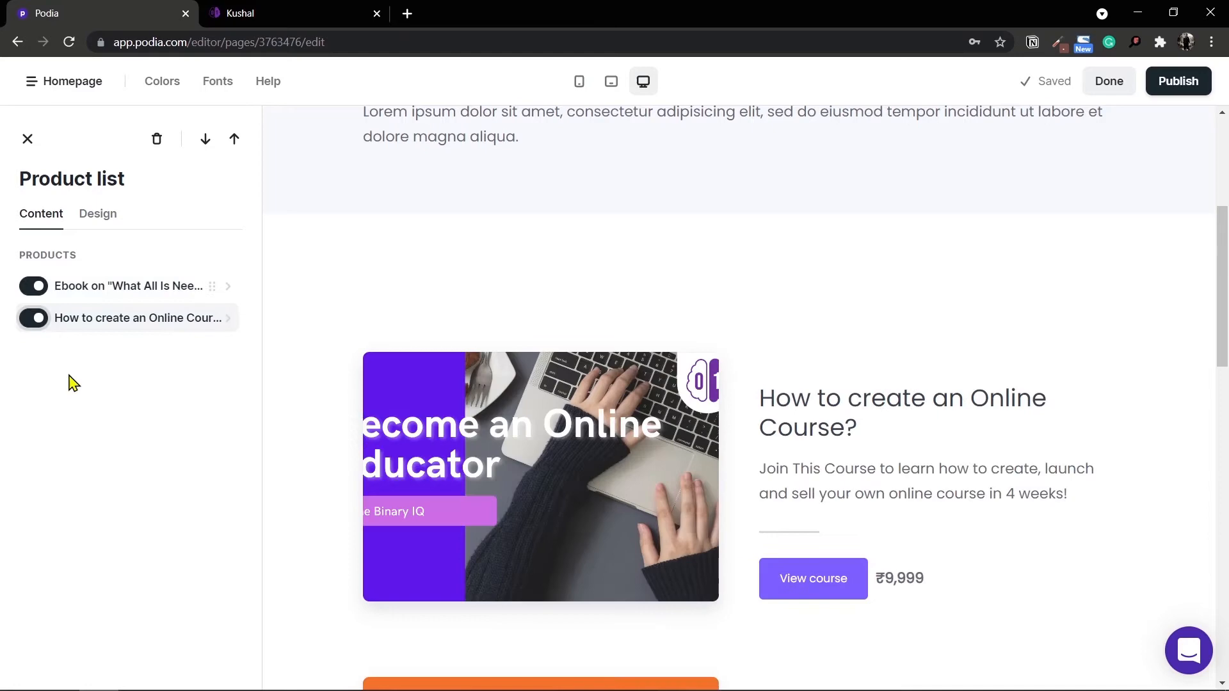
scroll("down", 3)
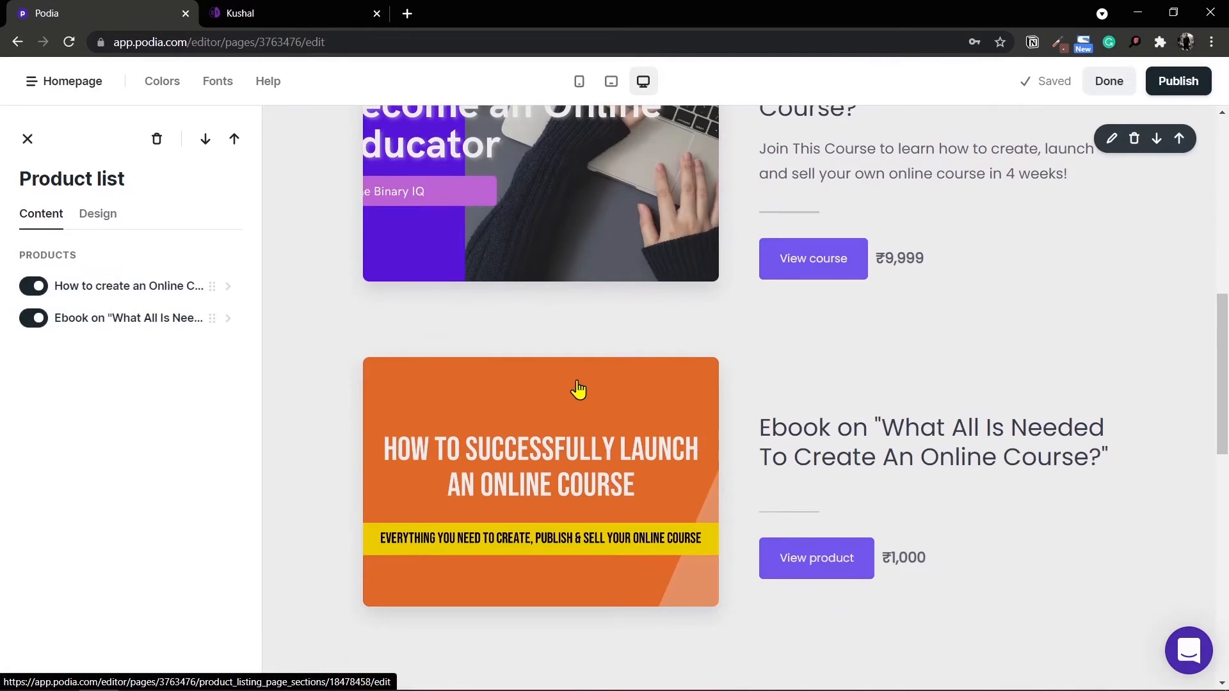
scroll("up", 3)
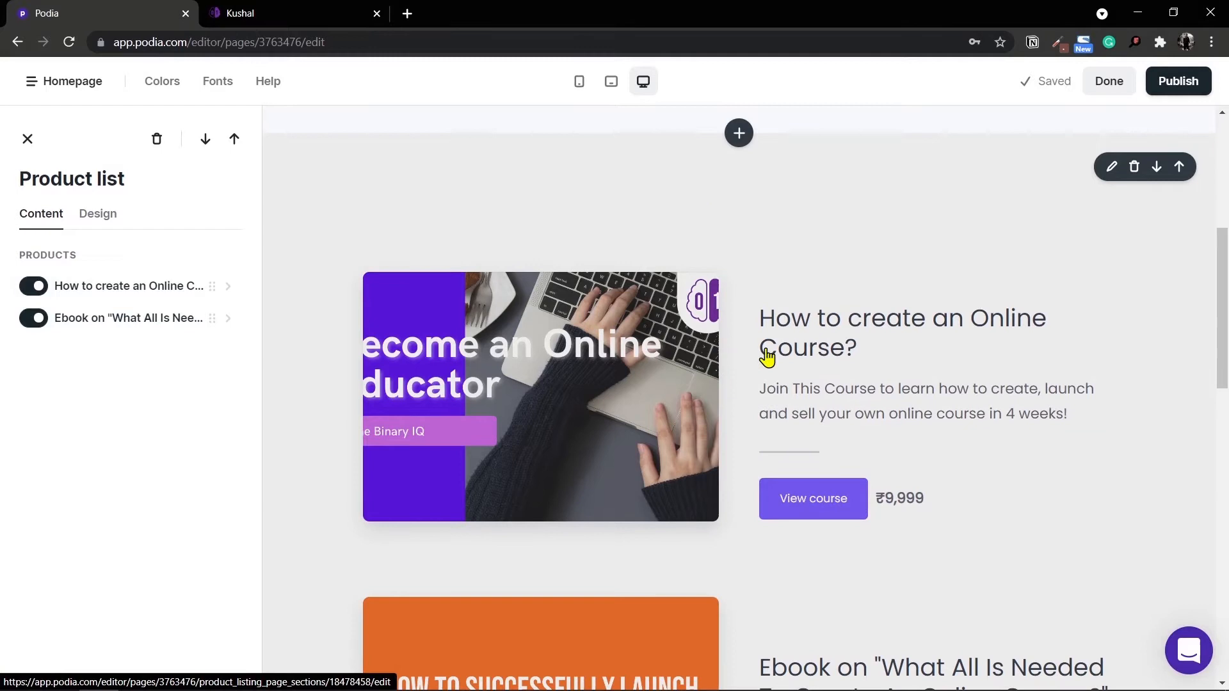
mouse_move(571, 449)
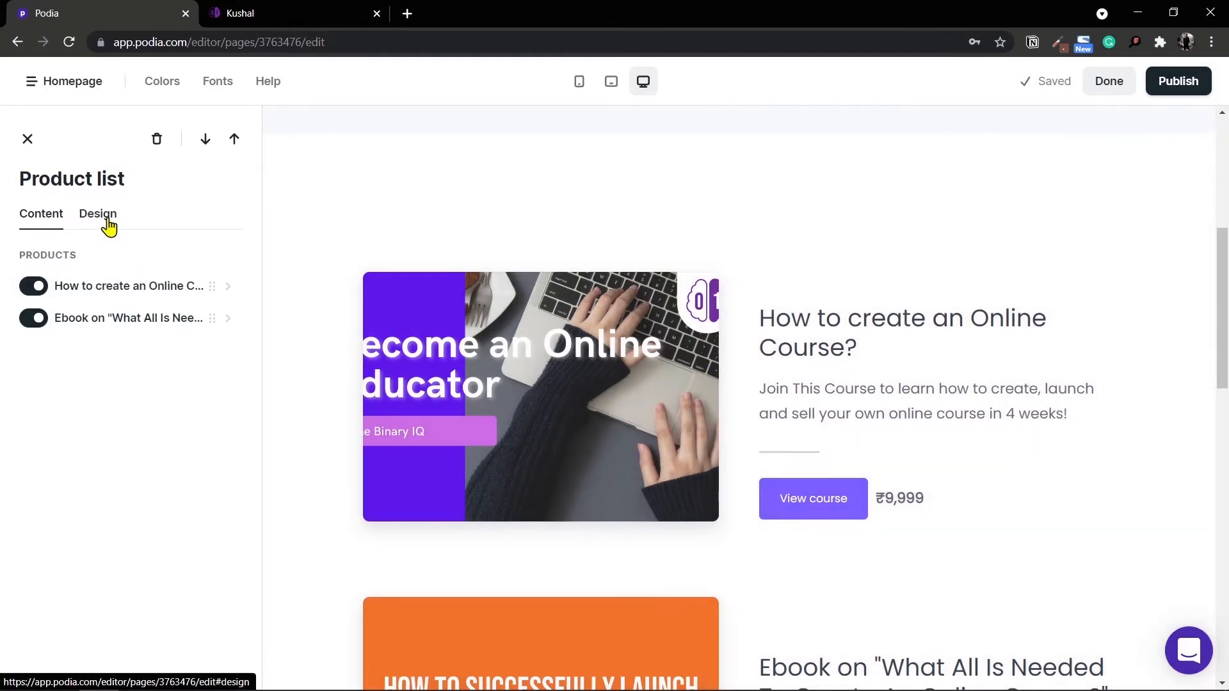
Switch the Product list to the Grid layout so the two products sit side by side
left_click(97, 214)
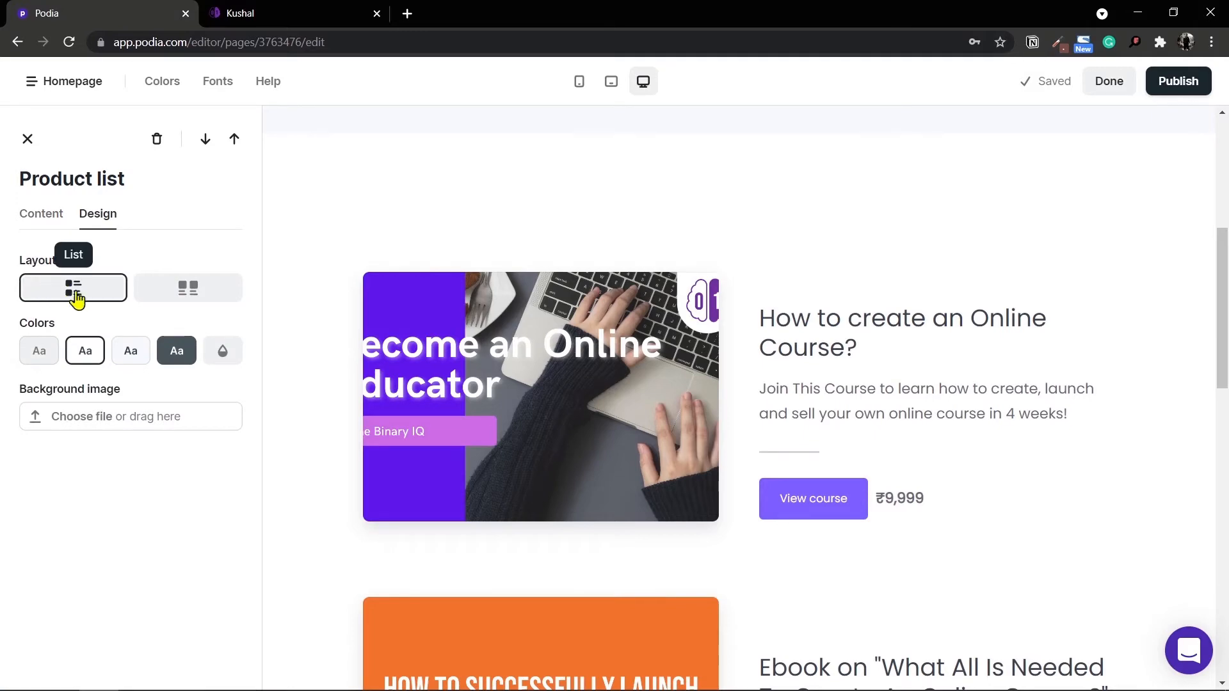
mouse_move(189, 288)
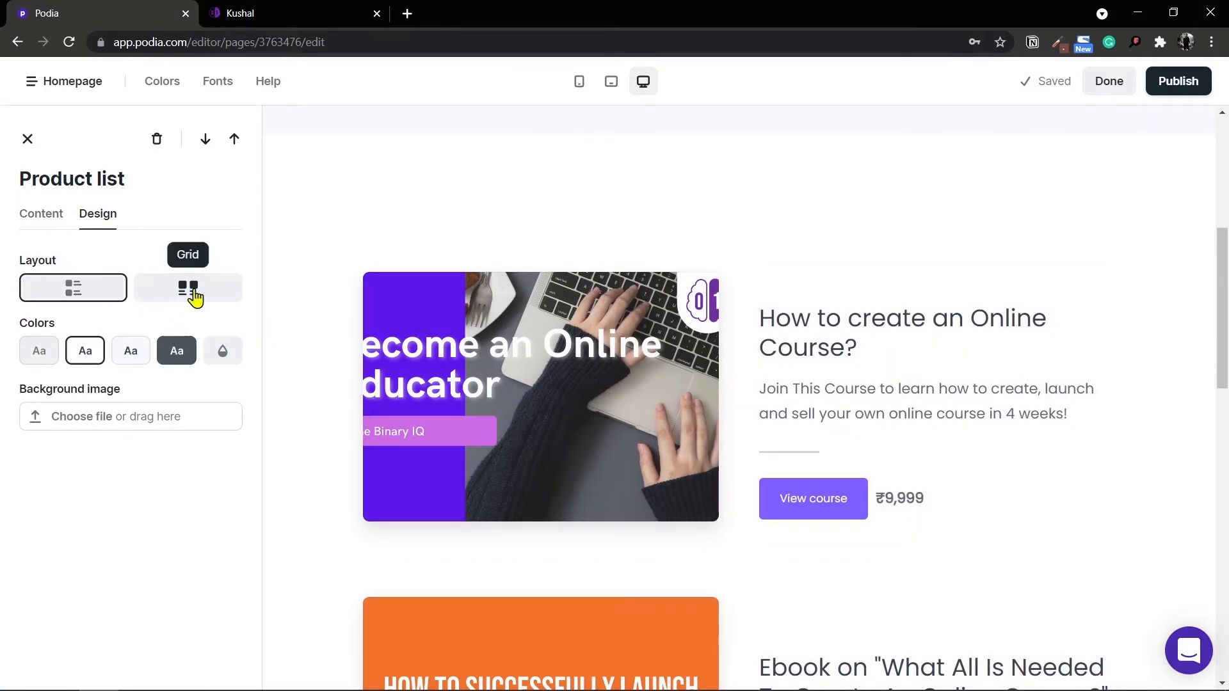
left_click(187, 287)
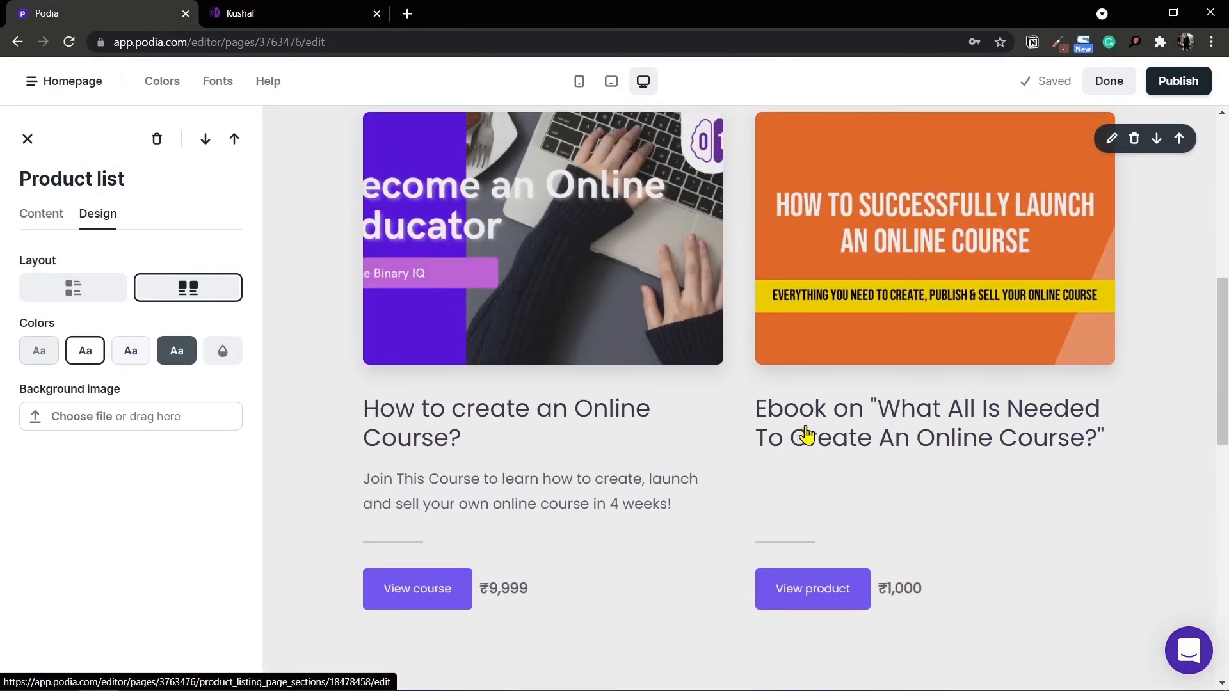
mouse_move(71, 264)
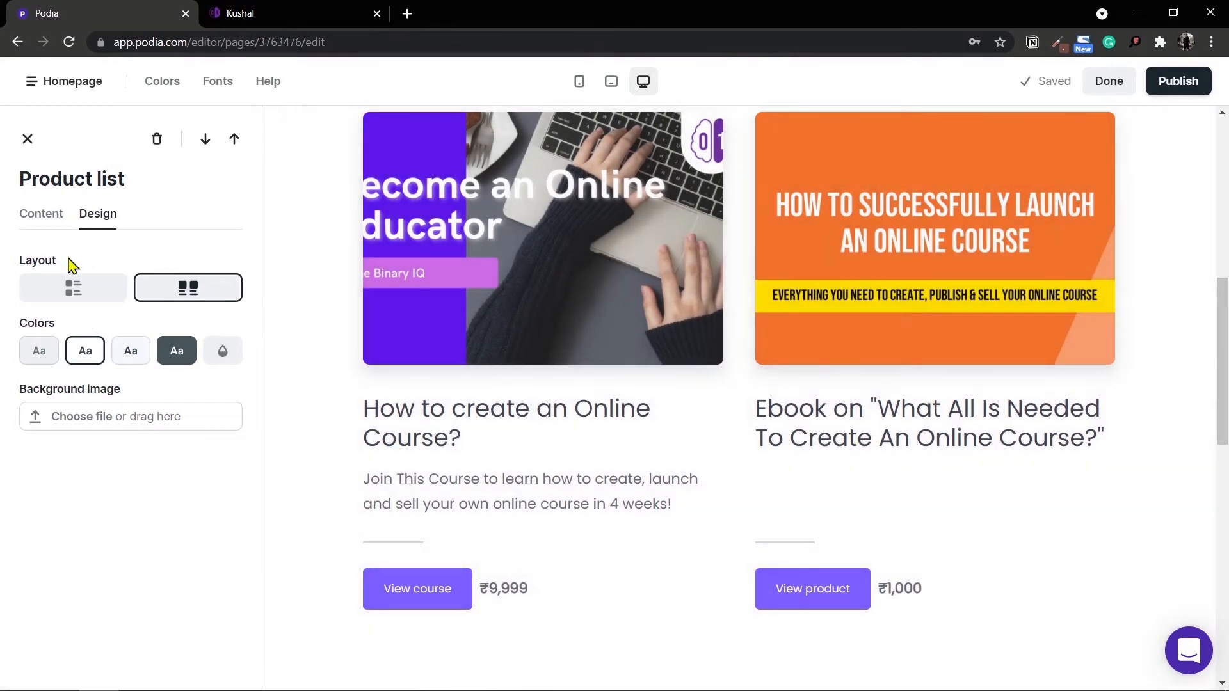
left_click(41, 214)
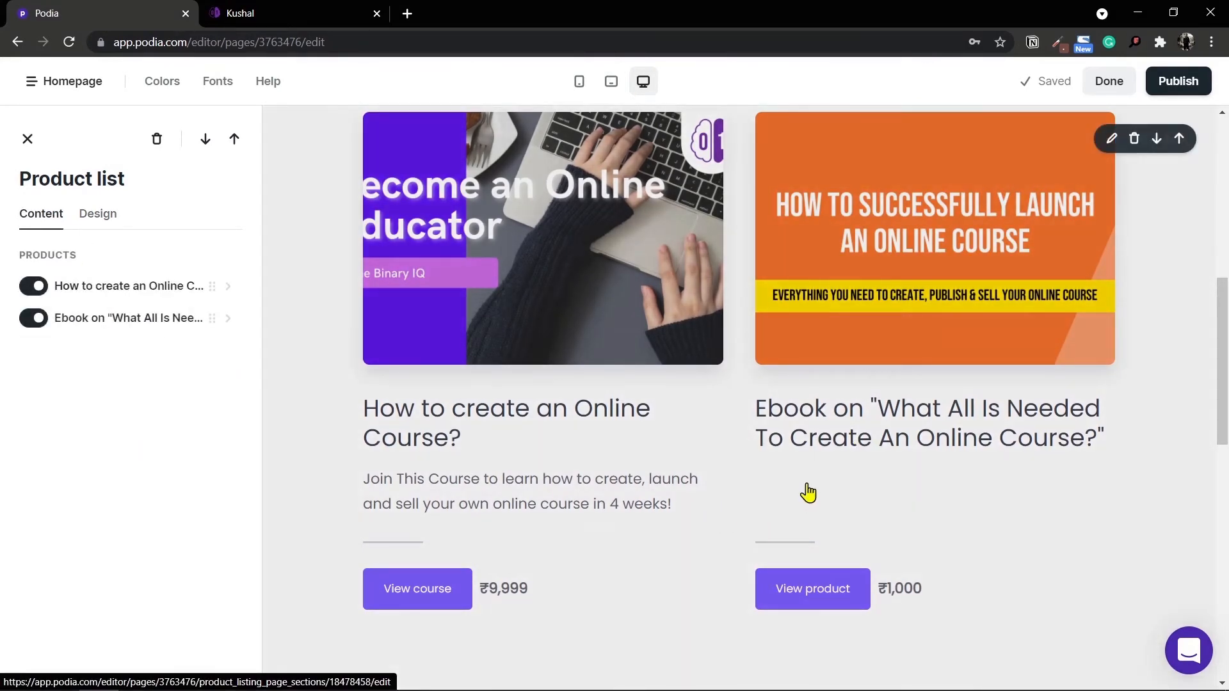
mouse_move(786, 486)
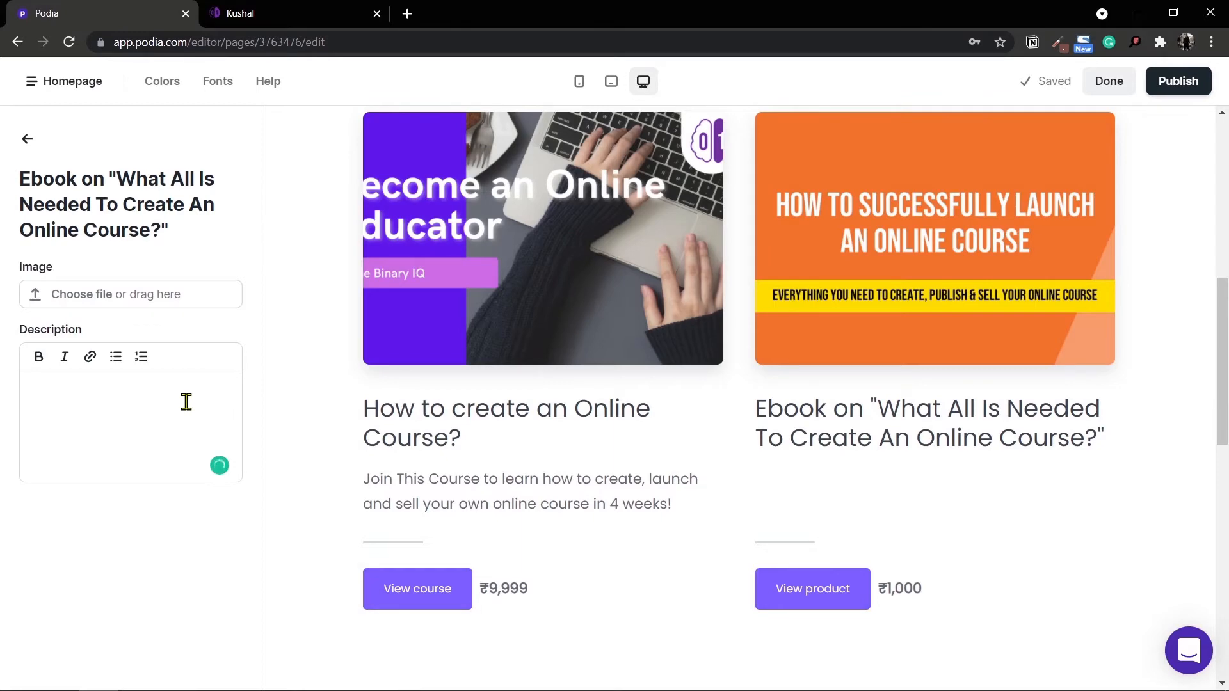
Describe the ebook as teaching the tips, tricks and tools to launch your online course
type("Download this ebook to learn all the tips, tricks and tools to launch your online course")
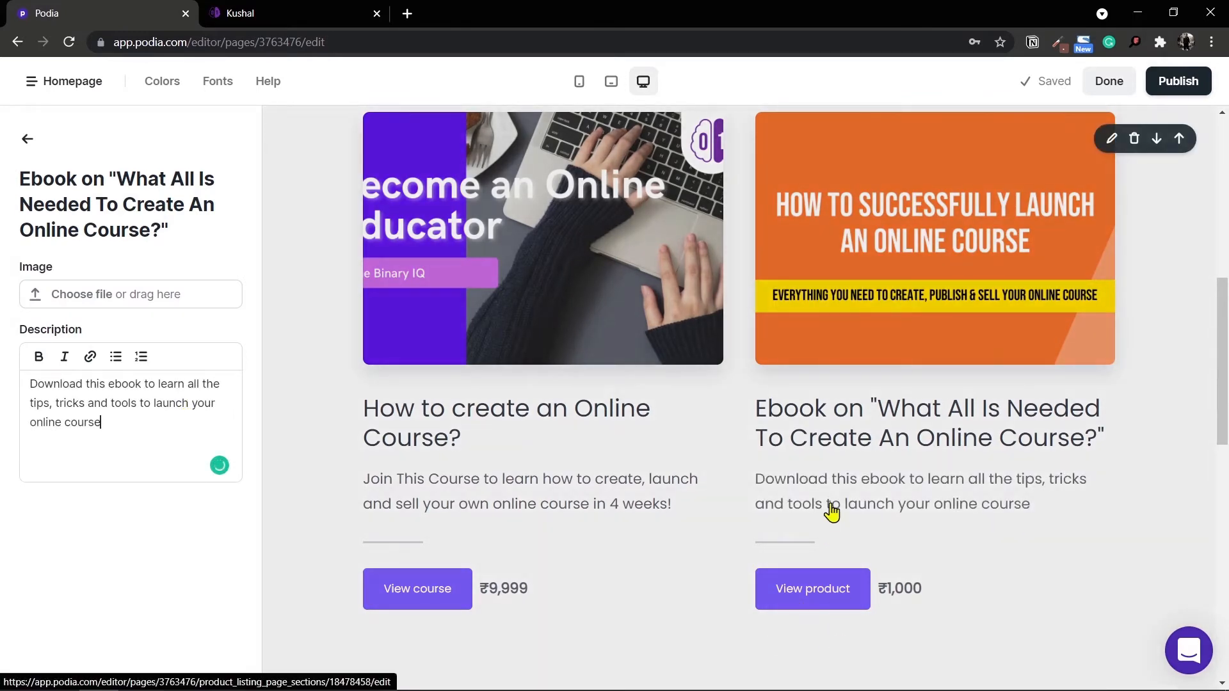
scroll("down", 3)
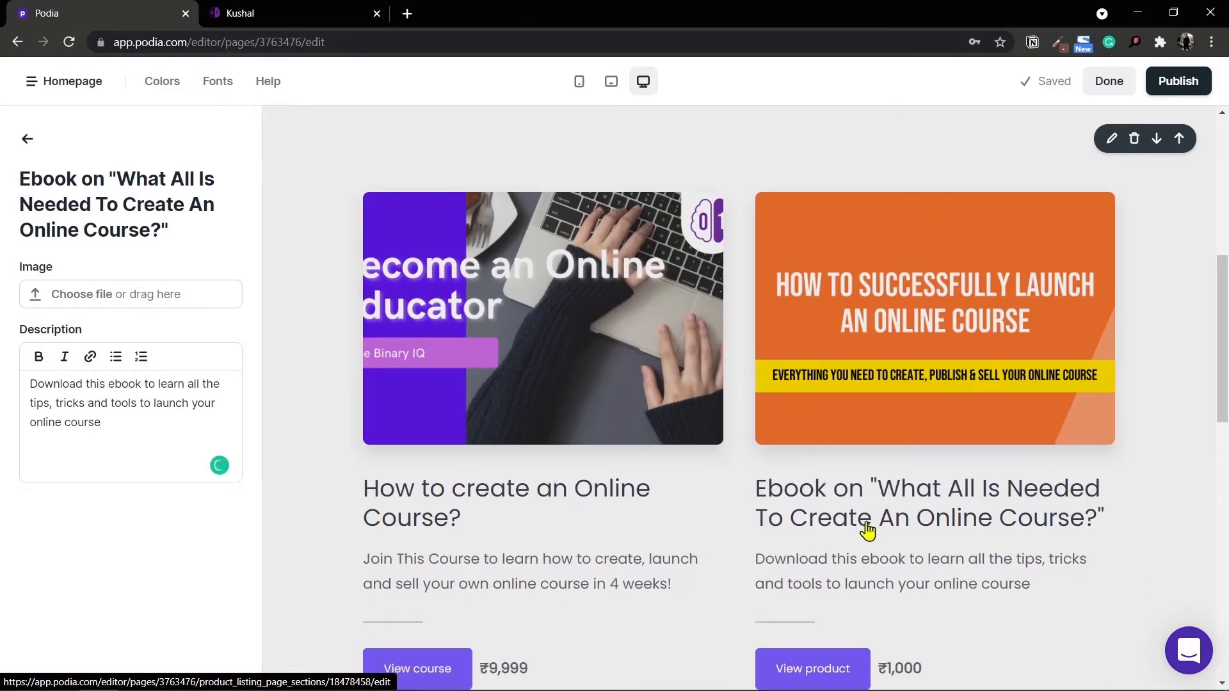
scroll("down", 3)
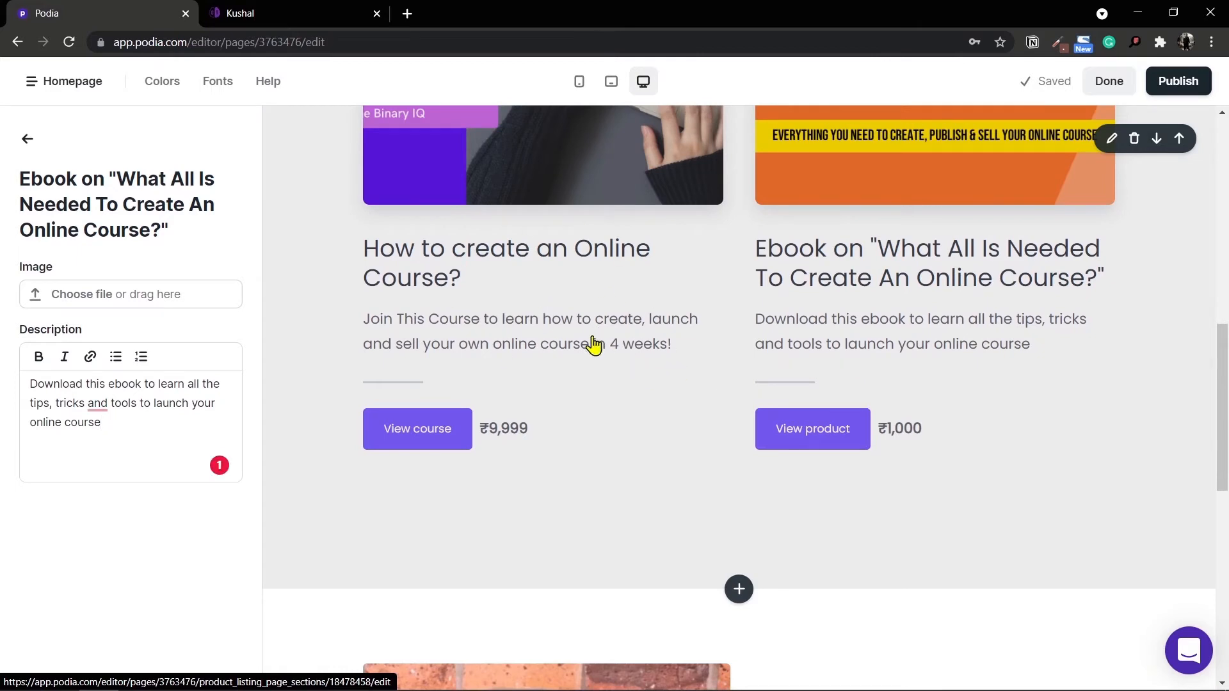
Publish the homepage so the product grid and ebook description go live
left_click(1178, 80)
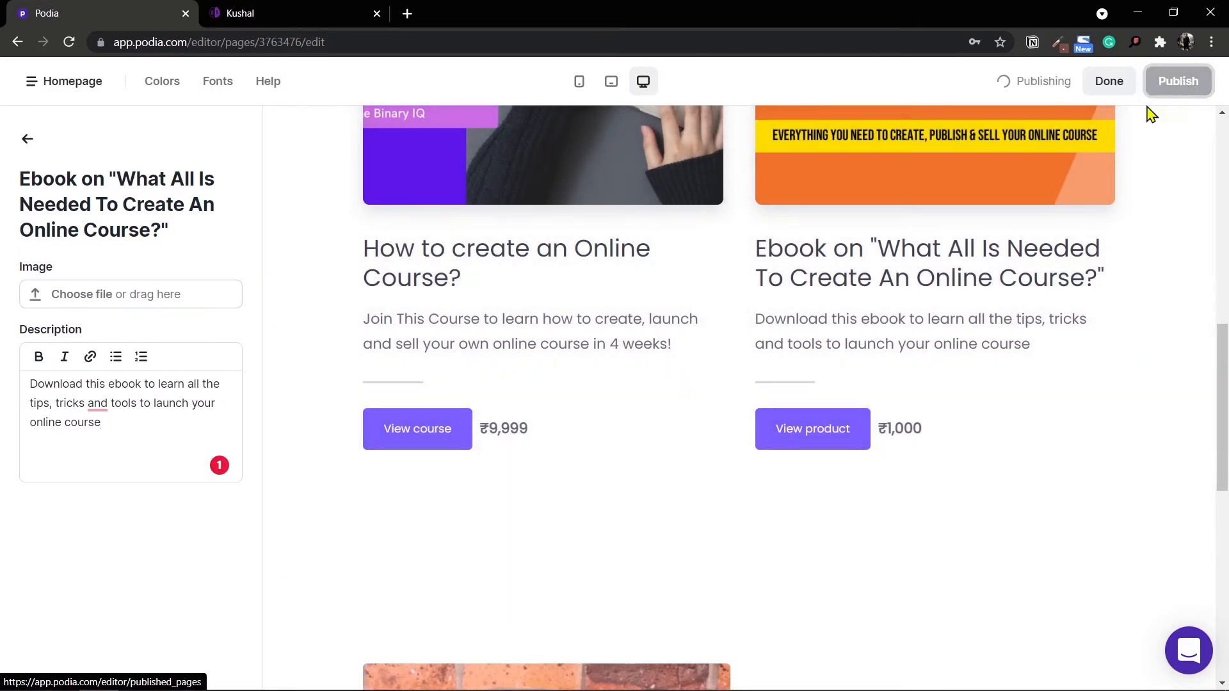
scroll("down", 3)
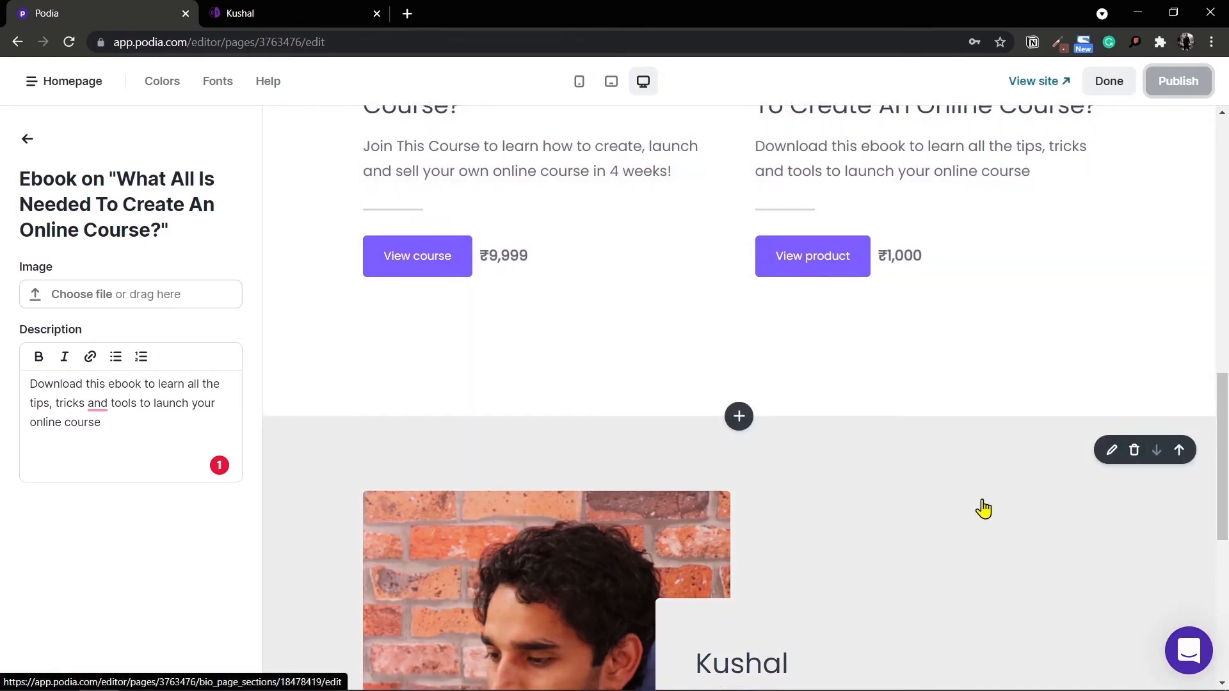
scroll("up", 3)
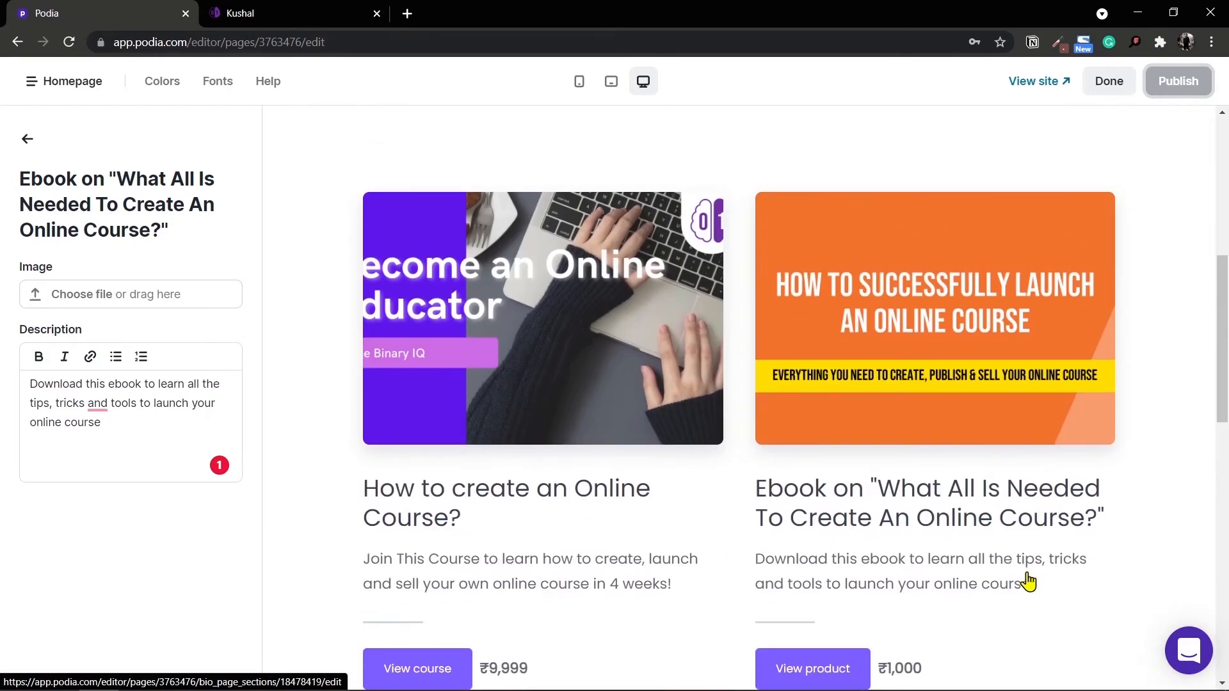
scroll("up", 3)
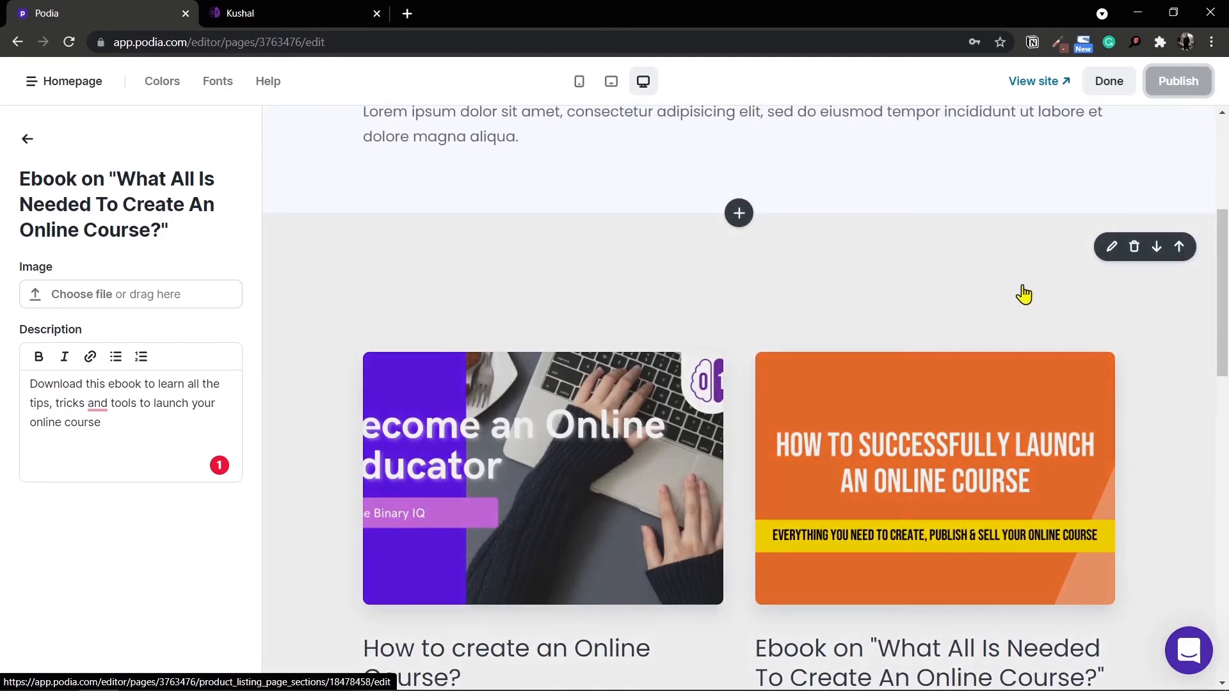
mouse_move(855, 318)
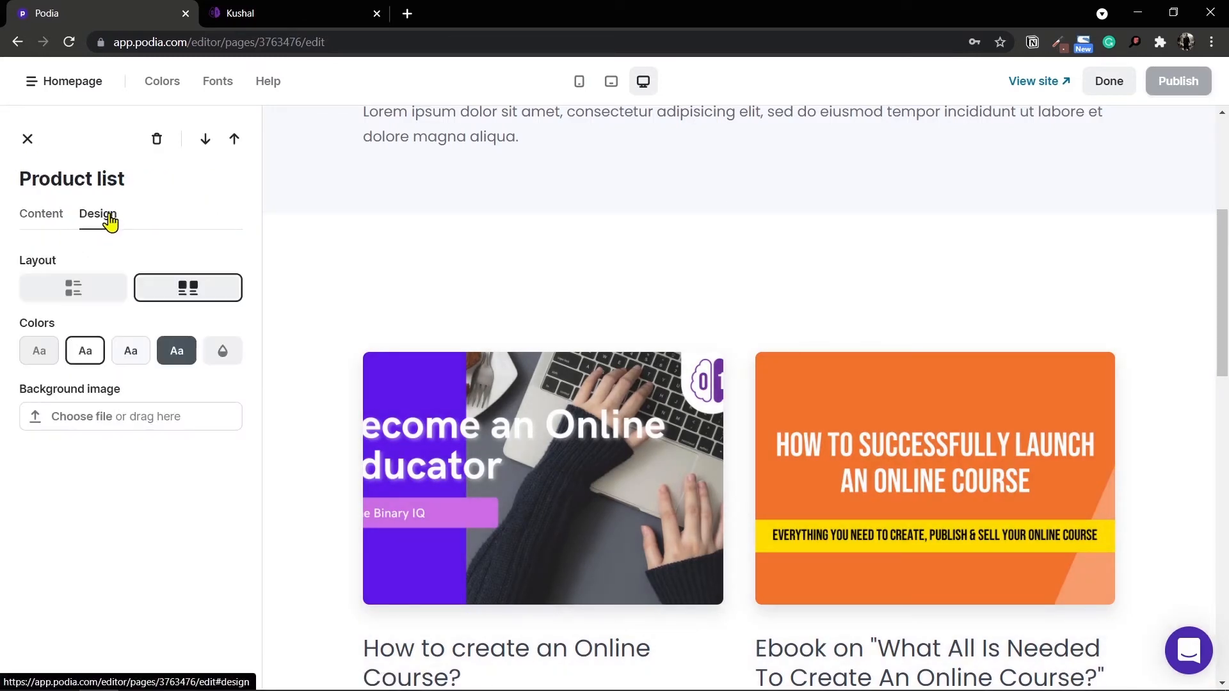
Apply the Dark theme colour swatch to the Product list section
left_click(177, 351)
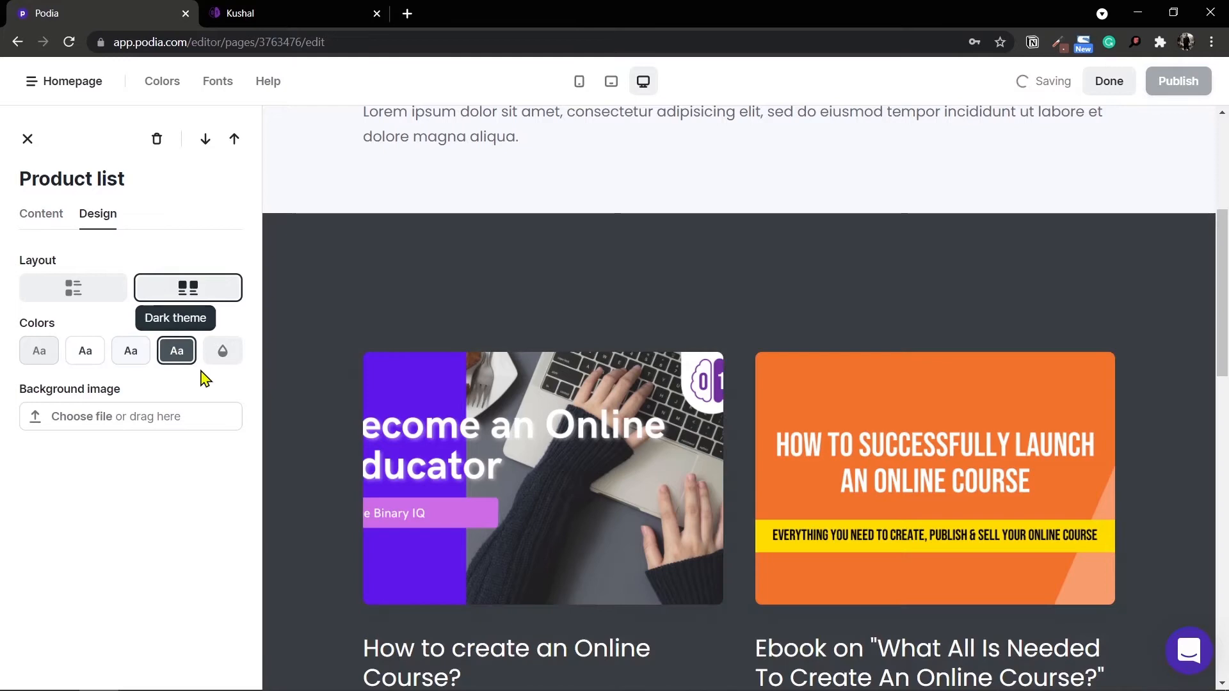
scroll("down", 3)
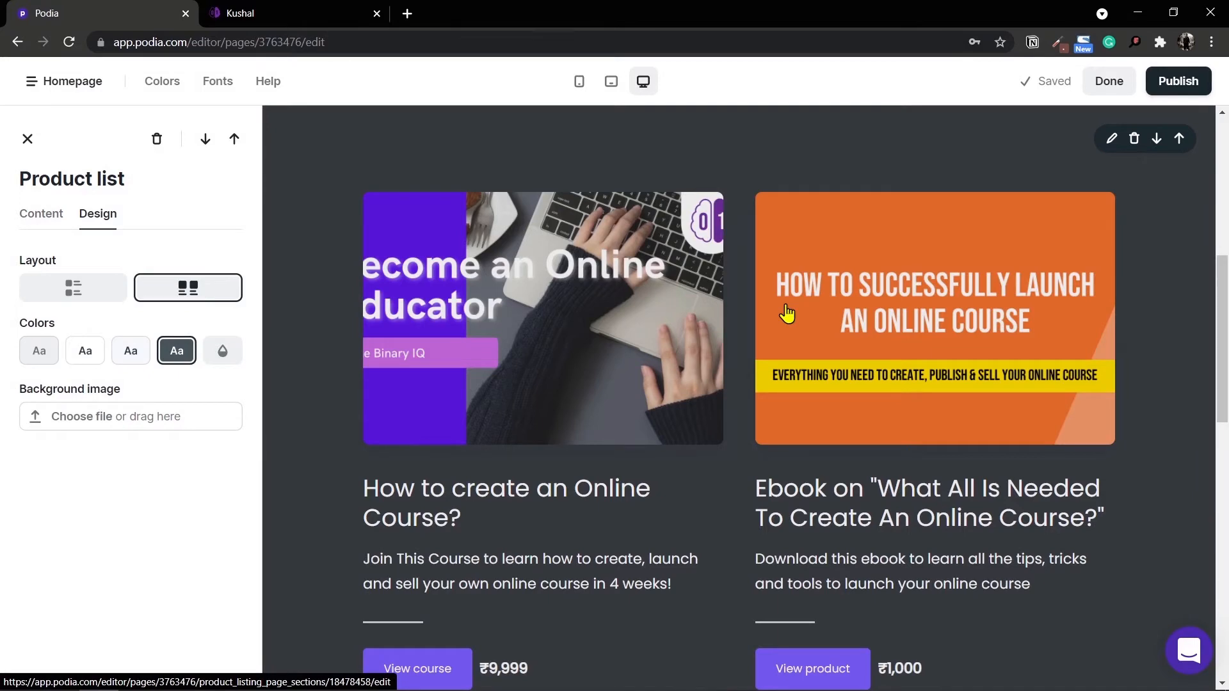
scroll("up", 3)
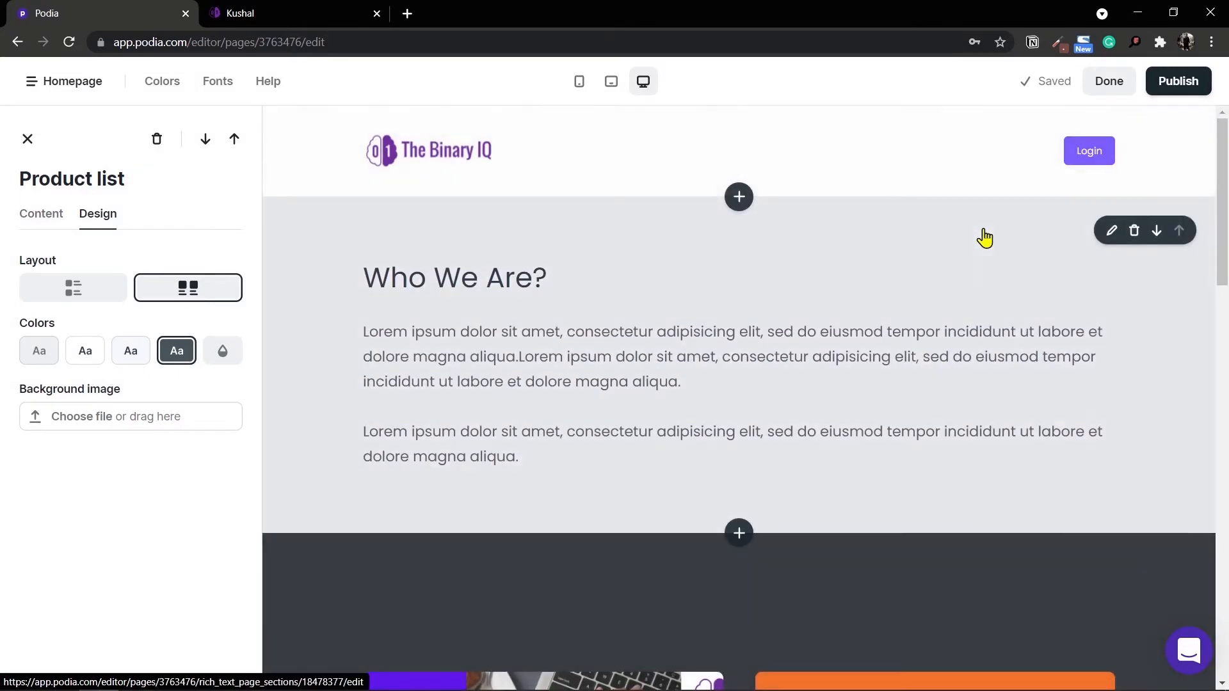
scroll("down", 3)
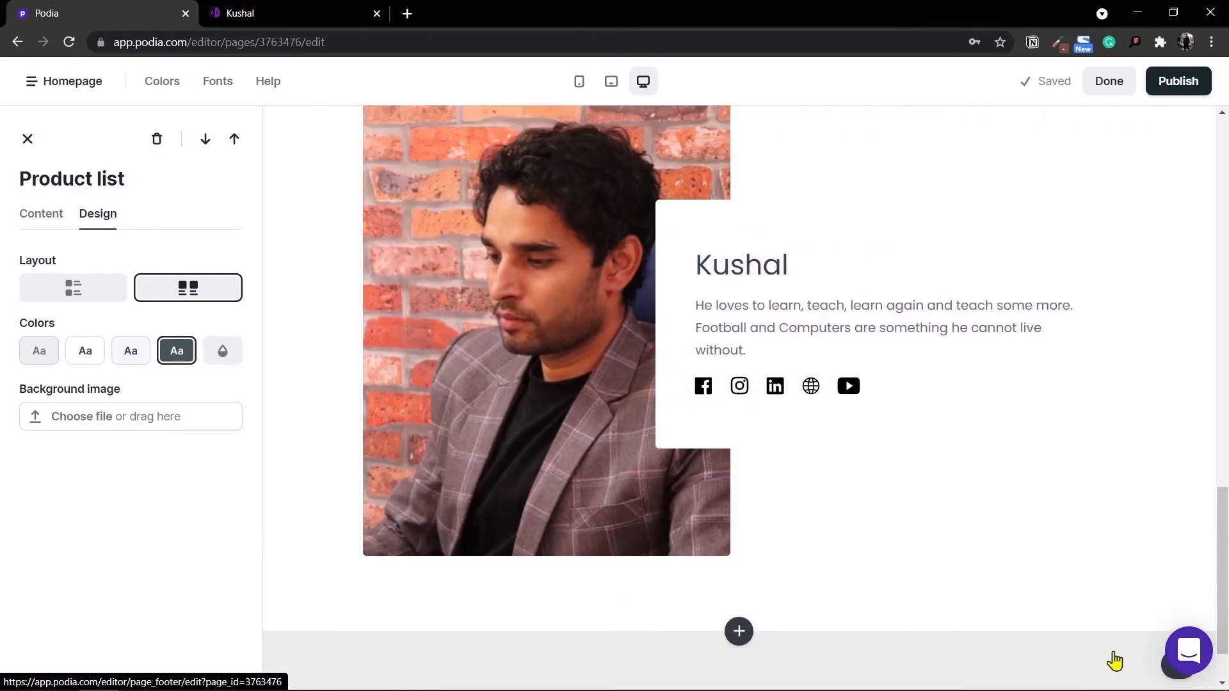
scroll("up", 3)
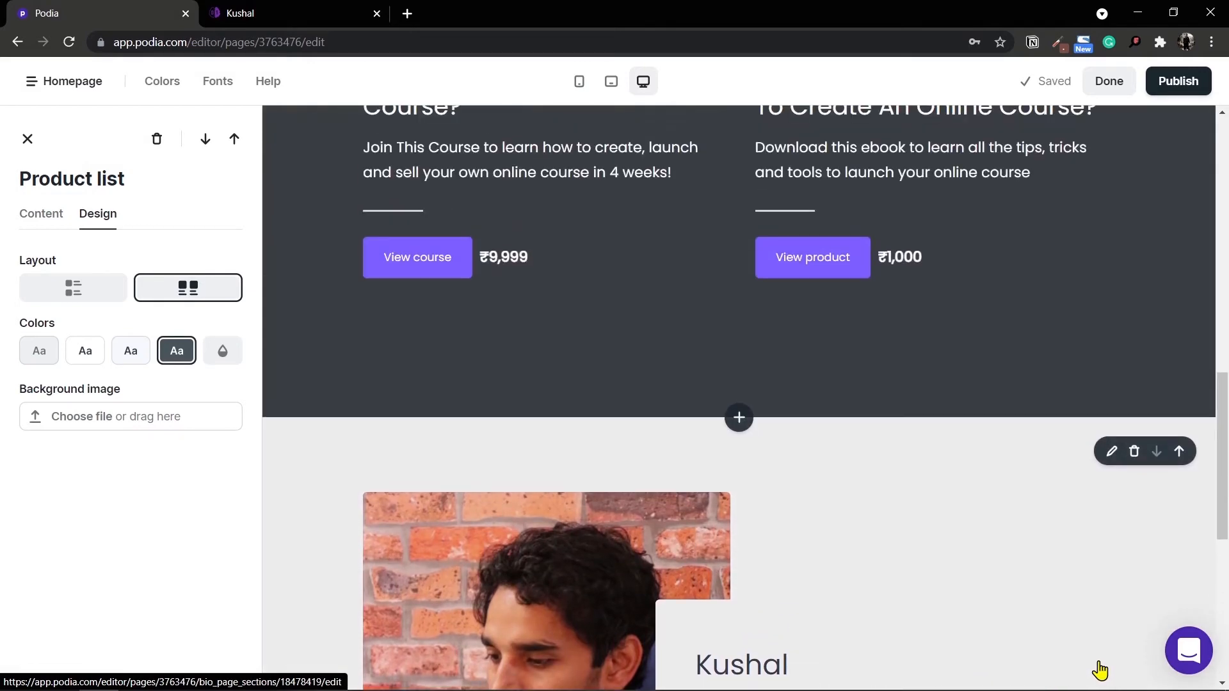
scroll("up", 3)
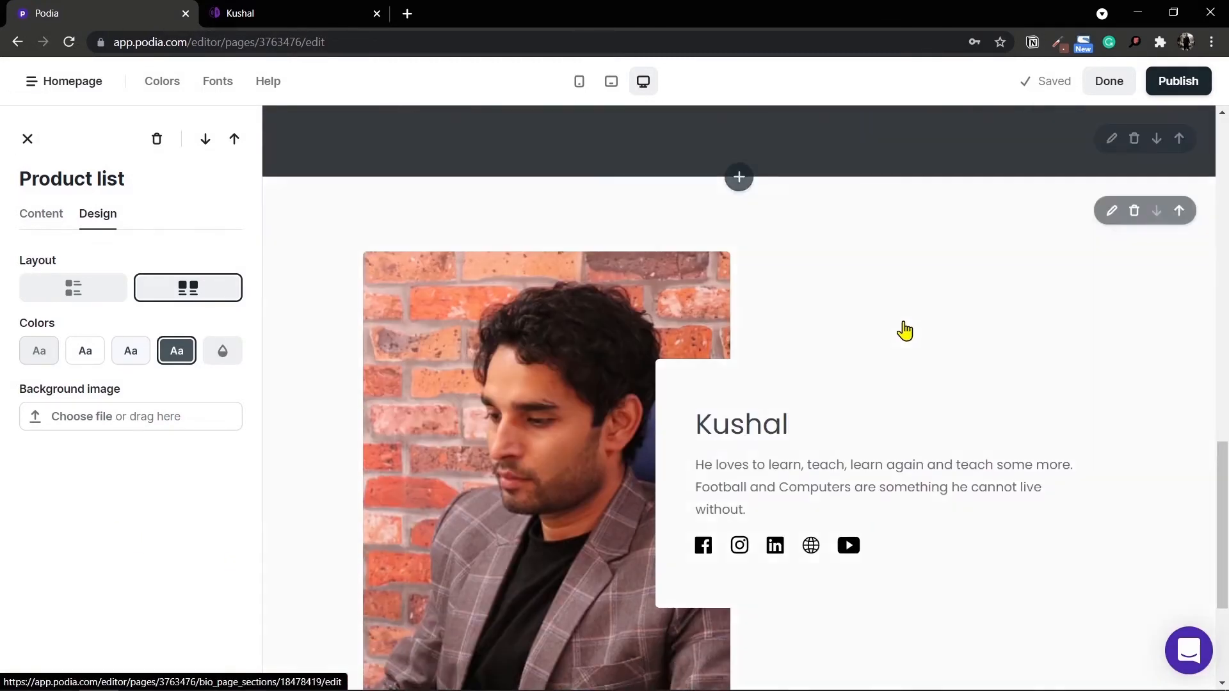
left_click(27, 138)
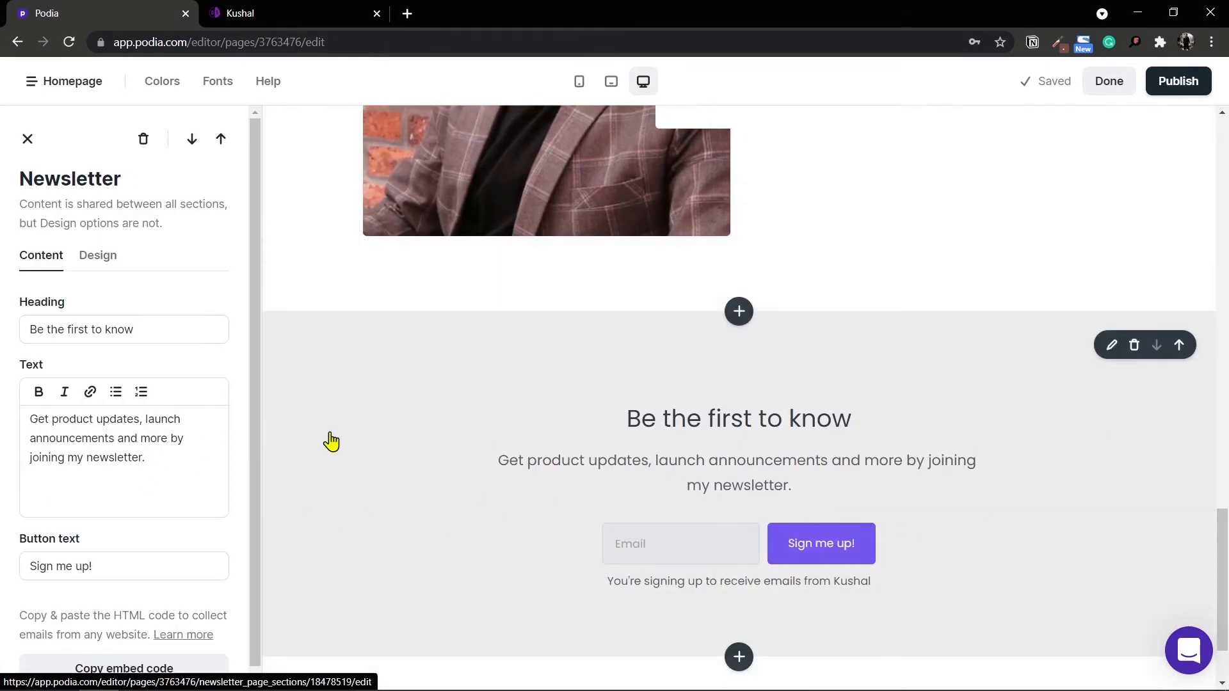
left_click(98, 255)
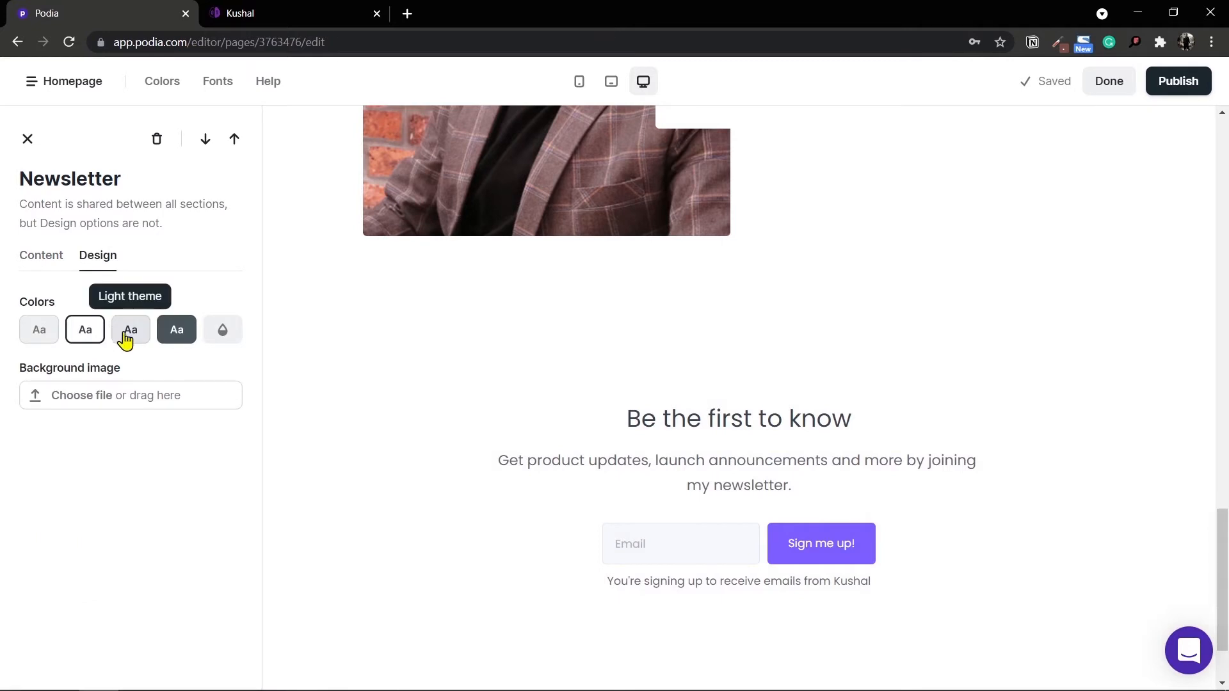
left_click(131, 329)
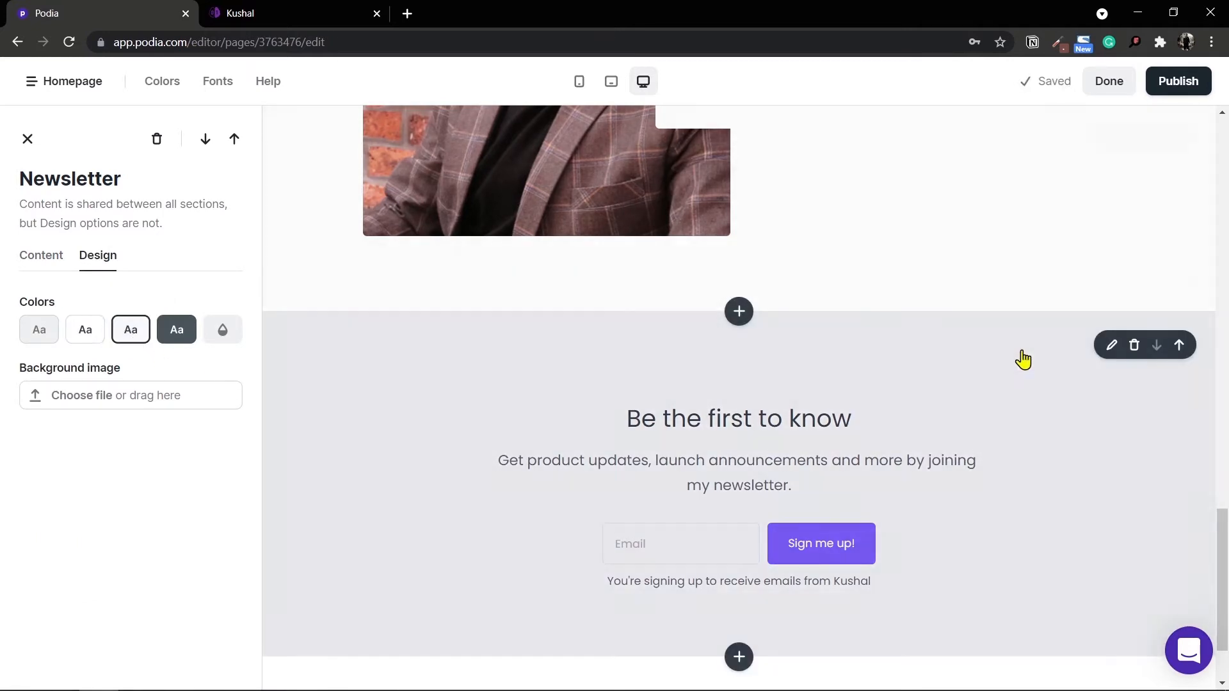
mouse_move(613, 453)
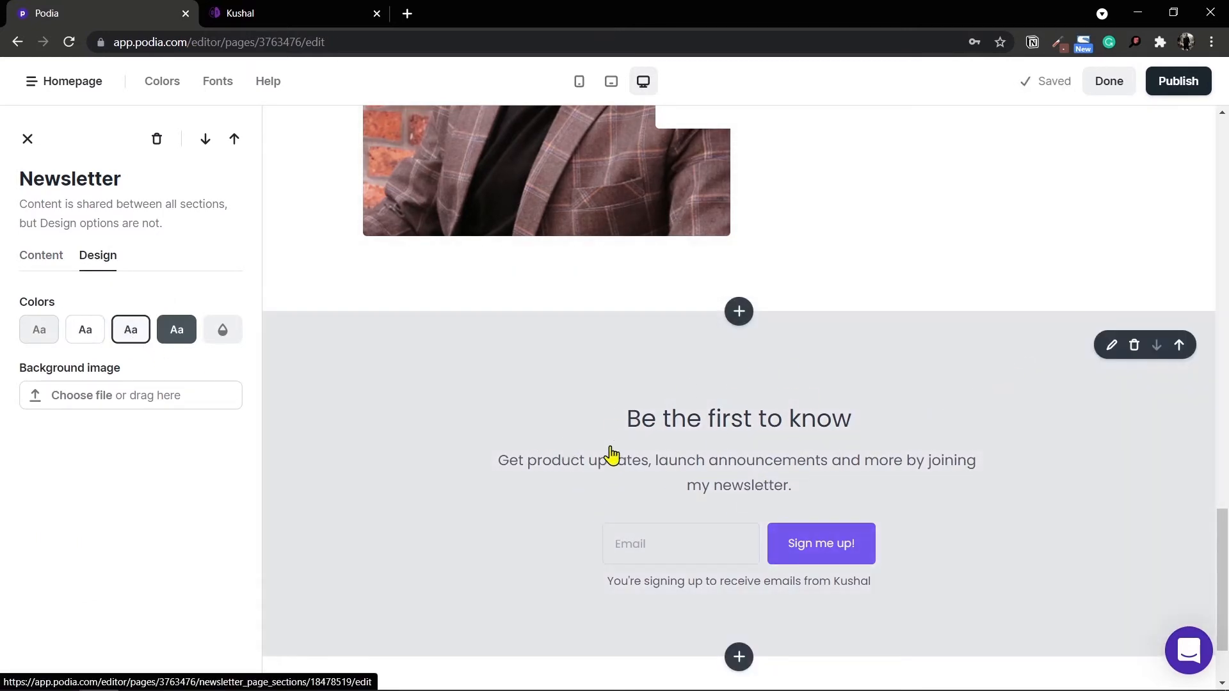
mouse_move(205, 472)
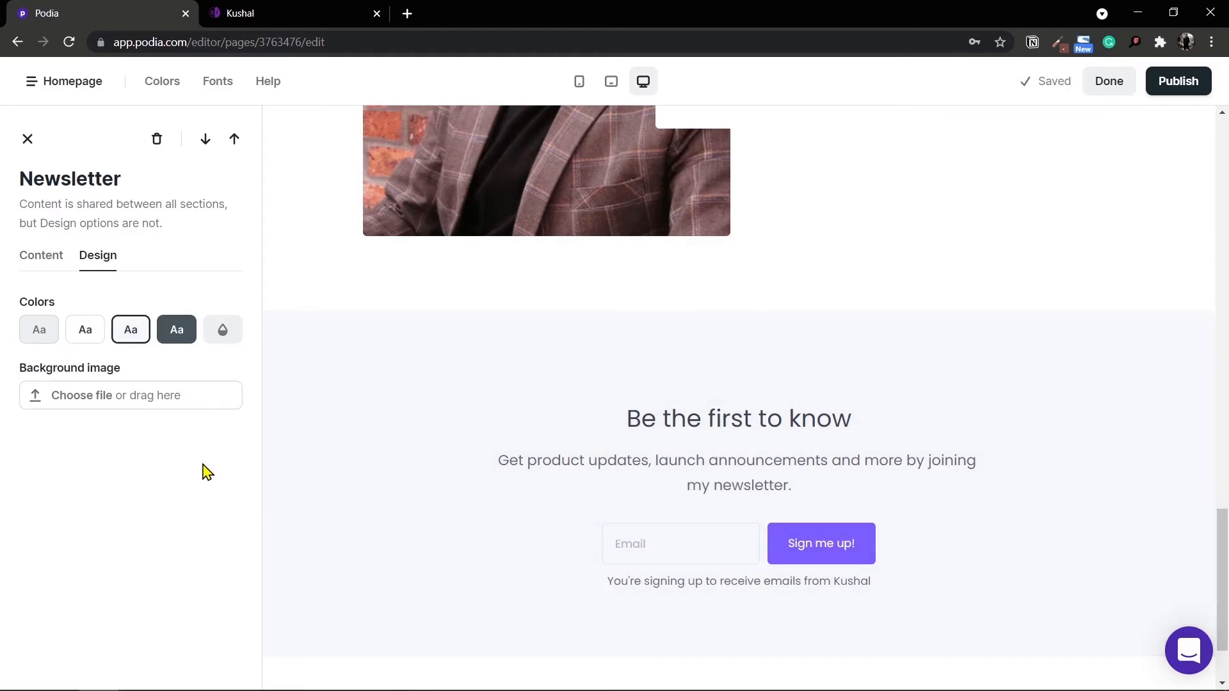
mouse_move(745, 447)
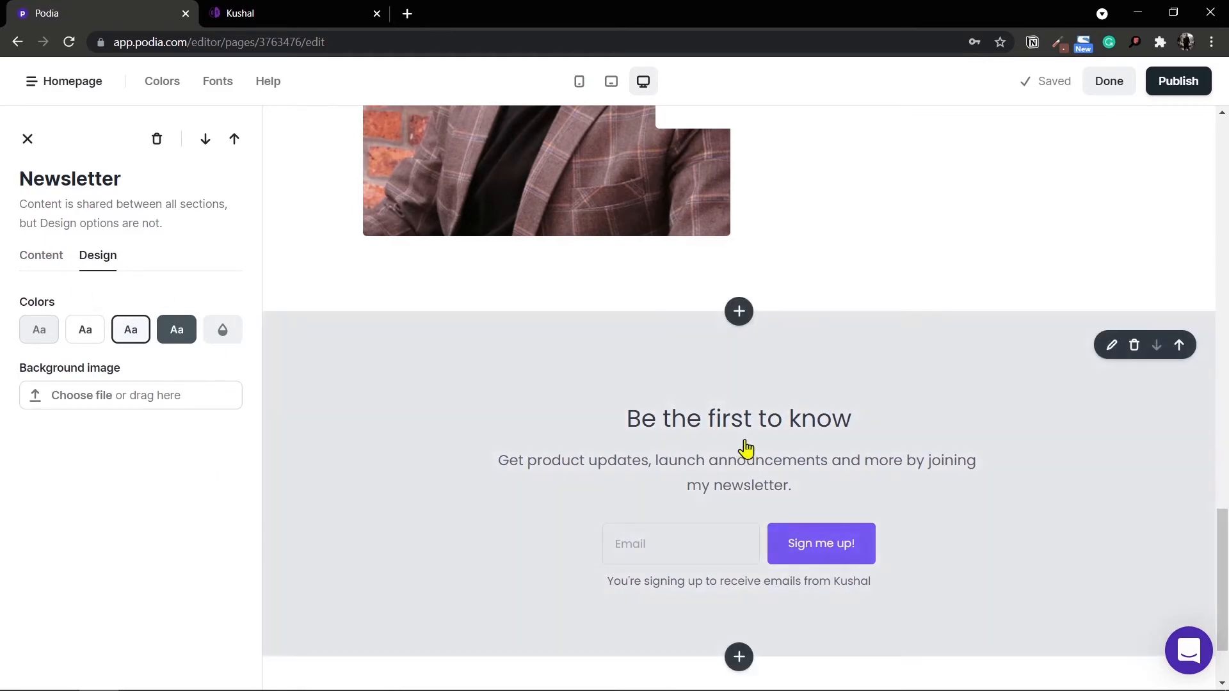
scroll("up", 3)
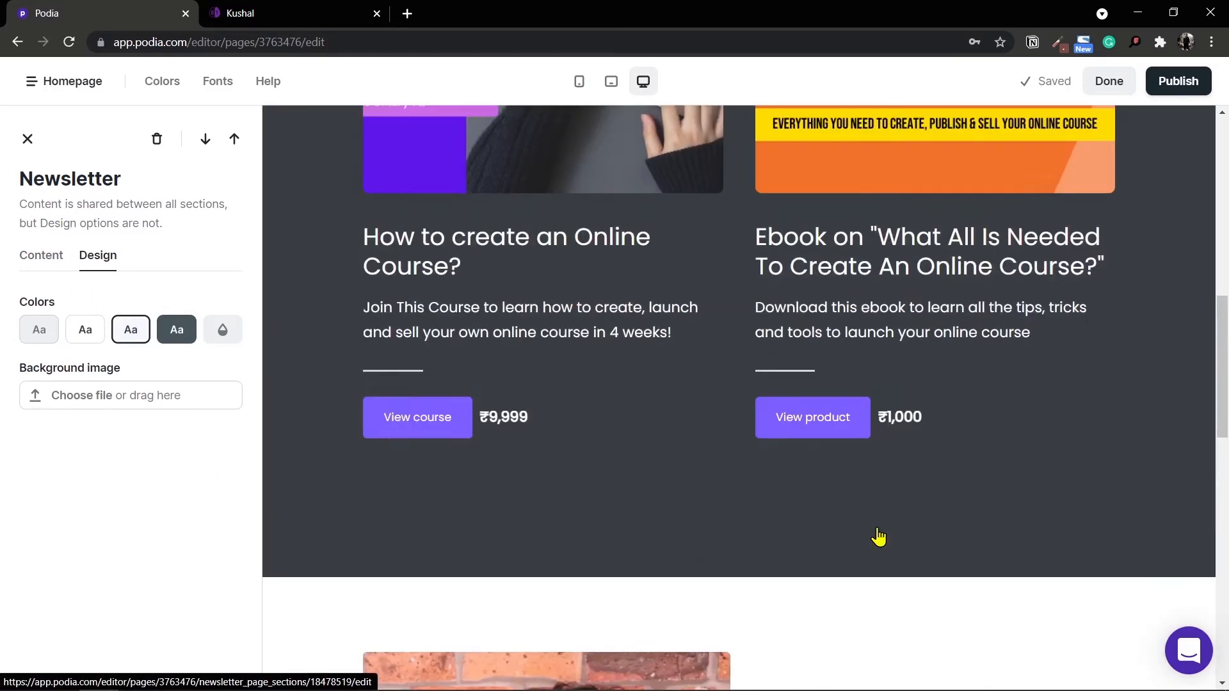
scroll("up", 3)
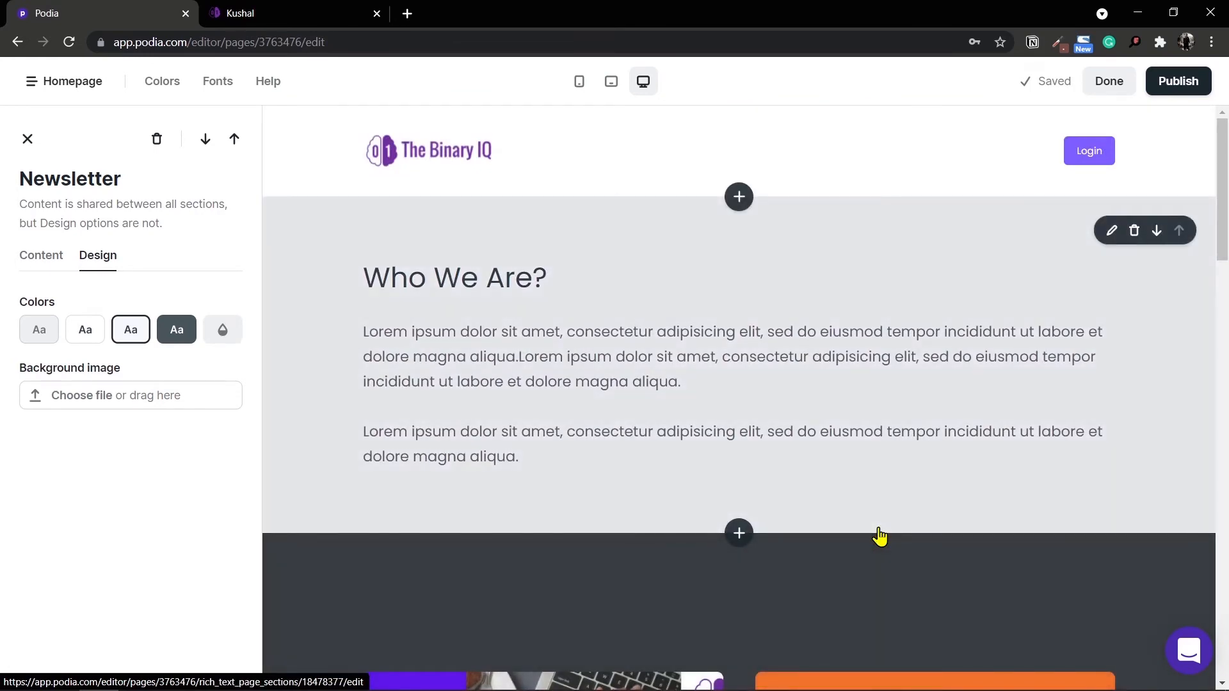
Publish the homepage edits and review its sections from bio back to the header
left_click(1178, 80)
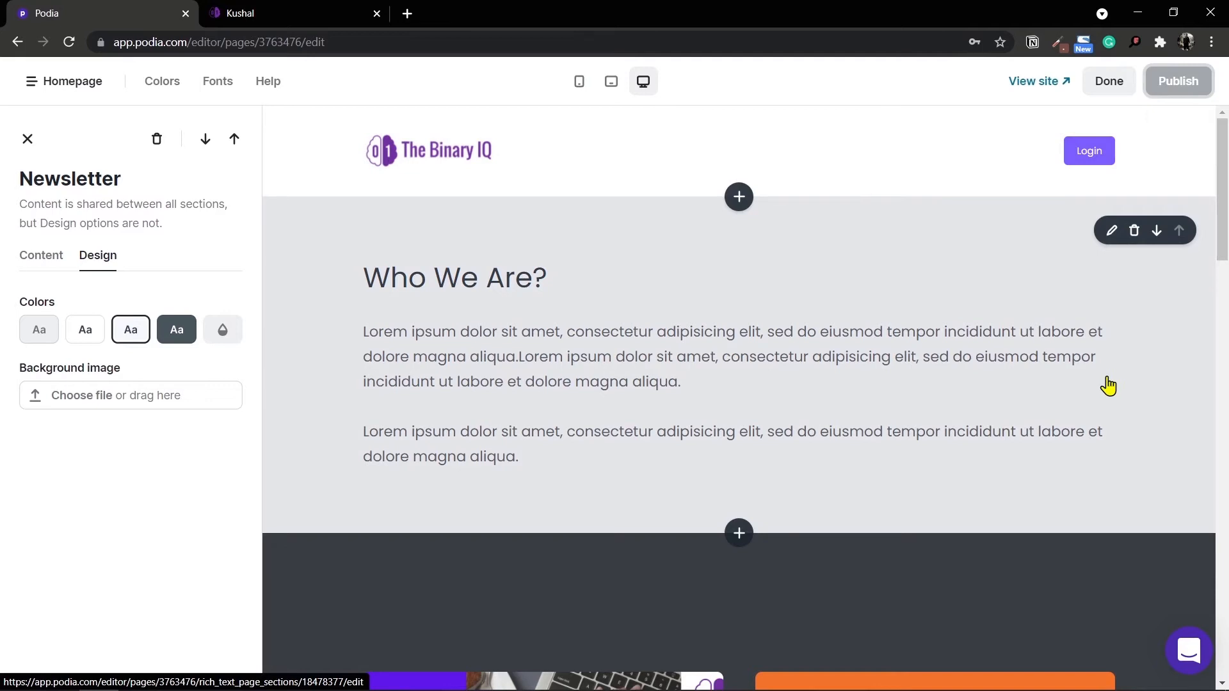
mouse_move(516, 158)
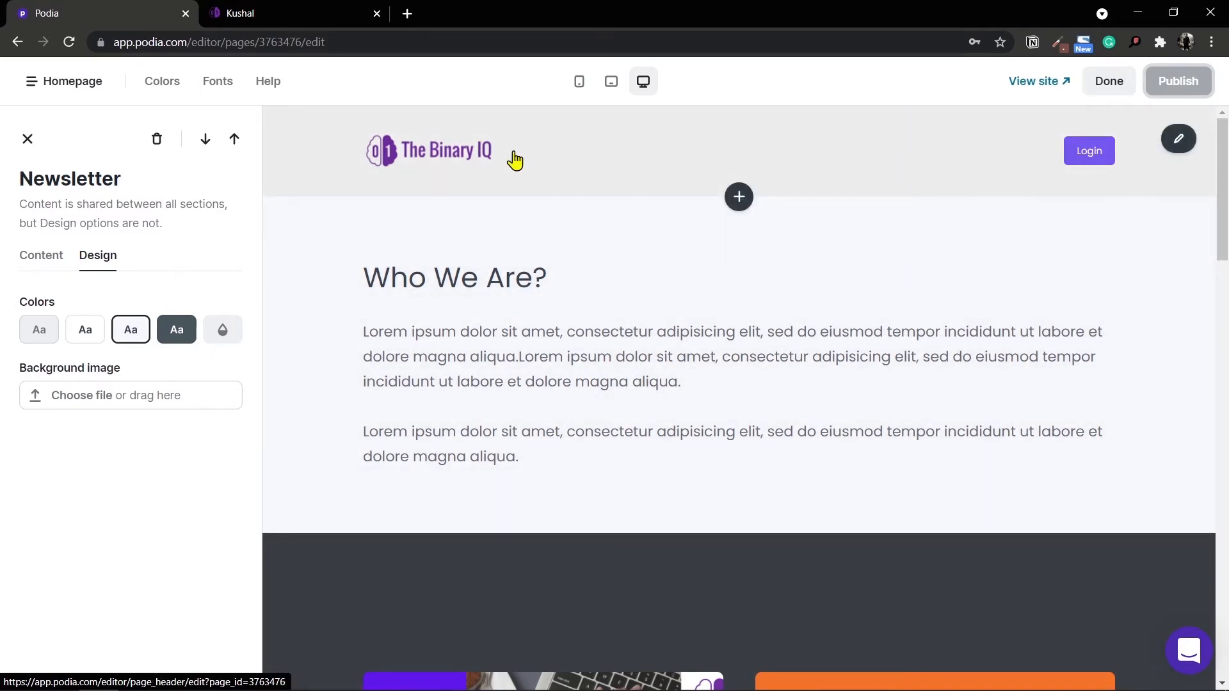
mouse_move(590, 150)
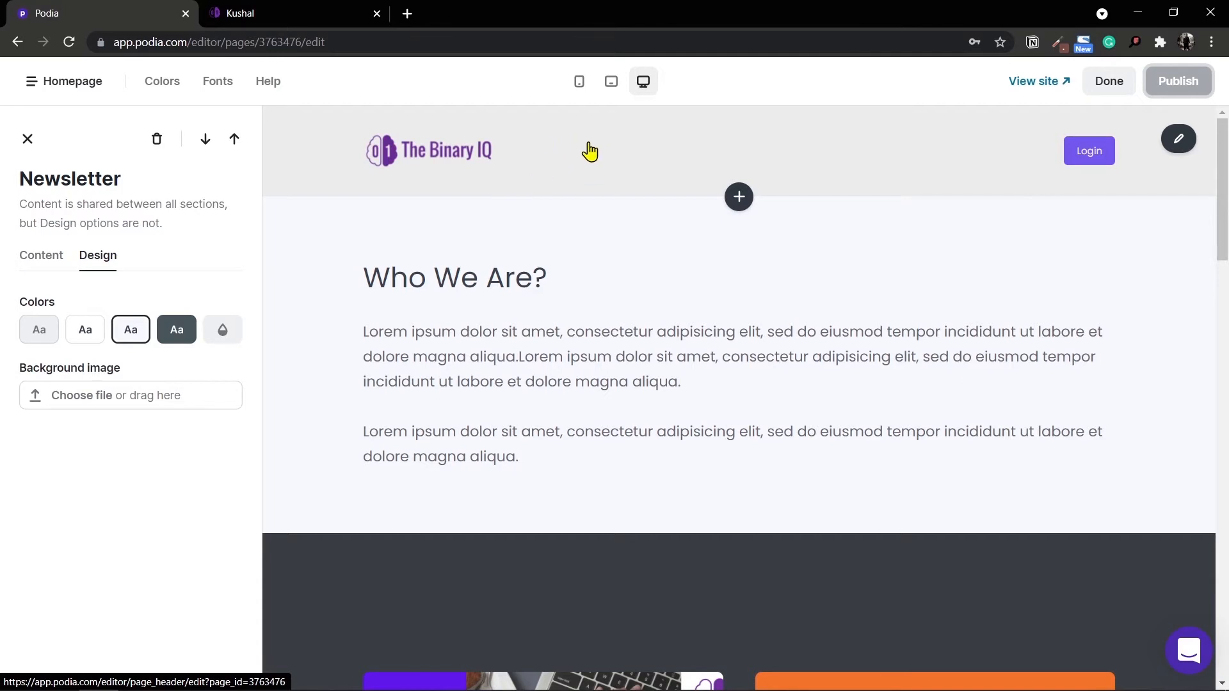
mouse_move(829, 163)
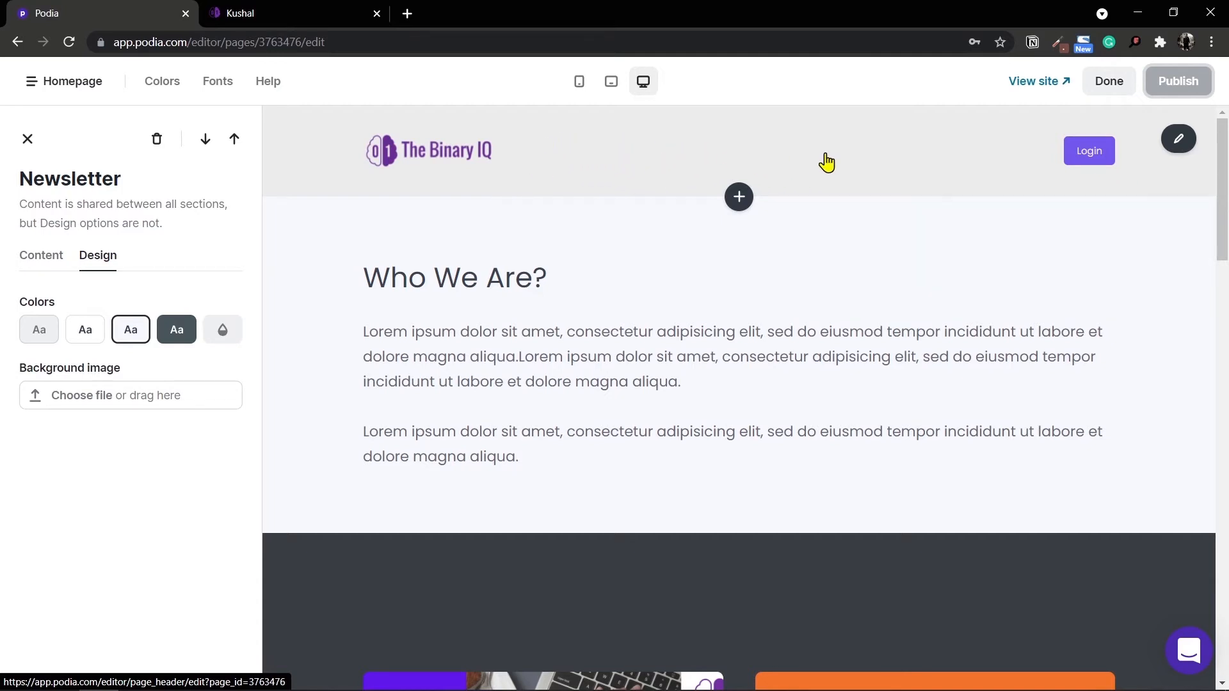
mouse_move(1212, 282)
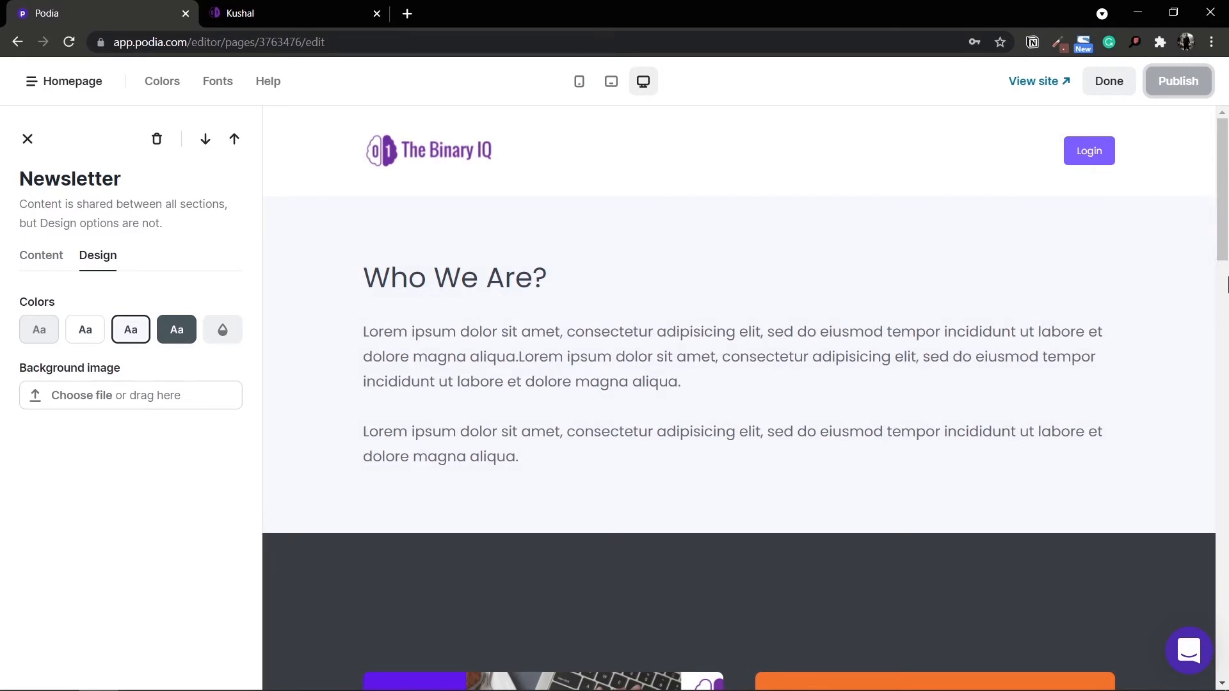
mouse_move(561, 165)
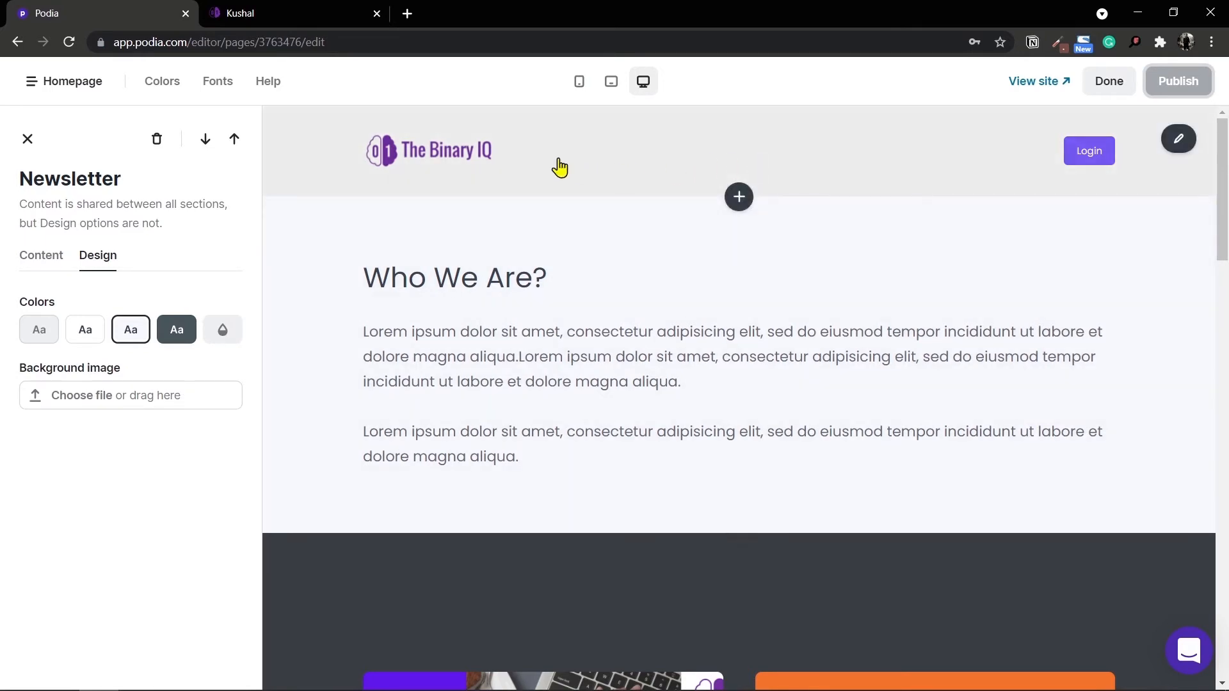
mouse_move(585, 160)
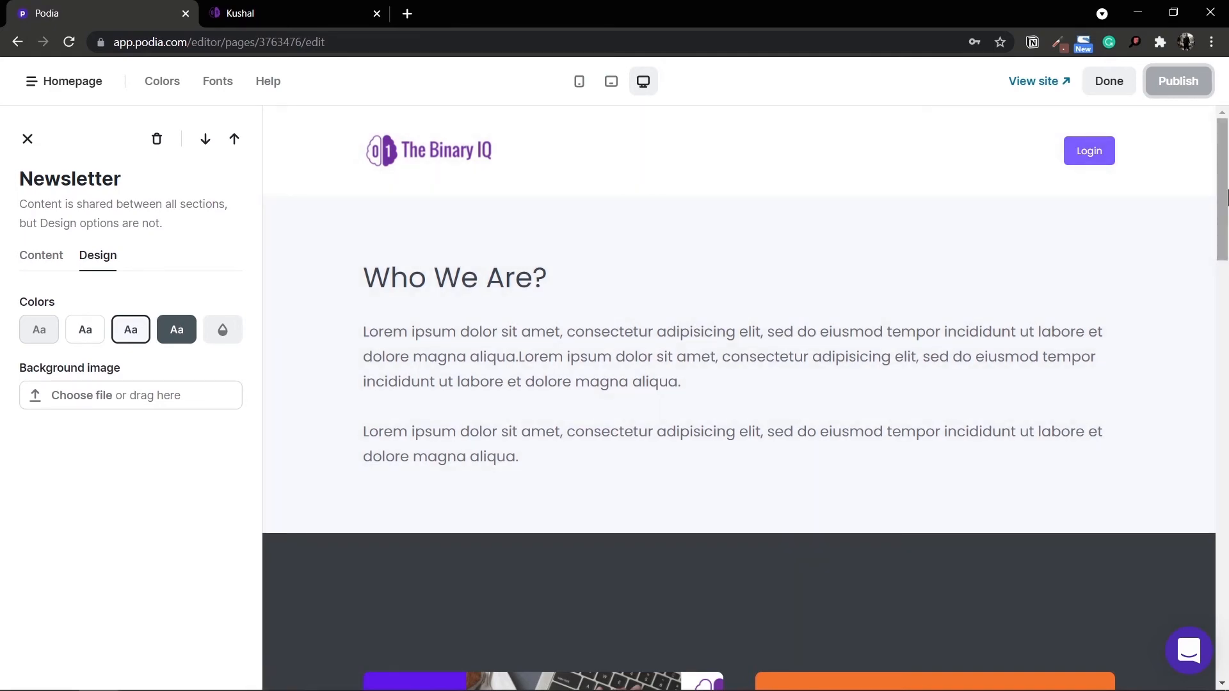
scroll("down", 3)
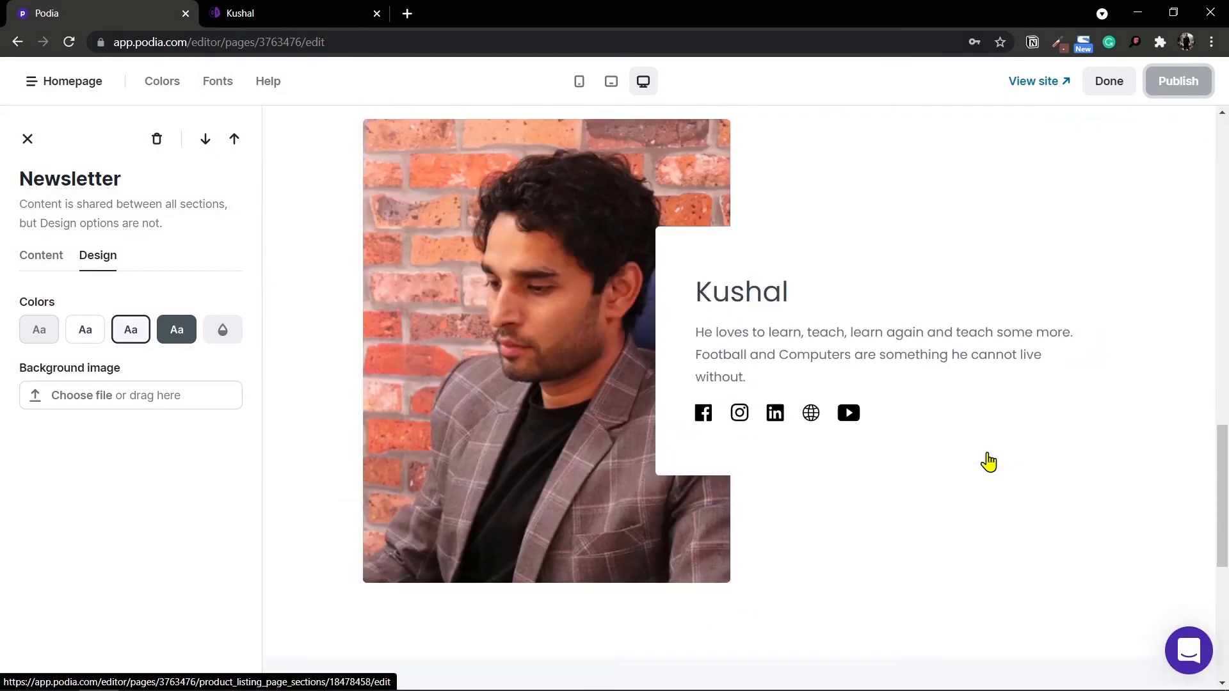
scroll("down", 3)
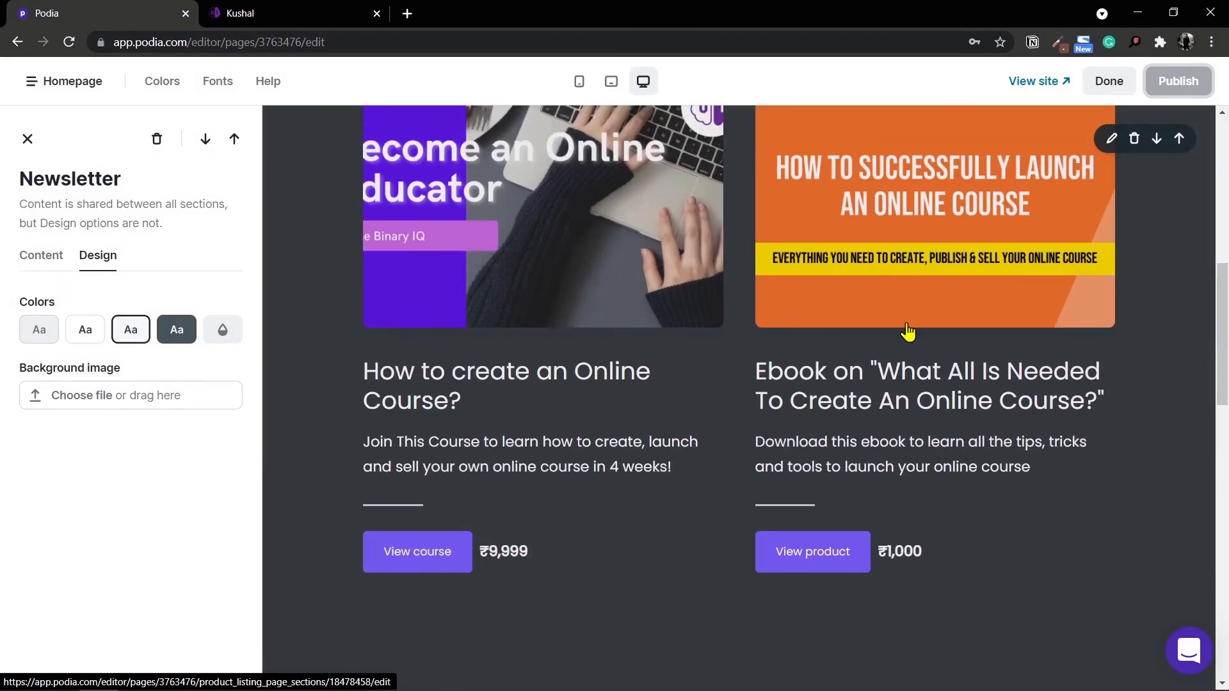
scroll("down", 3)
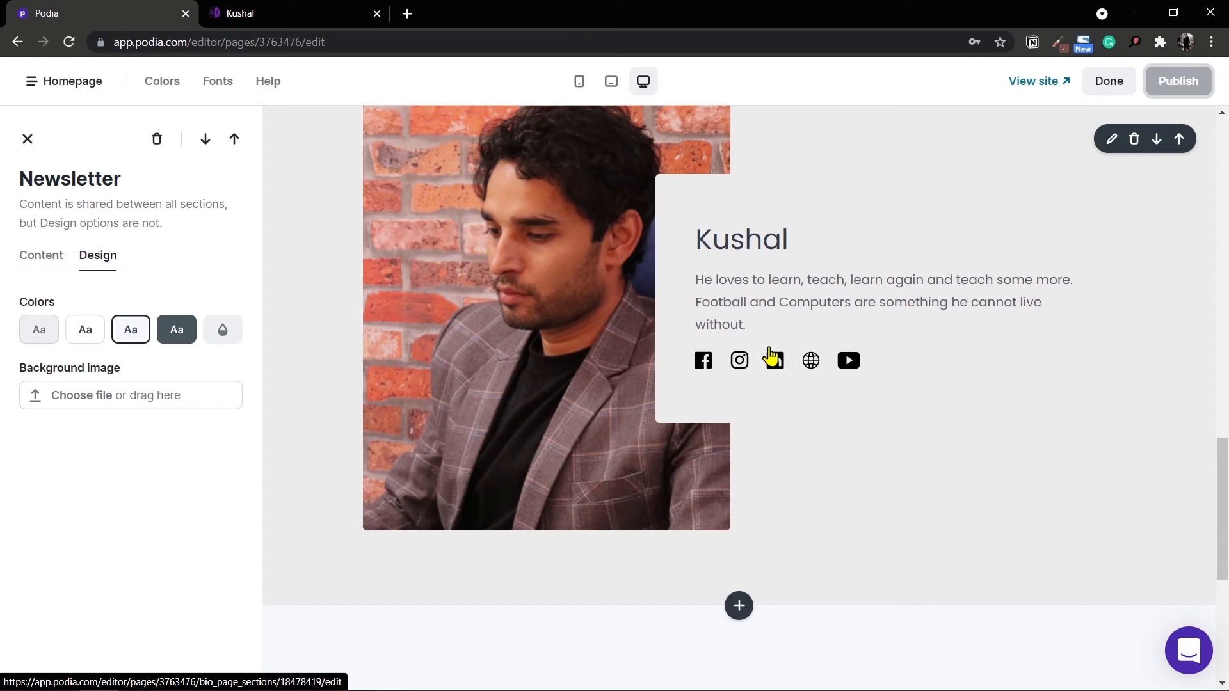
scroll("down", 3)
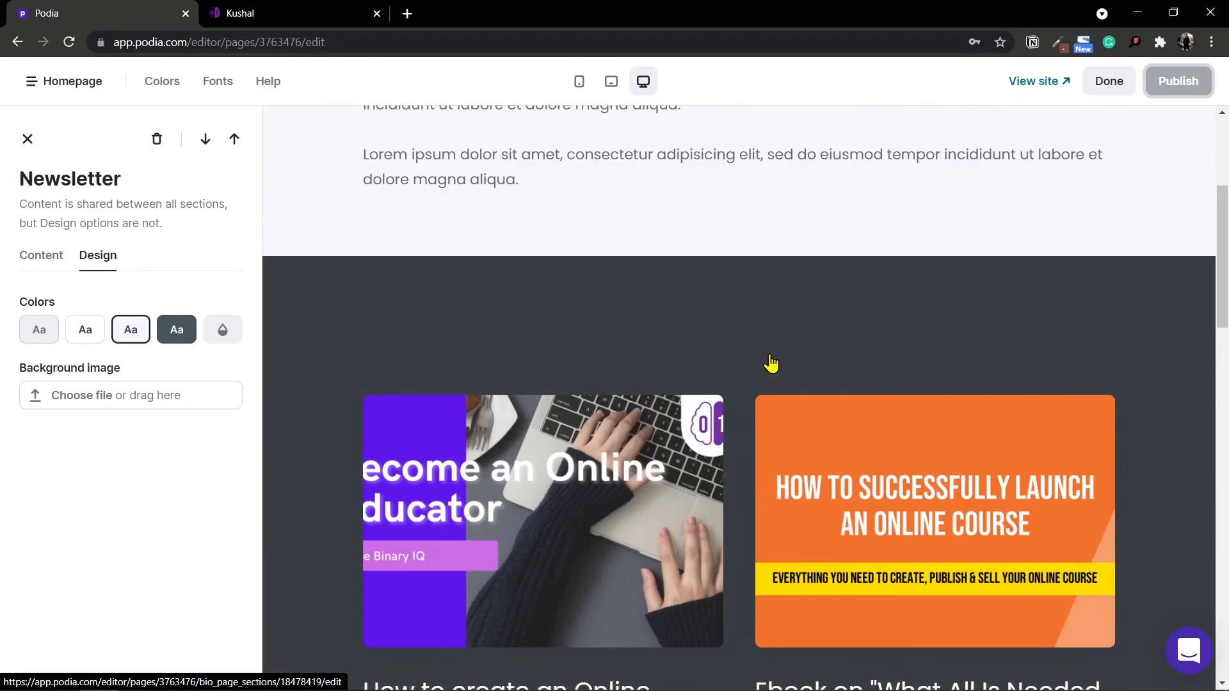
scroll("up", 3)
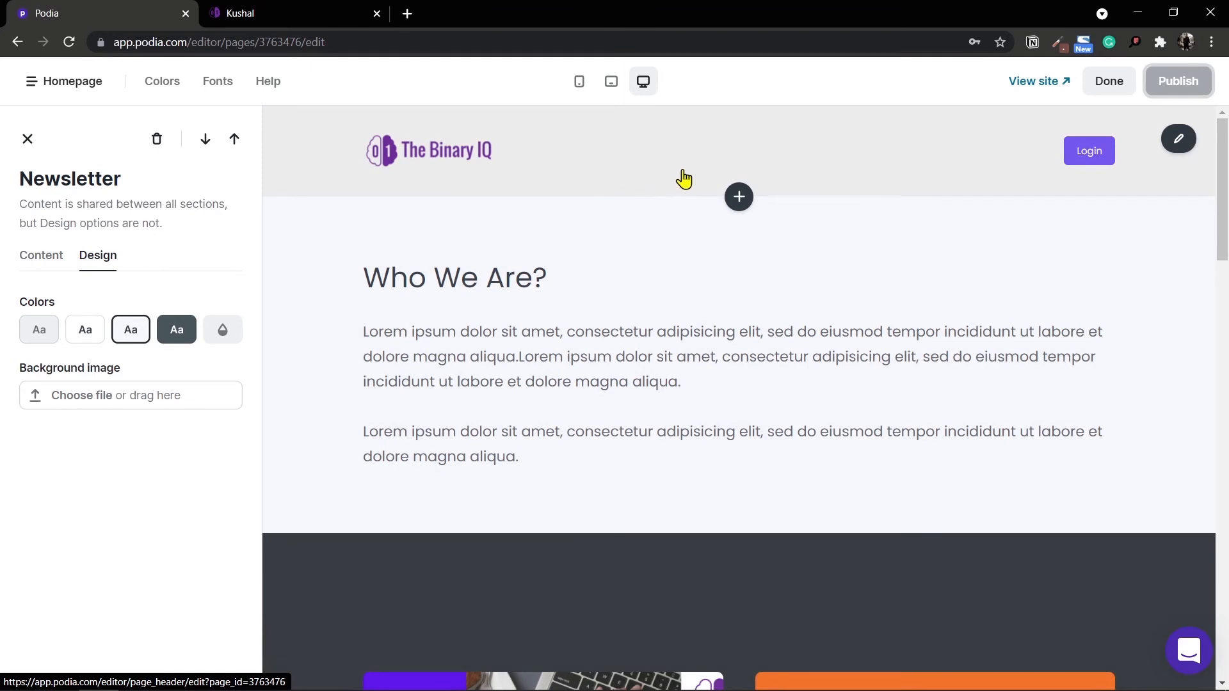
mouse_move(1178, 138)
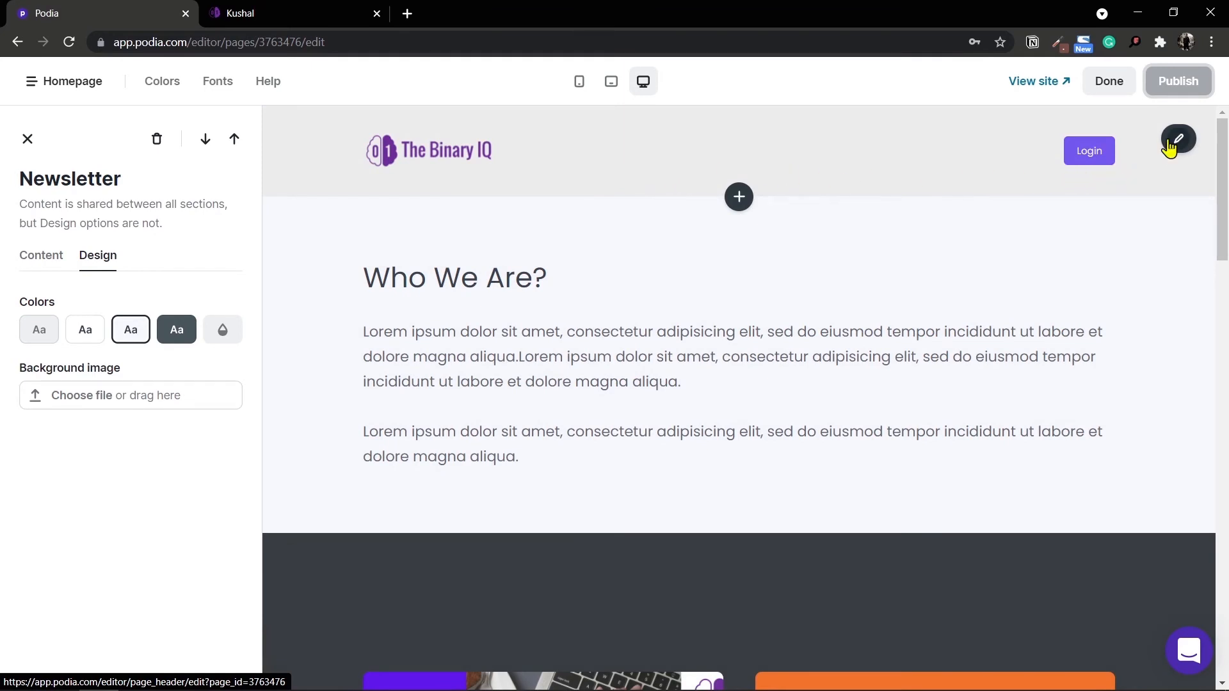
Add a placeholder 'My Link' to the header, remove it again and close the Header panel
left_click(1178, 138)
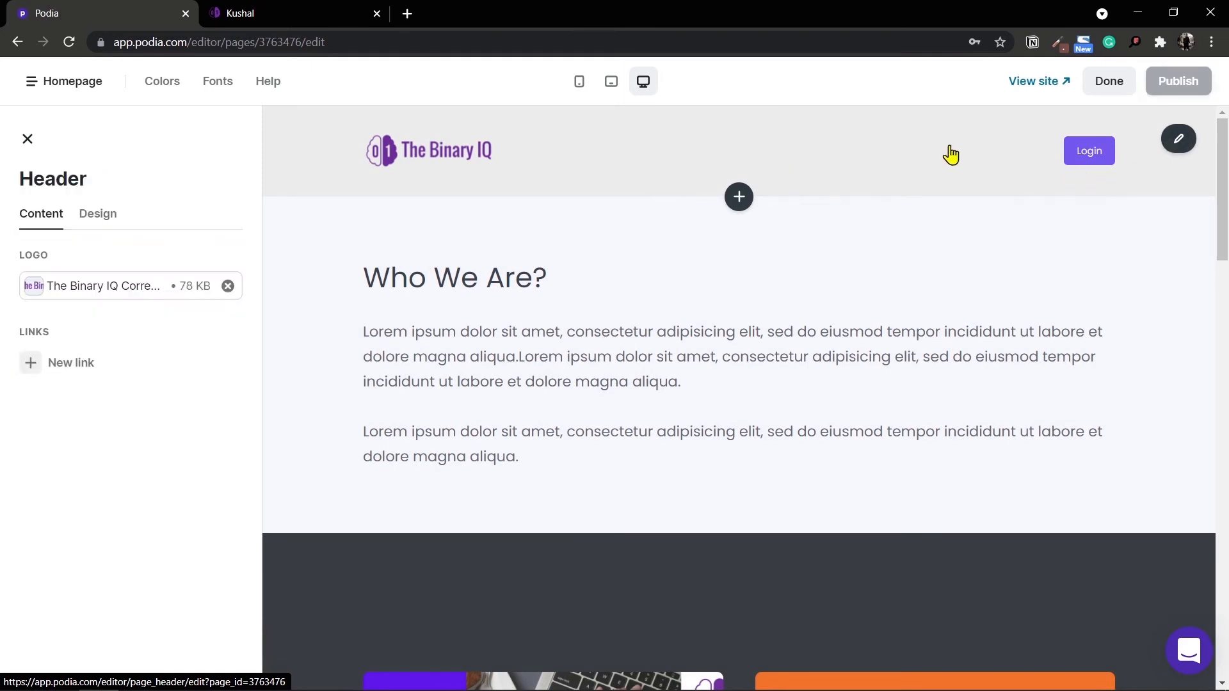
mouse_move(94, 362)
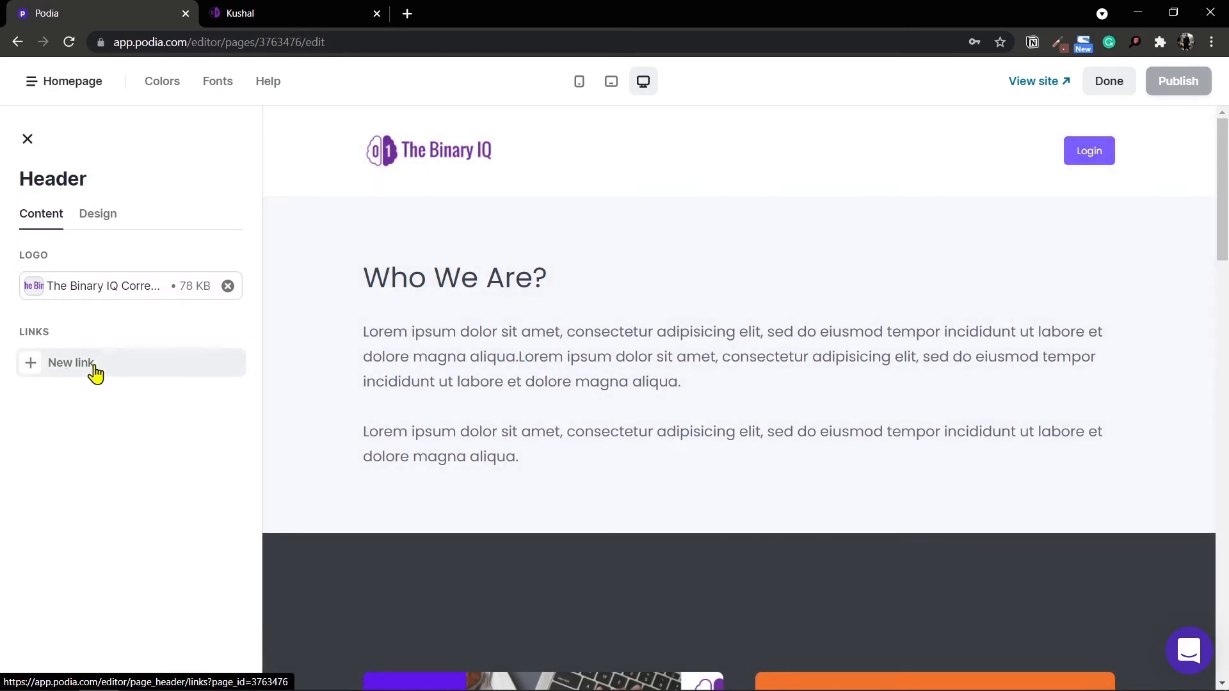
left_click(71, 362)
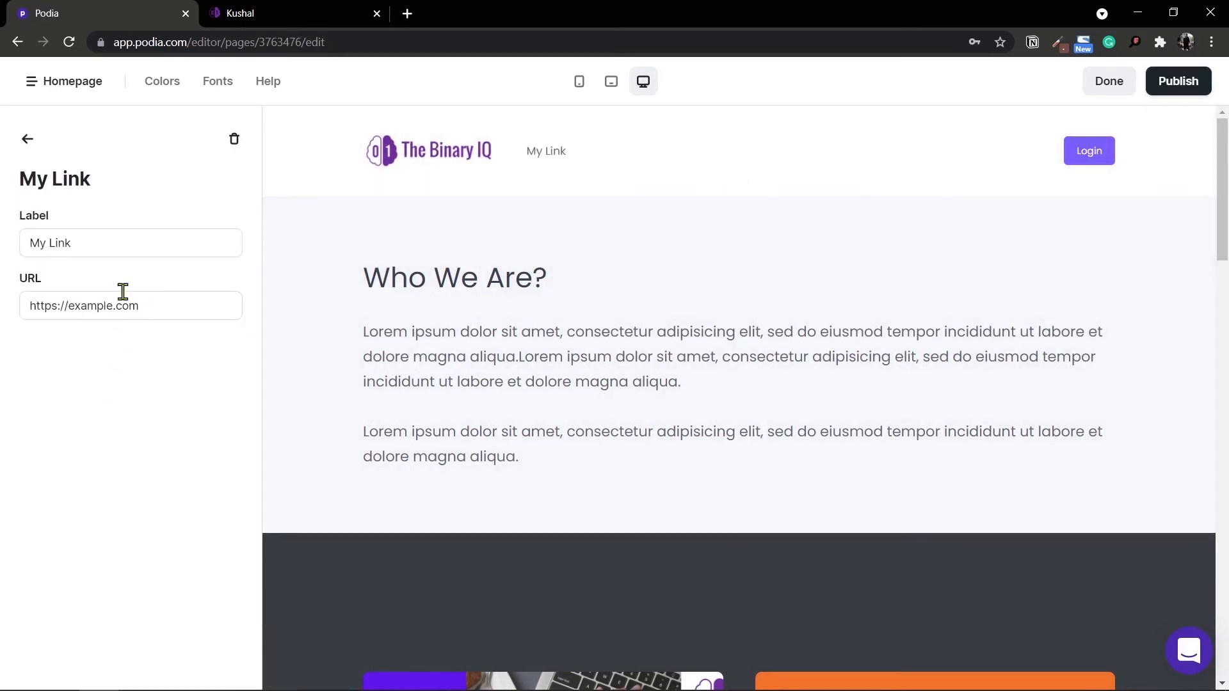
mouse_move(226, 180)
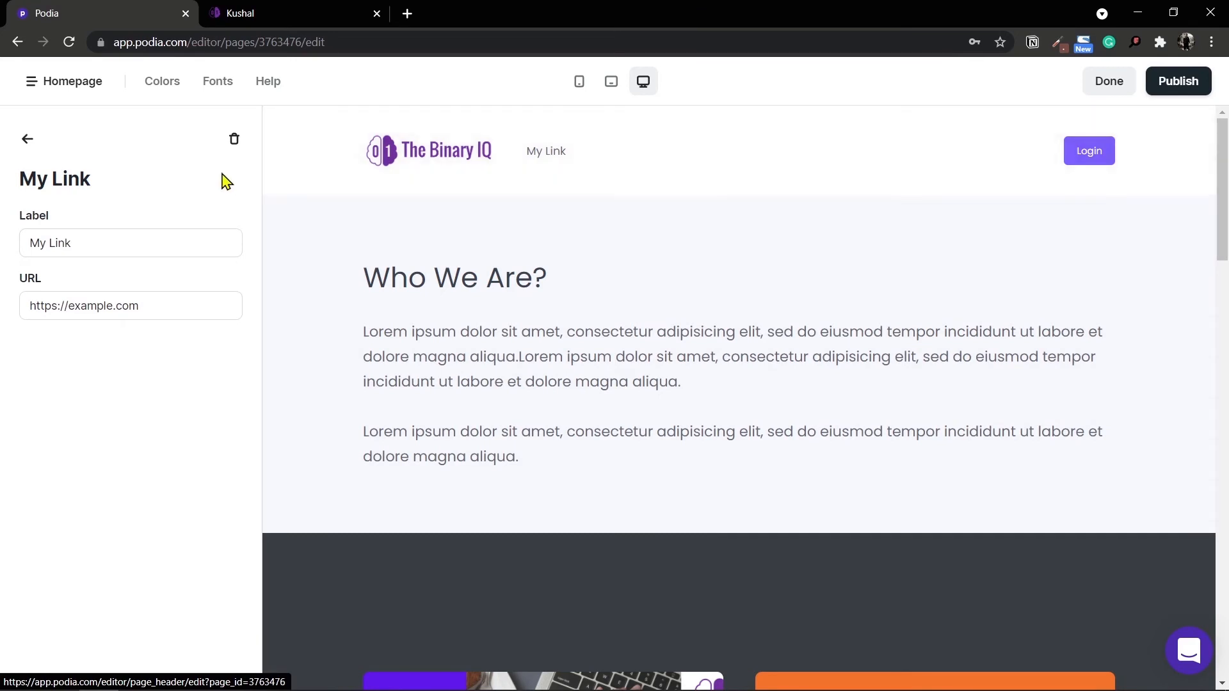
left_click(27, 138)
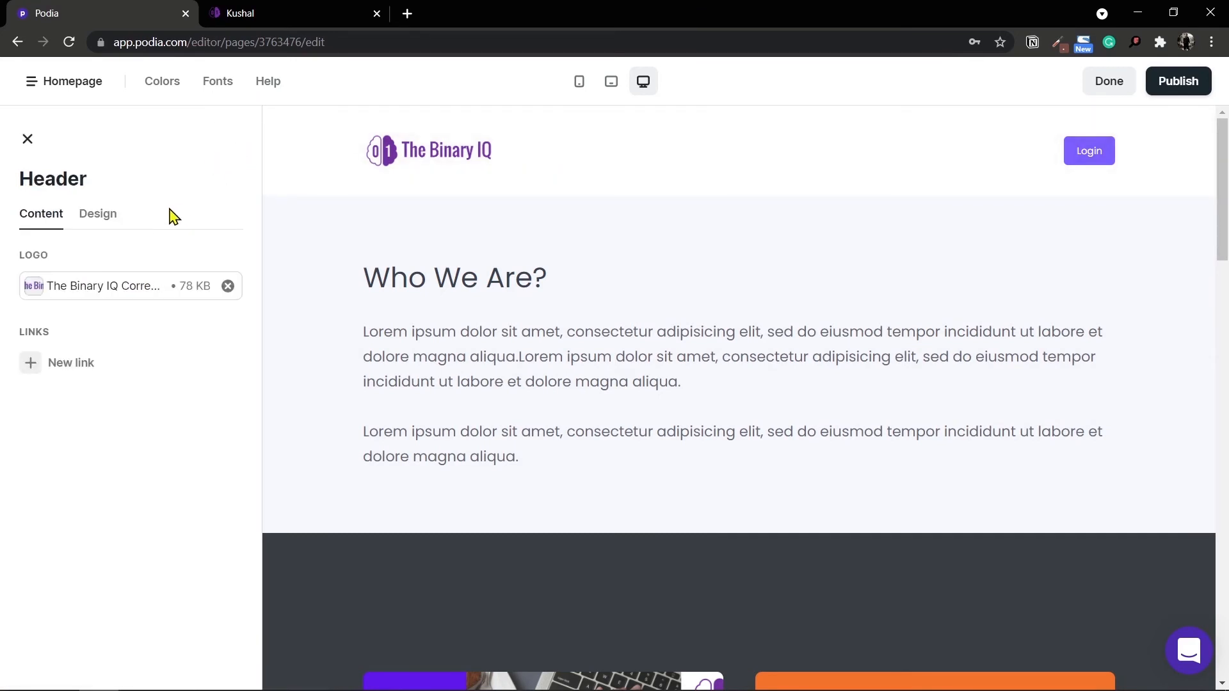
left_click(27, 138)
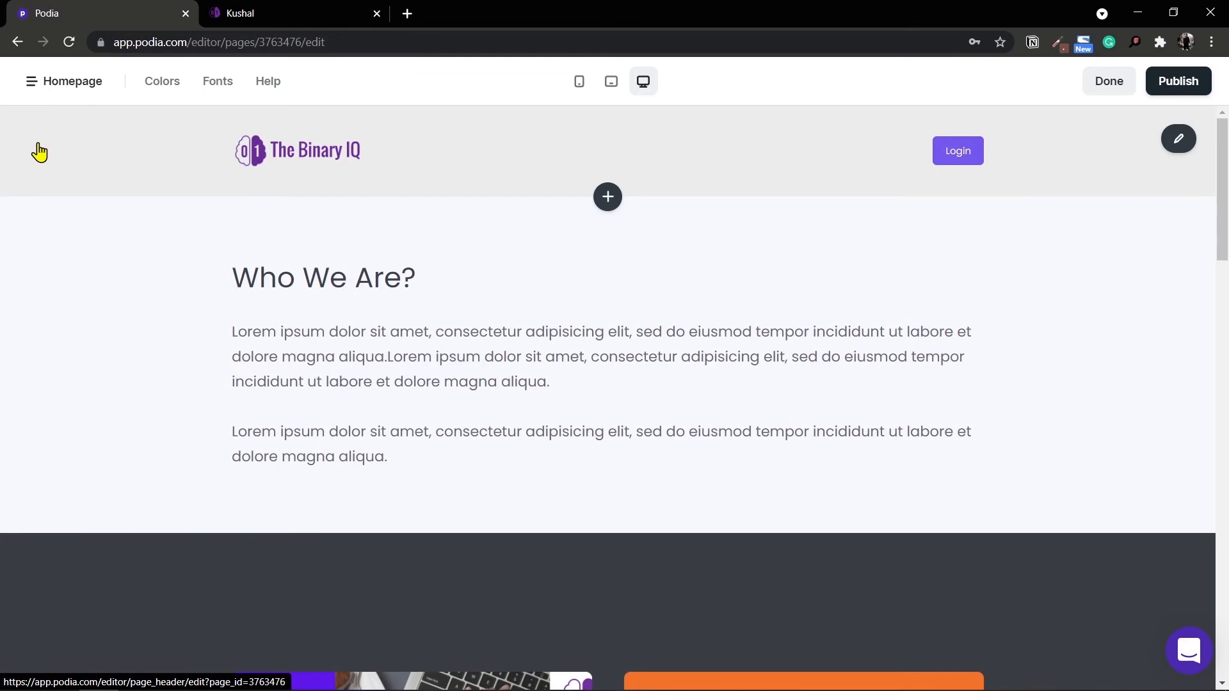
Review the live thebinaryiq.com homepage with its Who We Are, product grid and newsletter sections
left_click(1178, 81)
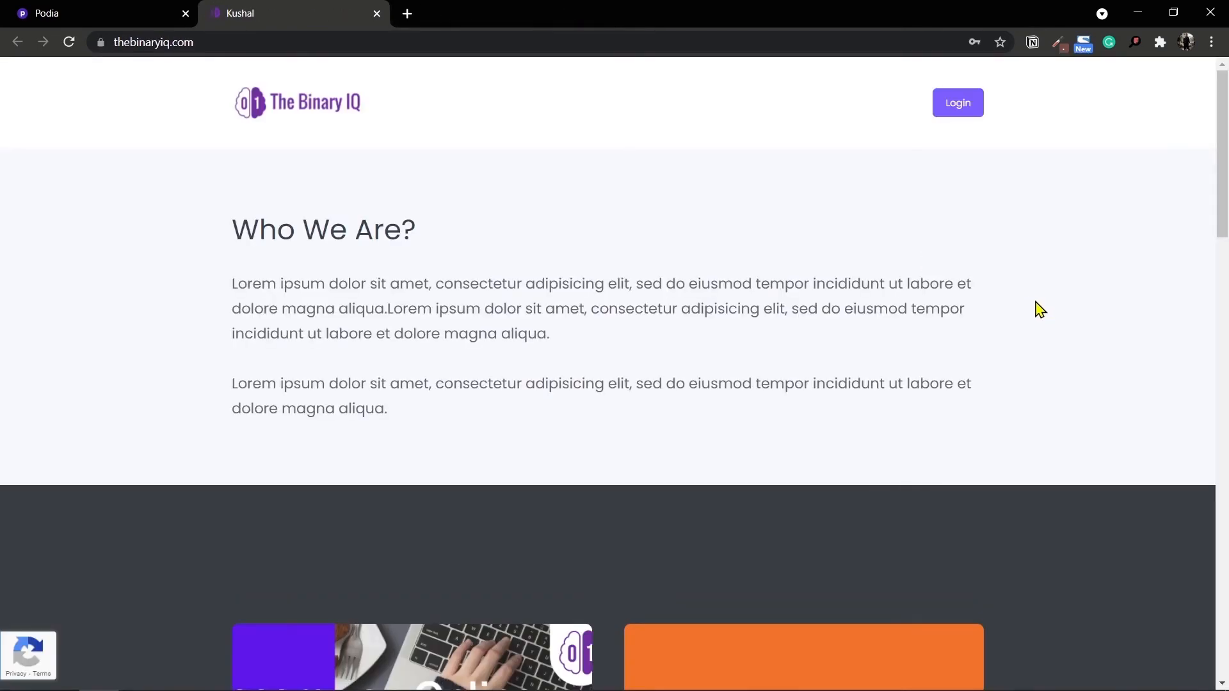
scroll("down", 3)
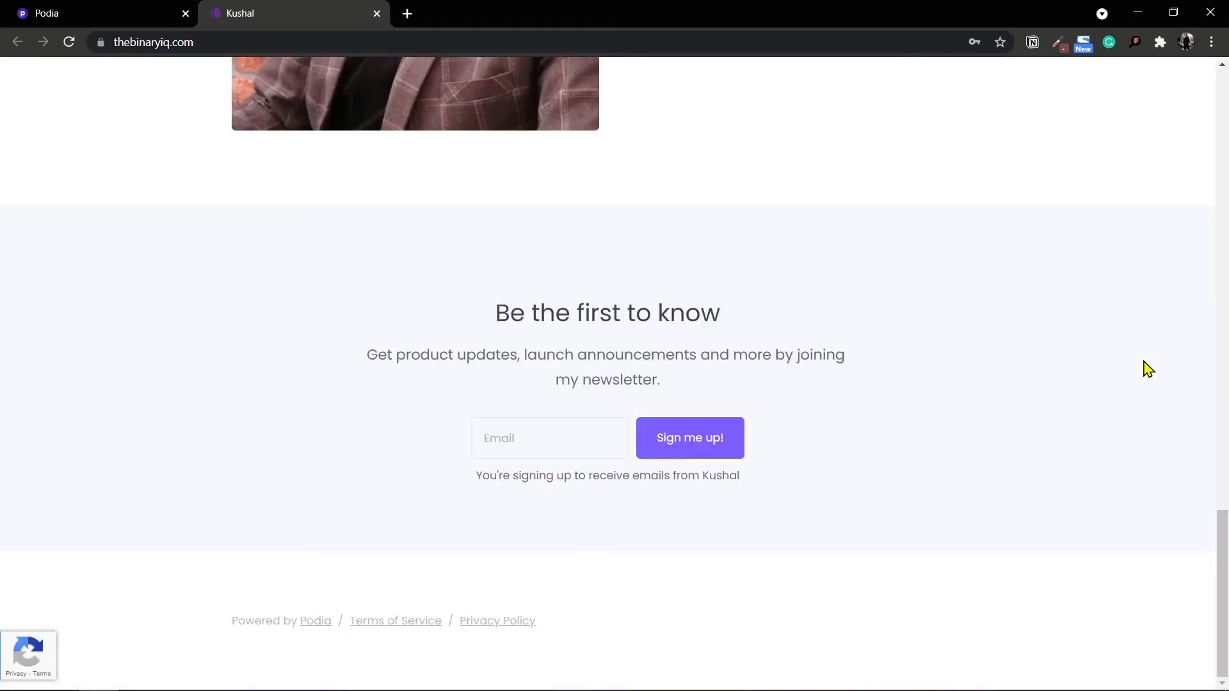
scroll("up", 3)
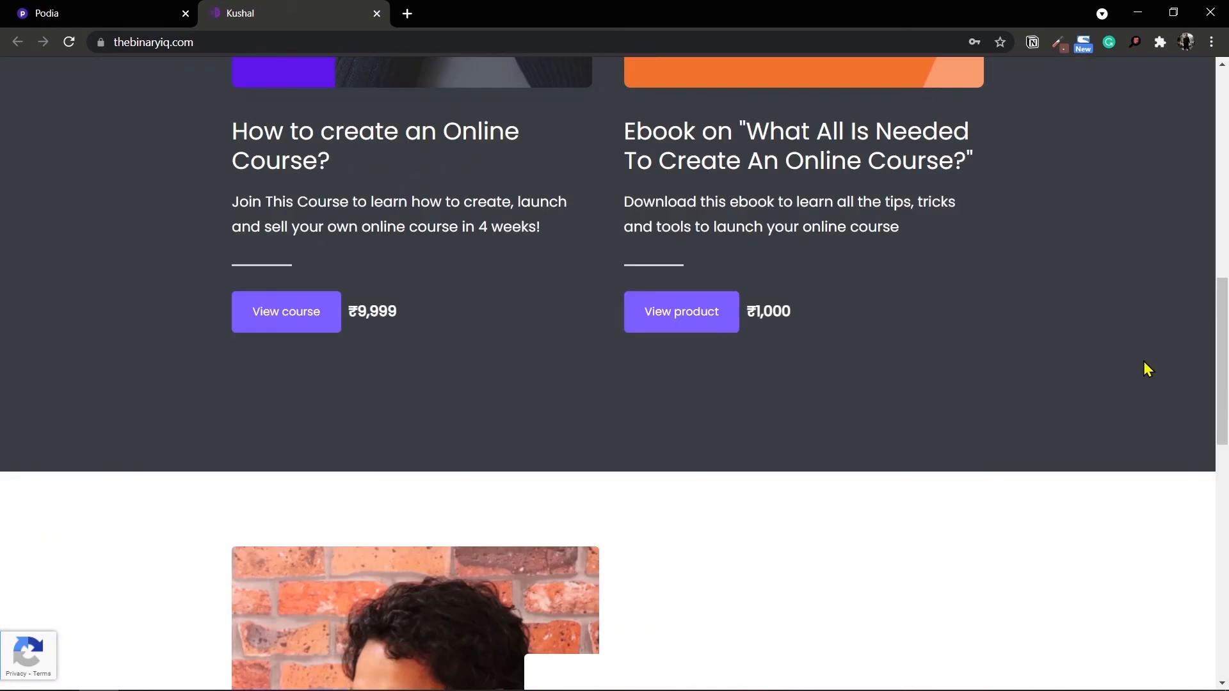
scroll("up", 3)
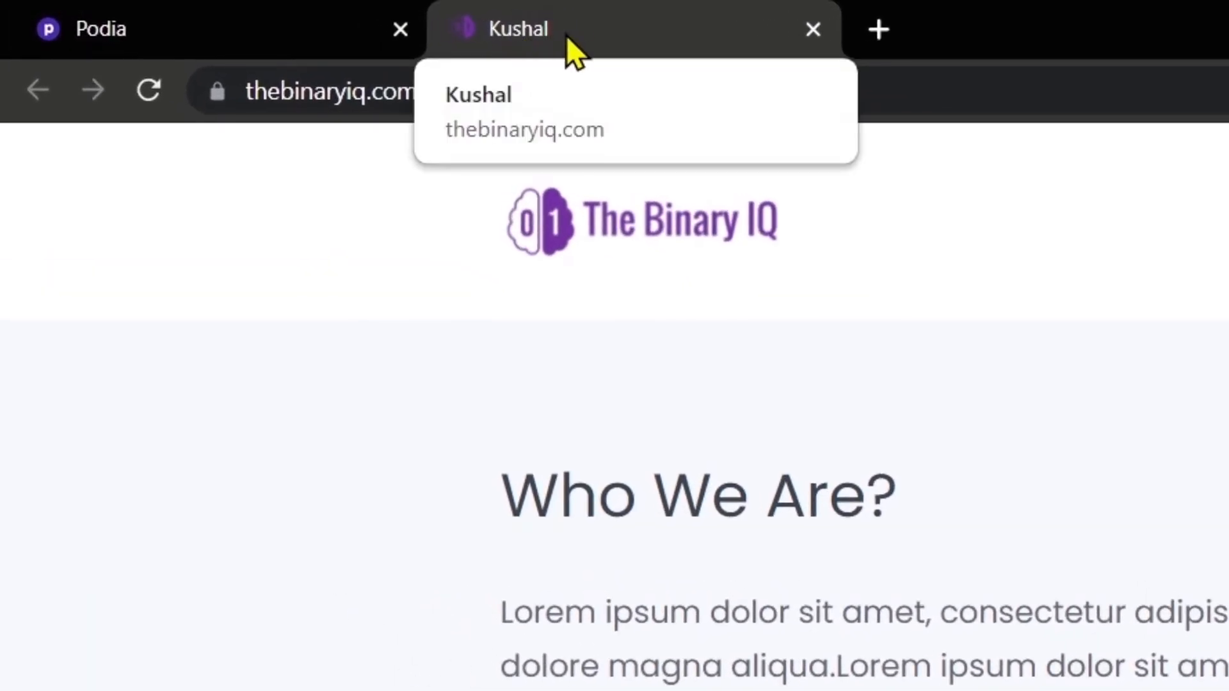
mouse_move(553, 82)
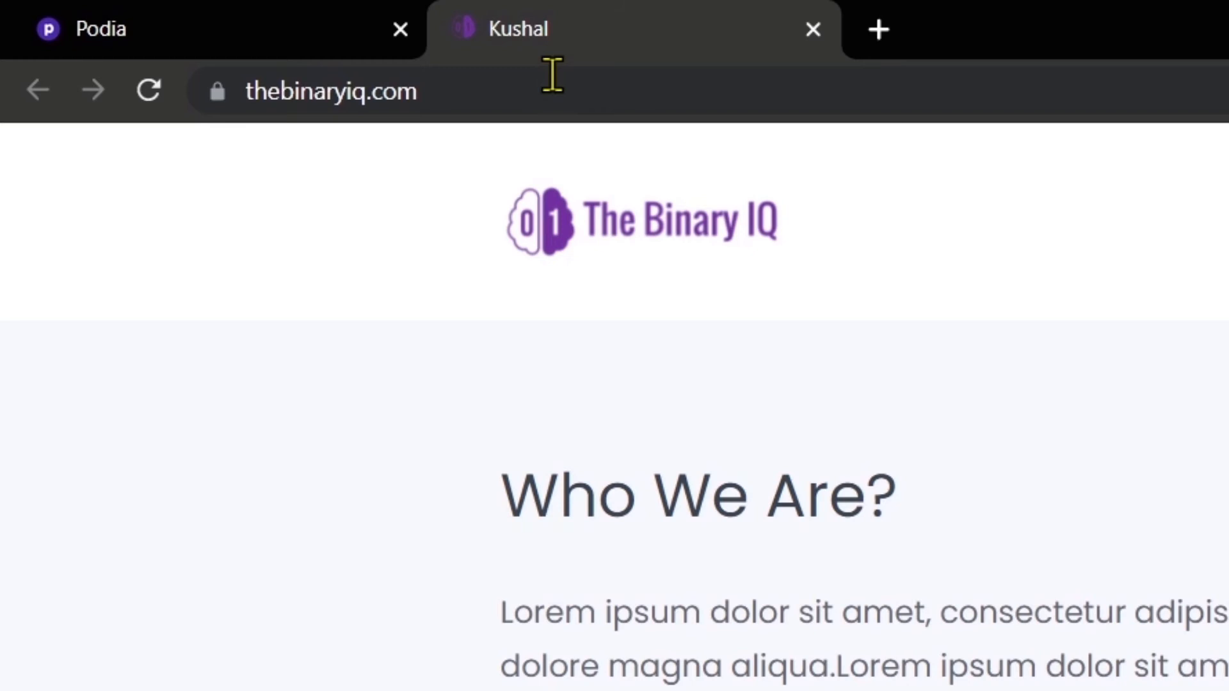
mouse_move(675, 235)
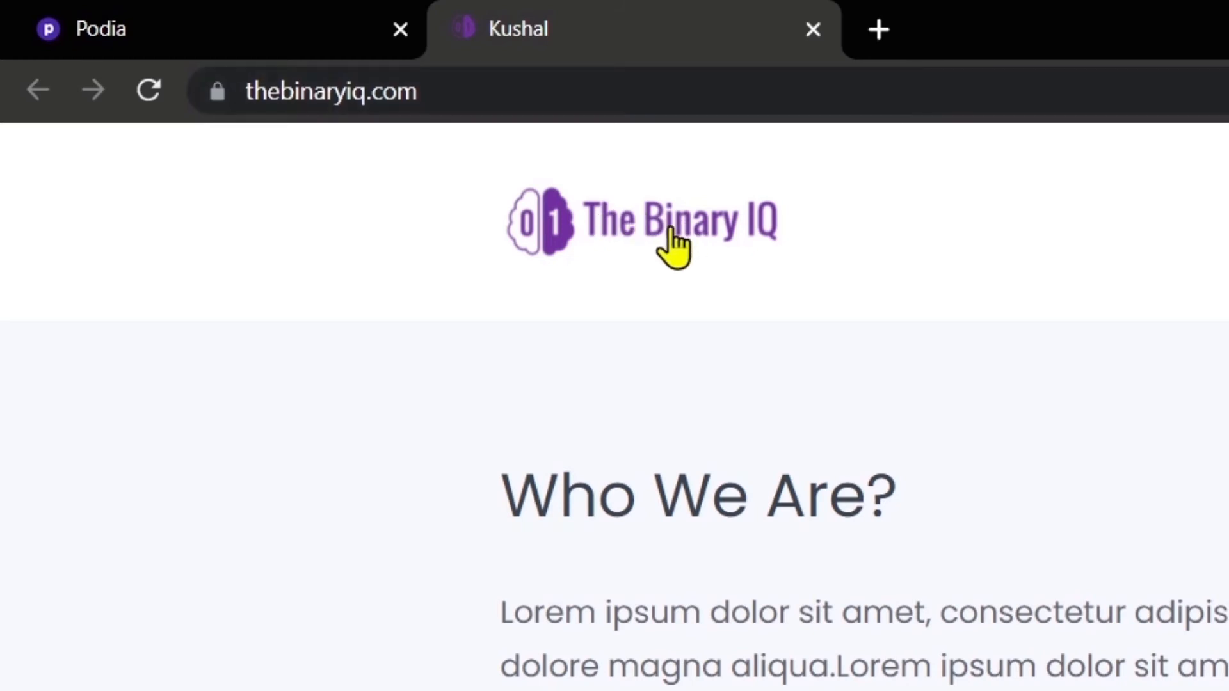
mouse_move(517, 30)
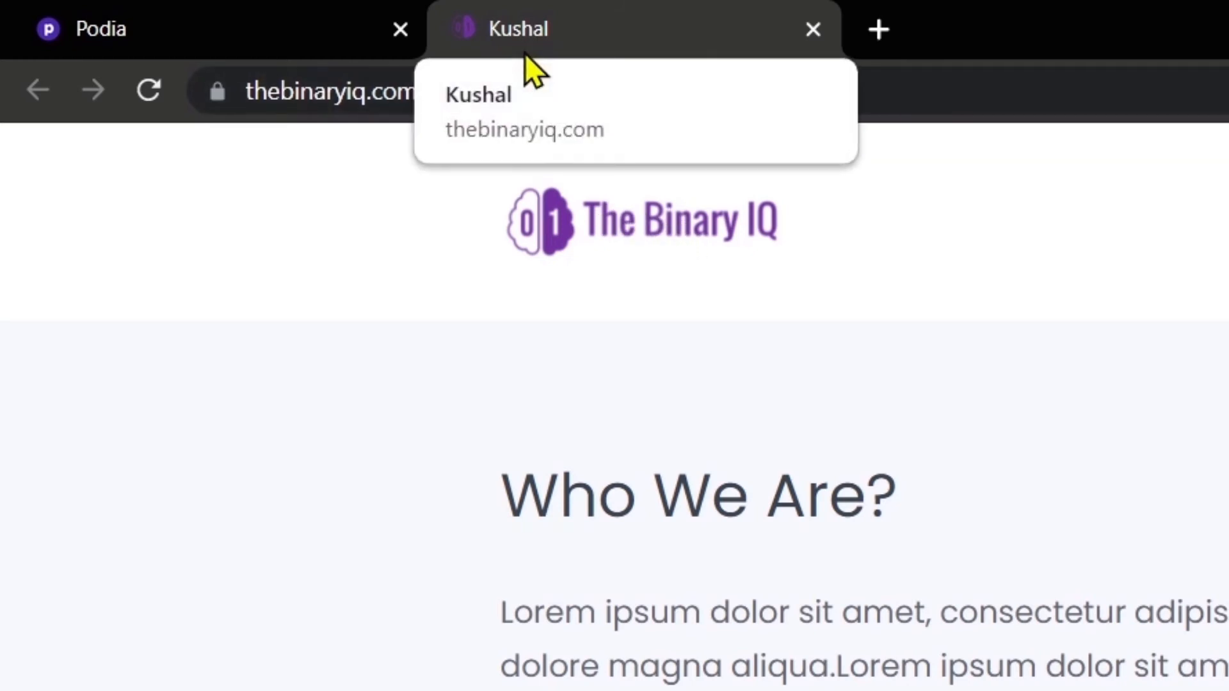
mouse_move(428, 82)
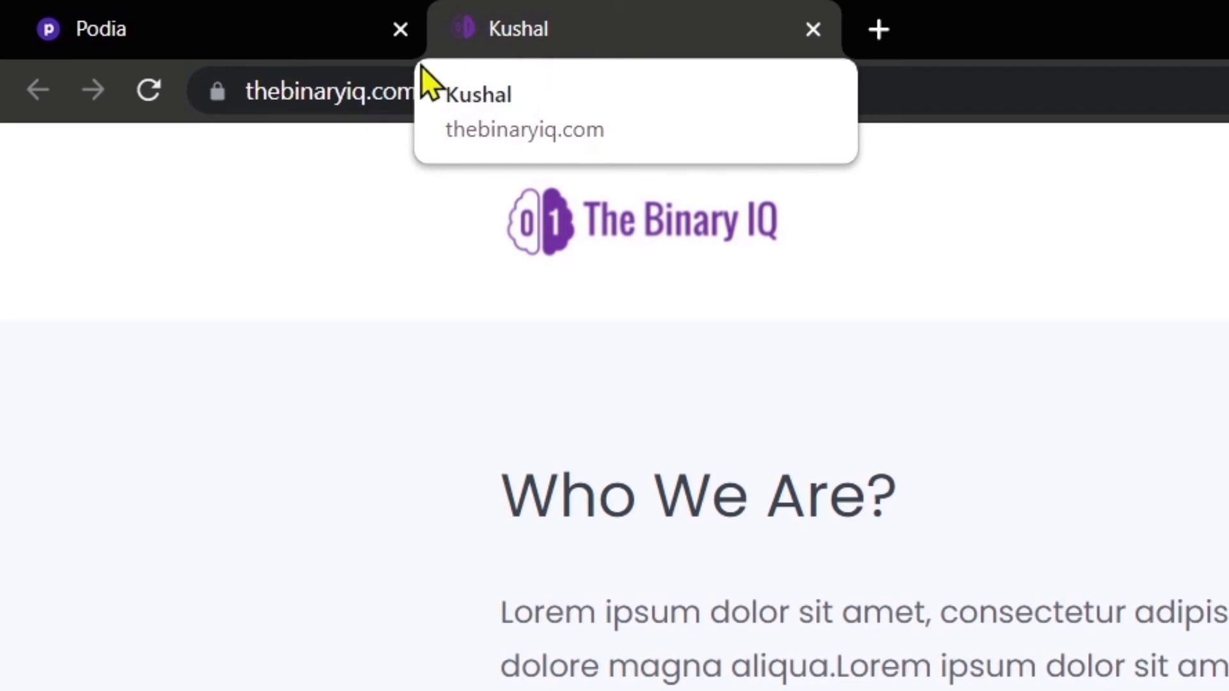
mouse_move(296, 55)
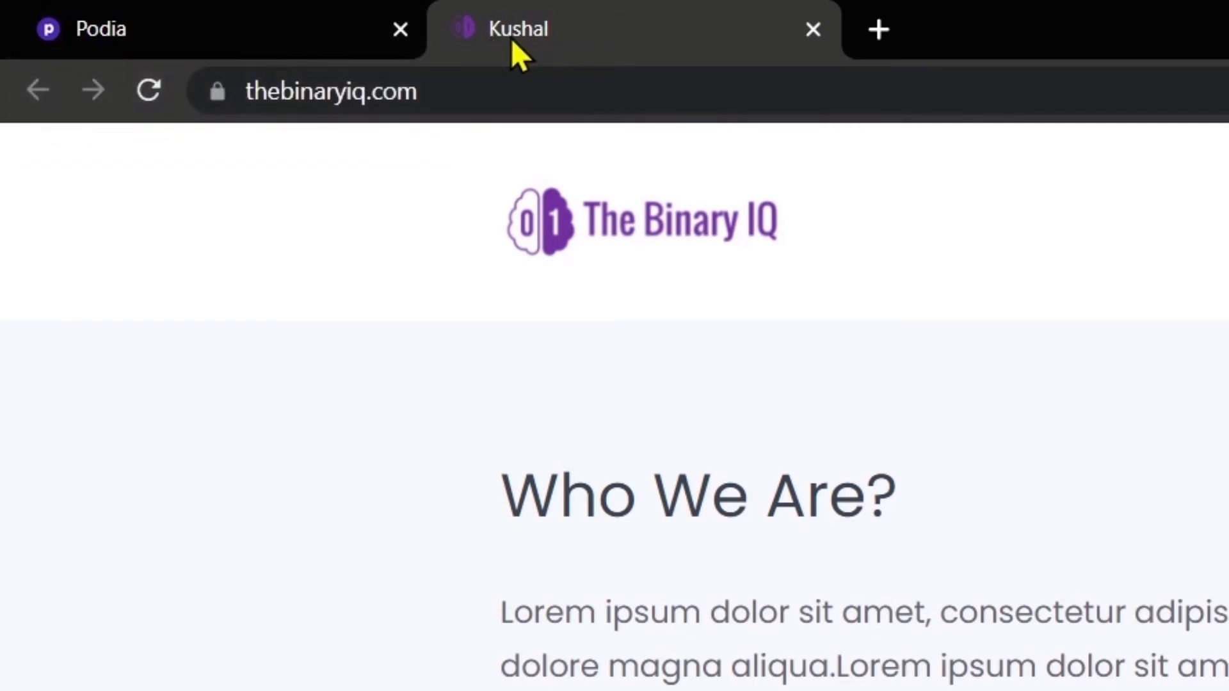
Return from the live site tab to Podia's homepage editor
left_click(78, 29)
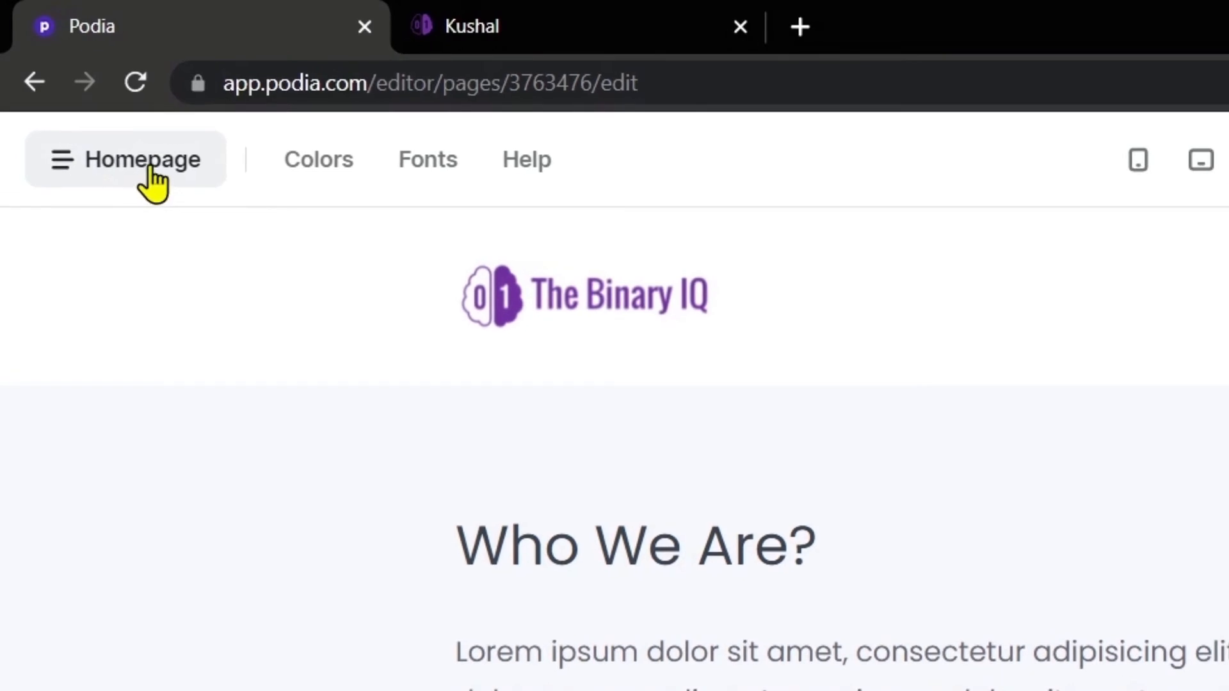
Open the Homepage's Page settings from the site pages list
left_click(127, 159)
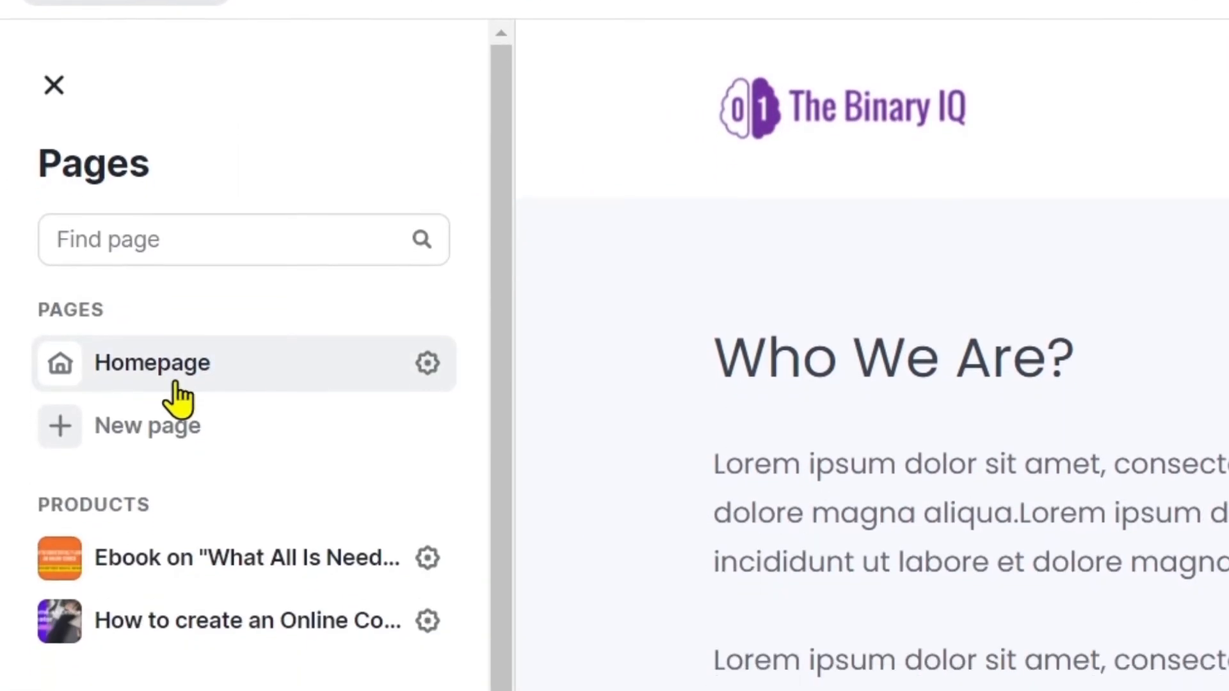
mouse_move(428, 338)
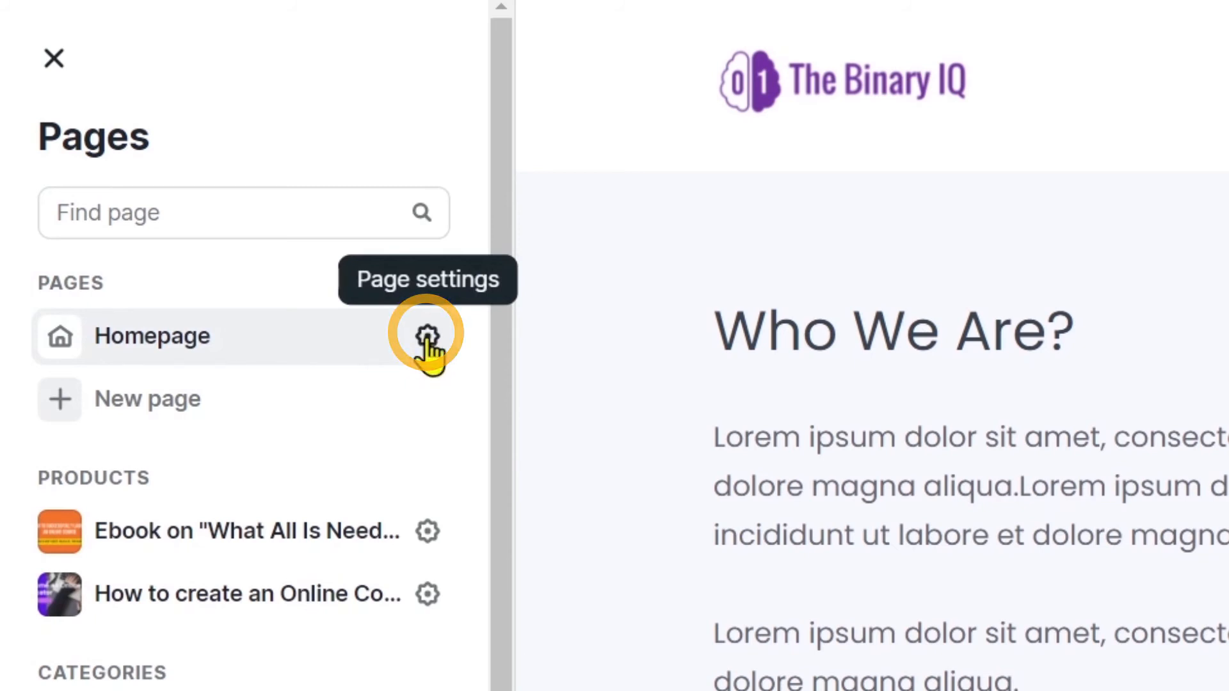
left_click(427, 336)
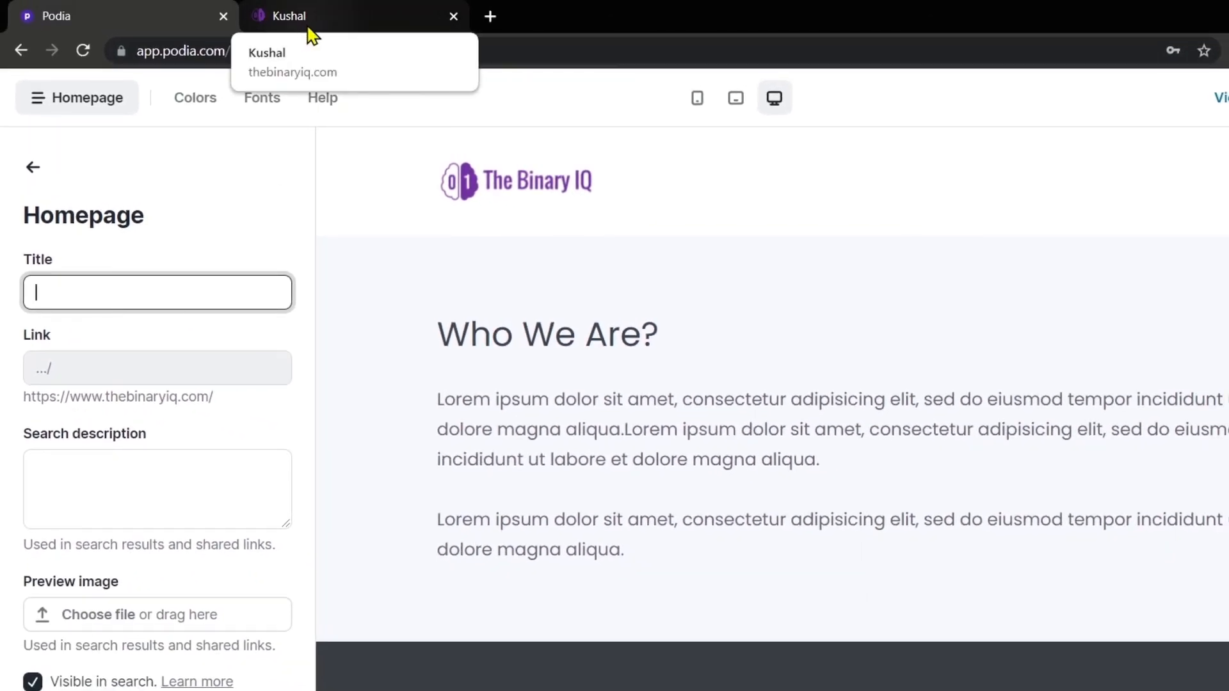
mouse_move(204, 260)
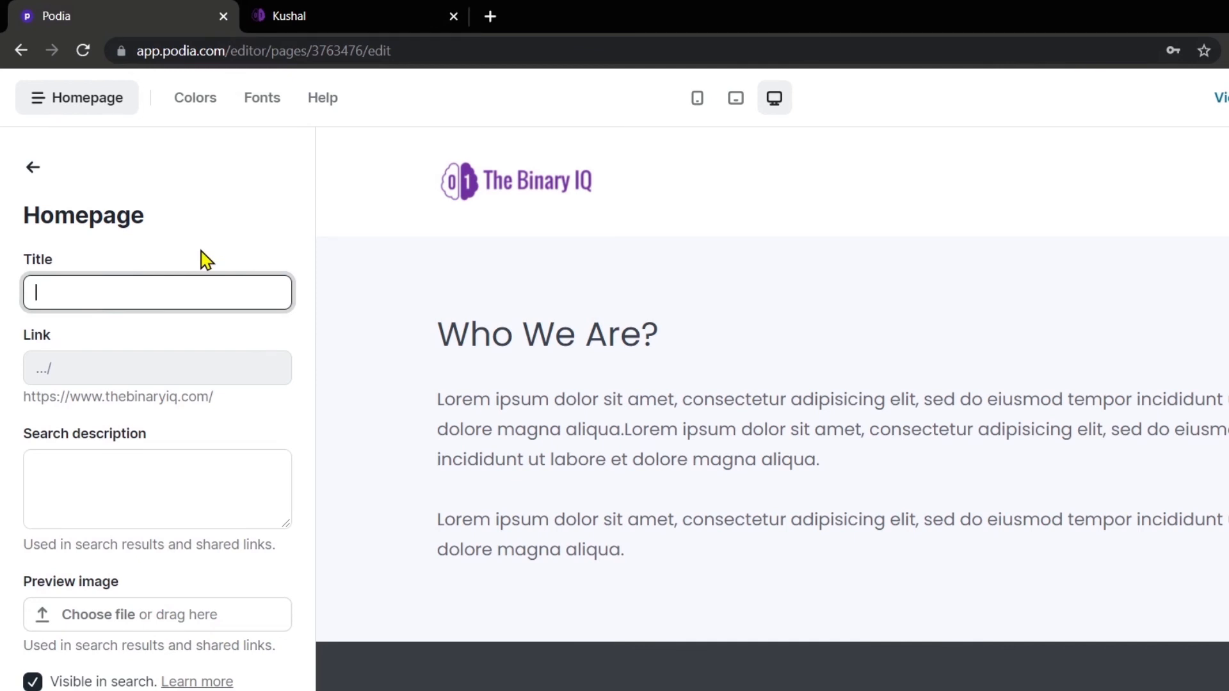
Set title 'The Binary IQ | Home Page', a creators' course-platform search description and a preview image
type("The Binary IQ-Home Page")
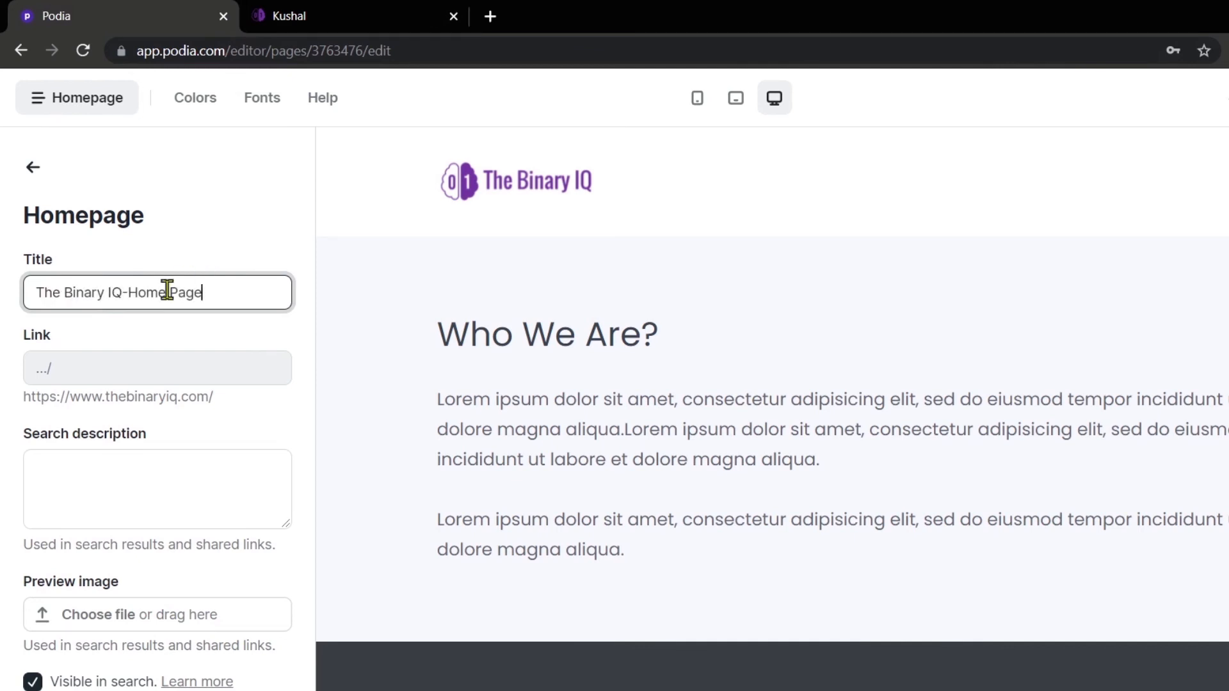
left_click(156, 488)
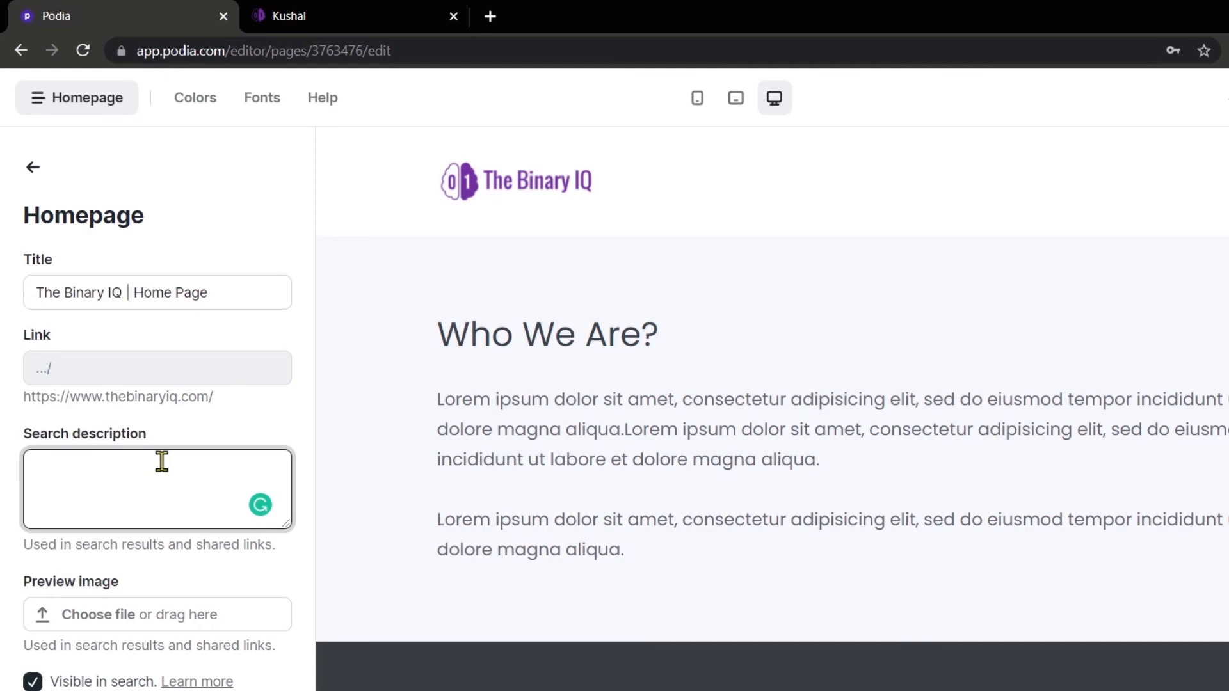
type("A platform to help creators, teachers, and tutors to launch and sell their Courses online")
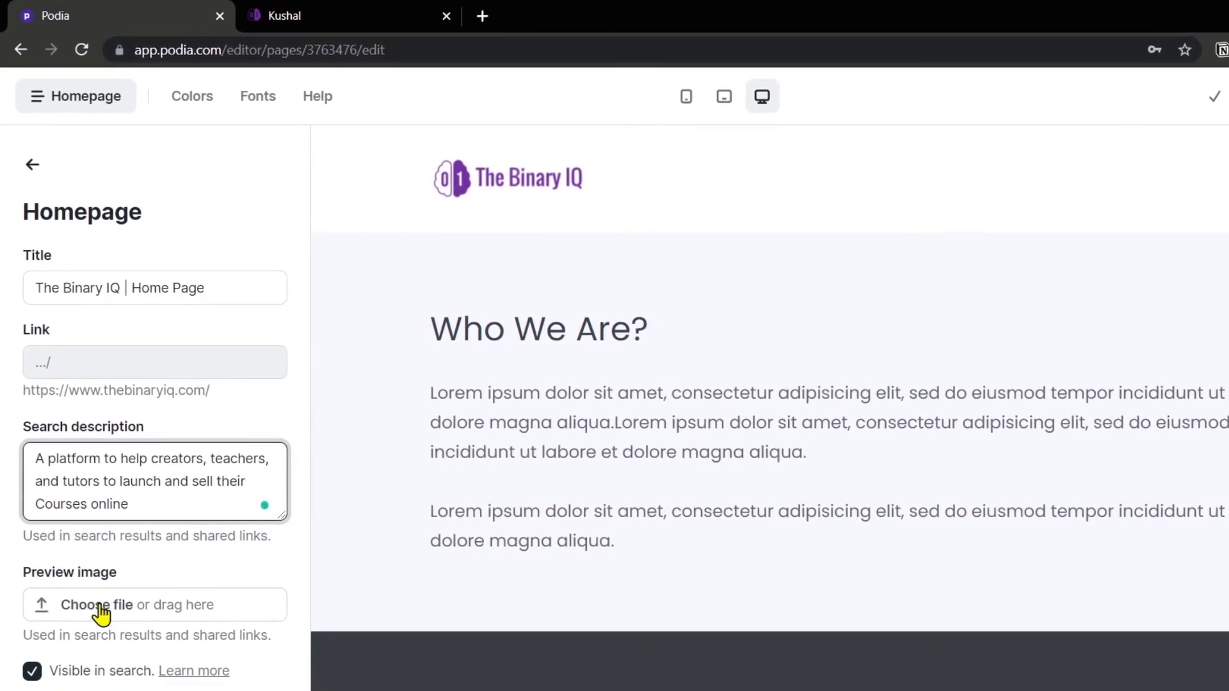
left_click(96, 604)
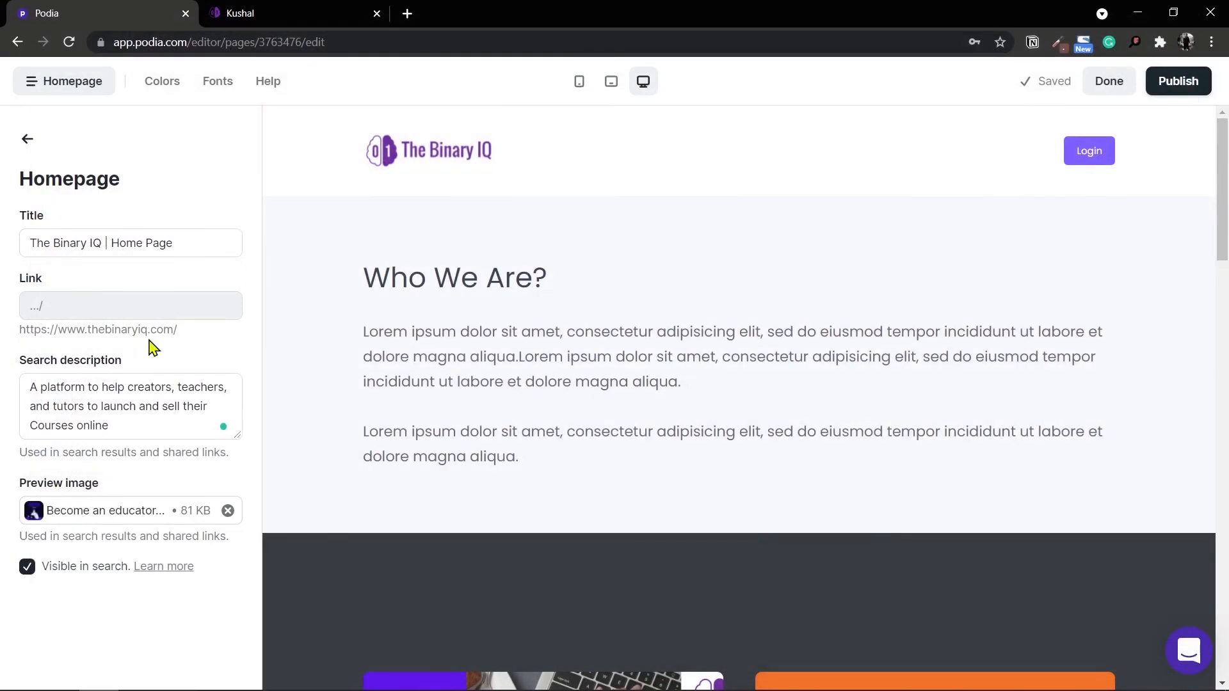
mouse_move(1178, 81)
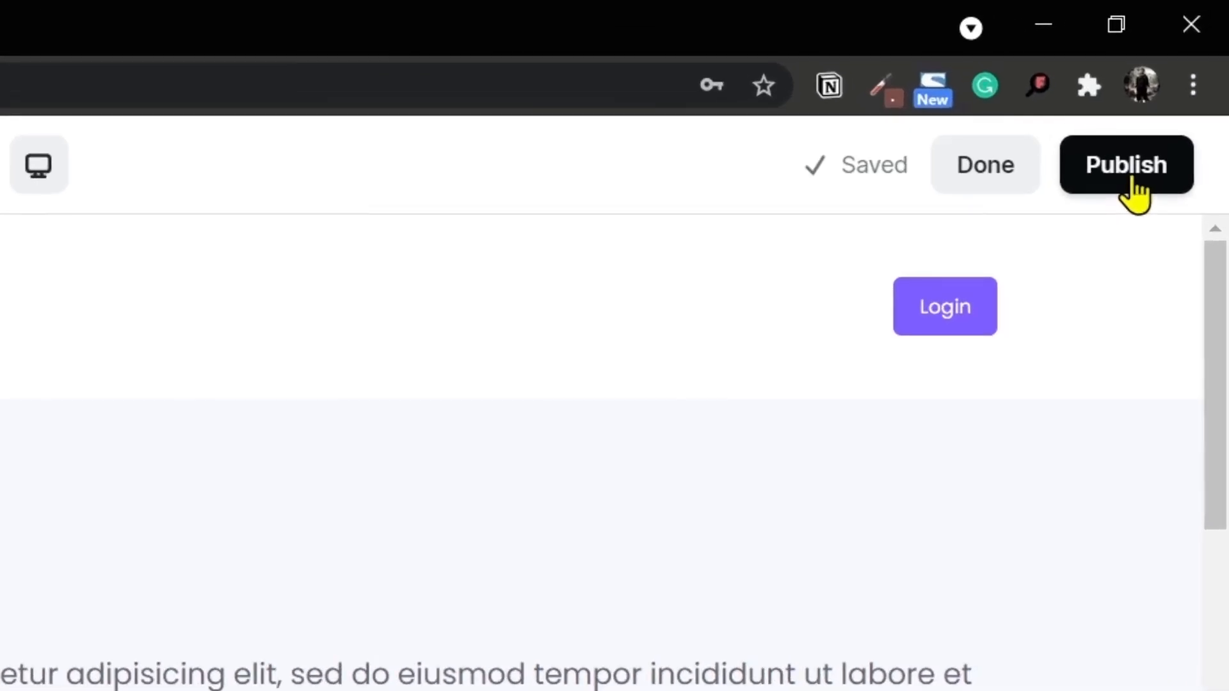
Publish the SEO changes and view the live site titled 'The Binary IQ | Home Page'
left_click(1125, 165)
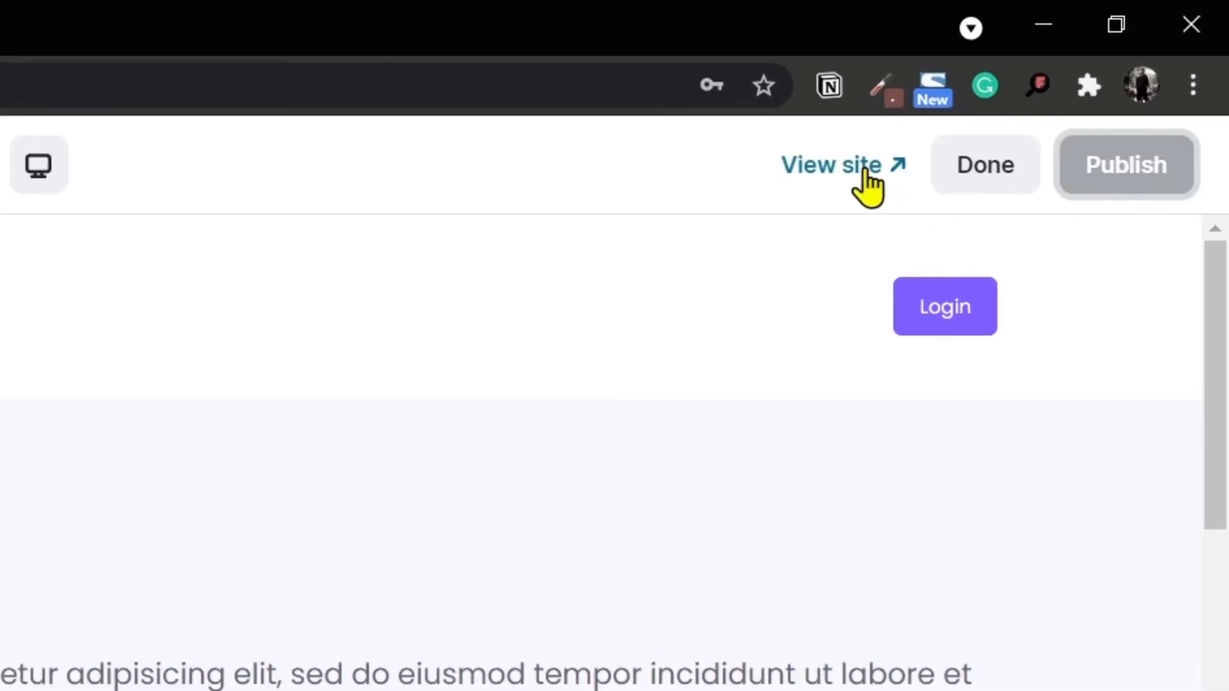
left_click(834, 165)
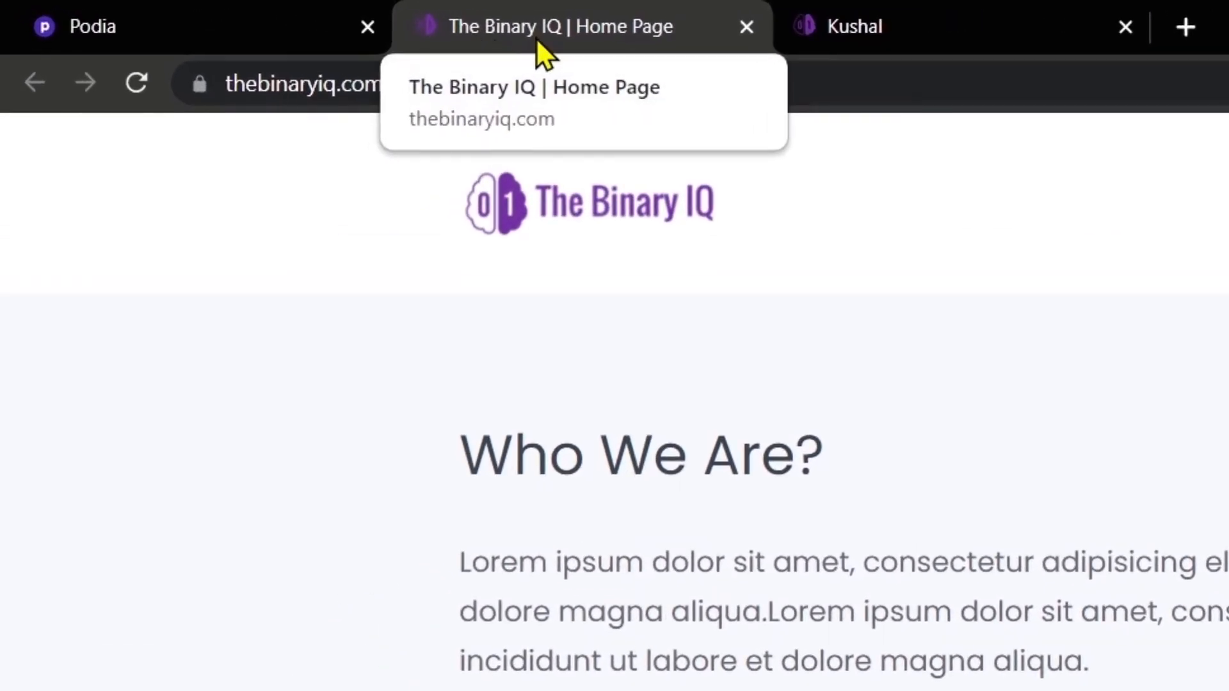
mouse_move(698, 67)
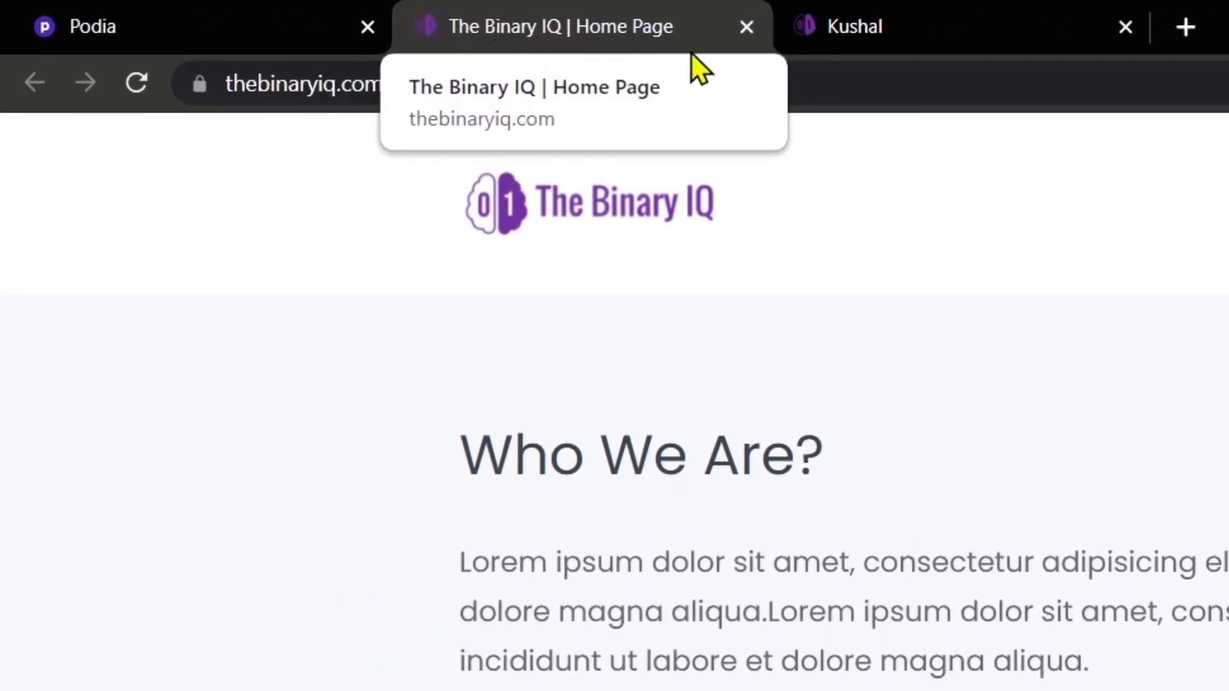
mouse_move(473, 362)
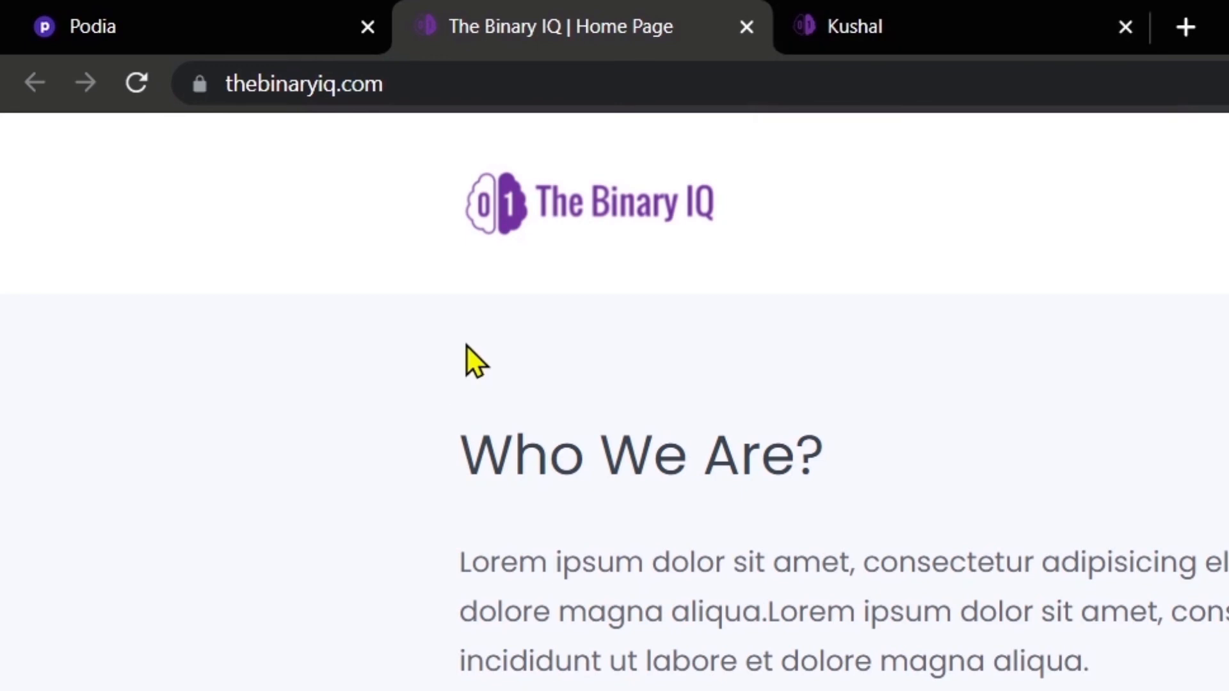
mouse_move(738, 86)
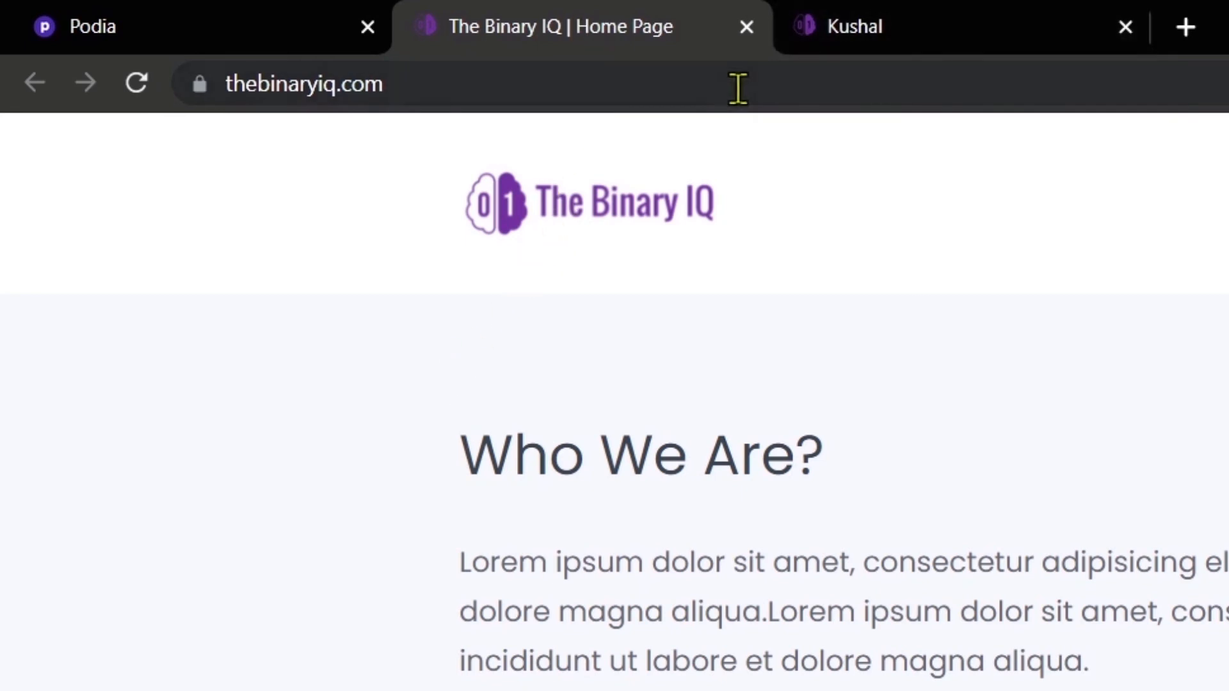
mouse_move(713, 222)
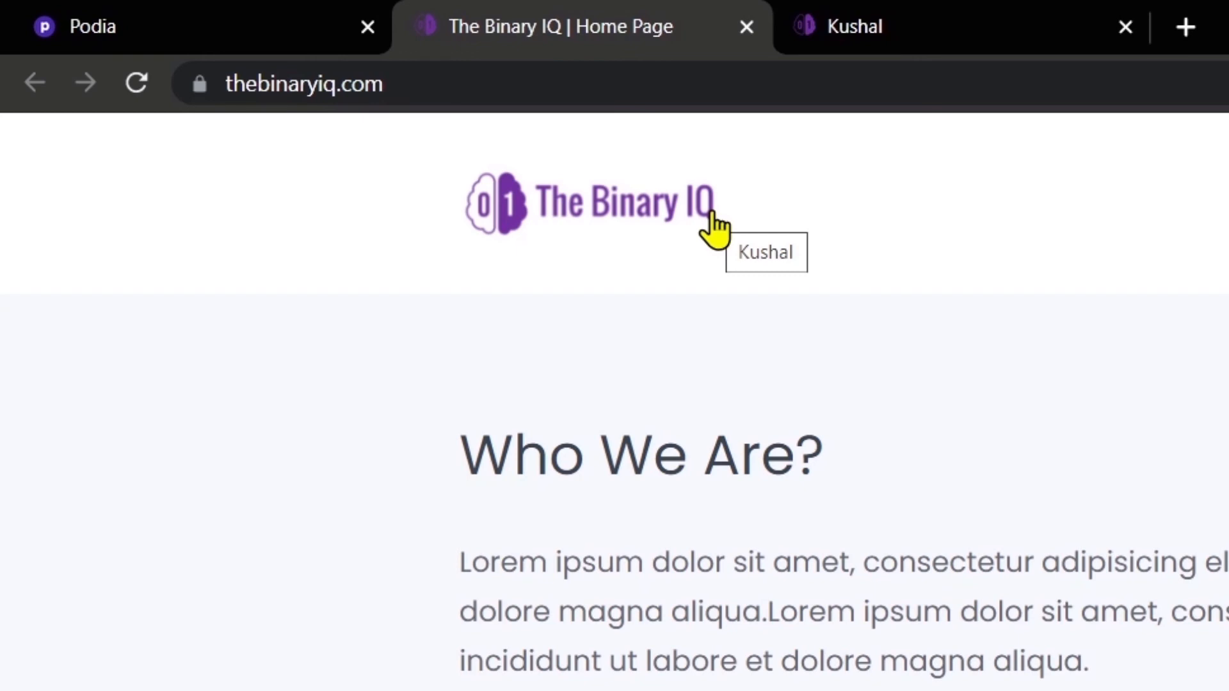
mouse_move(930, 55)
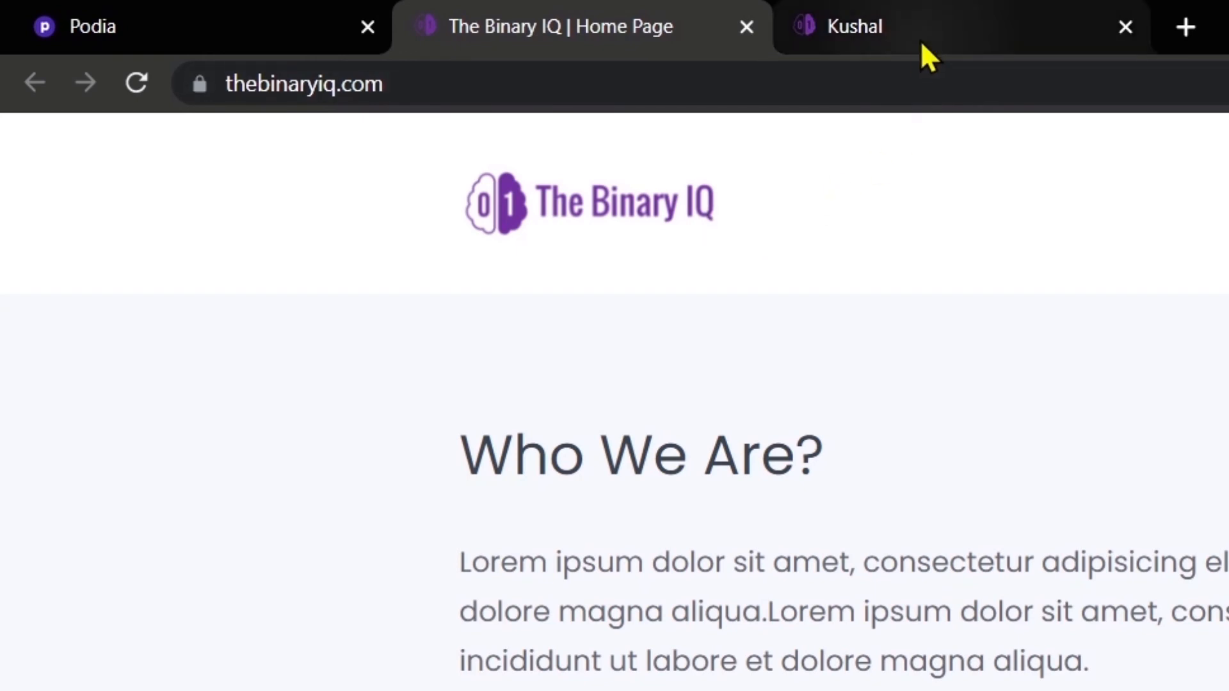
mouse_move(854, 27)
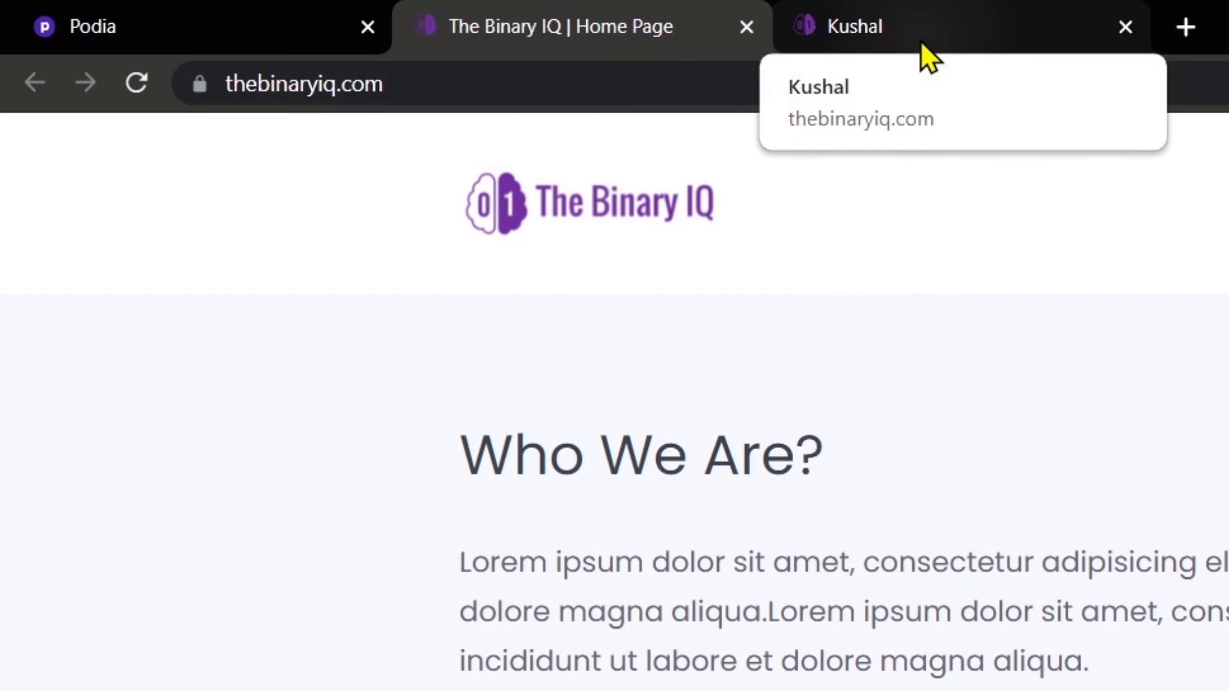
mouse_move(1126, 27)
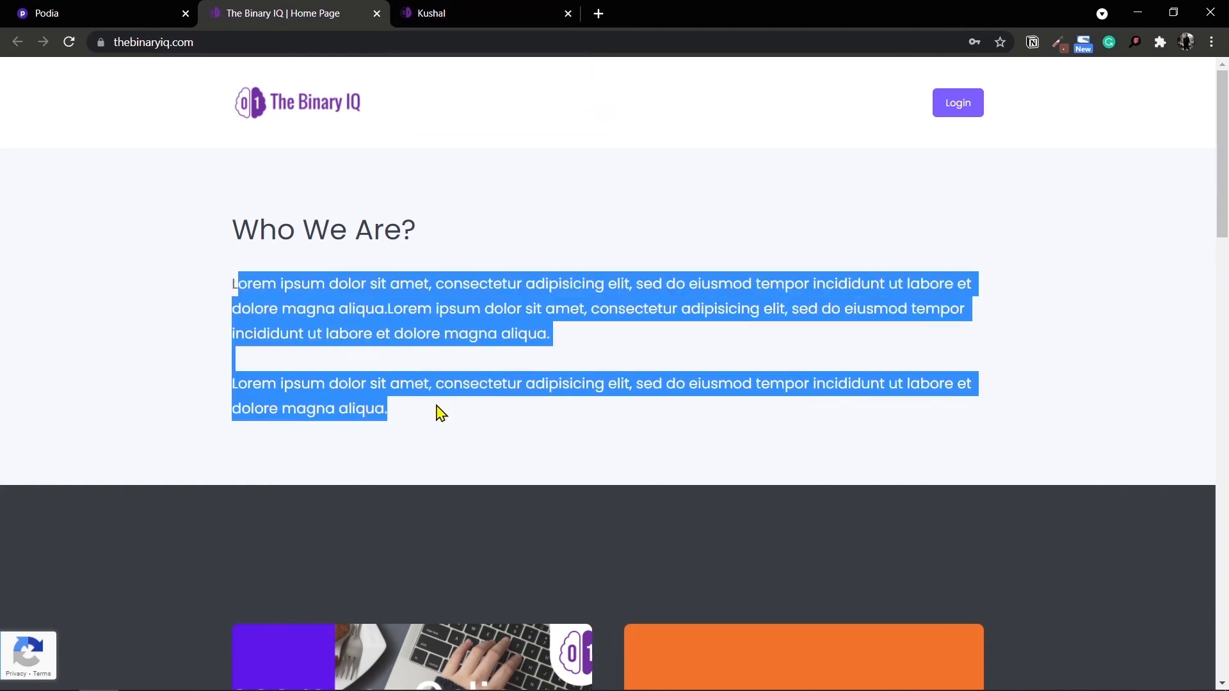
mouse_move(237, 288)
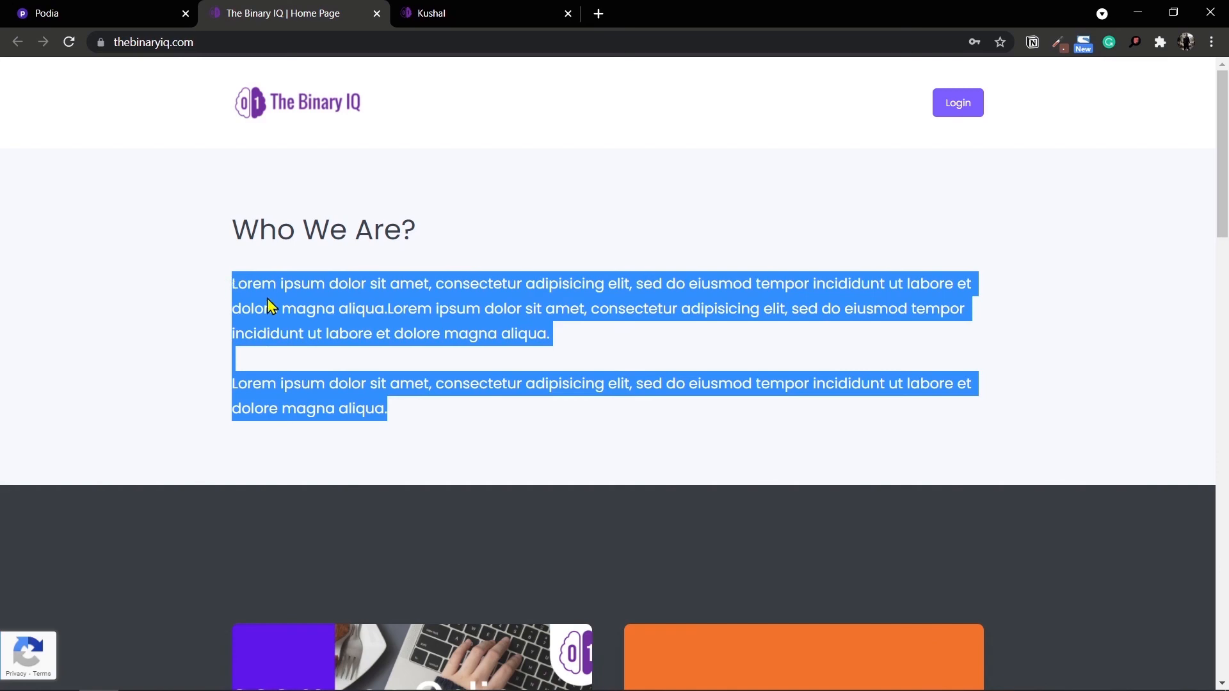
scroll("down", 3)
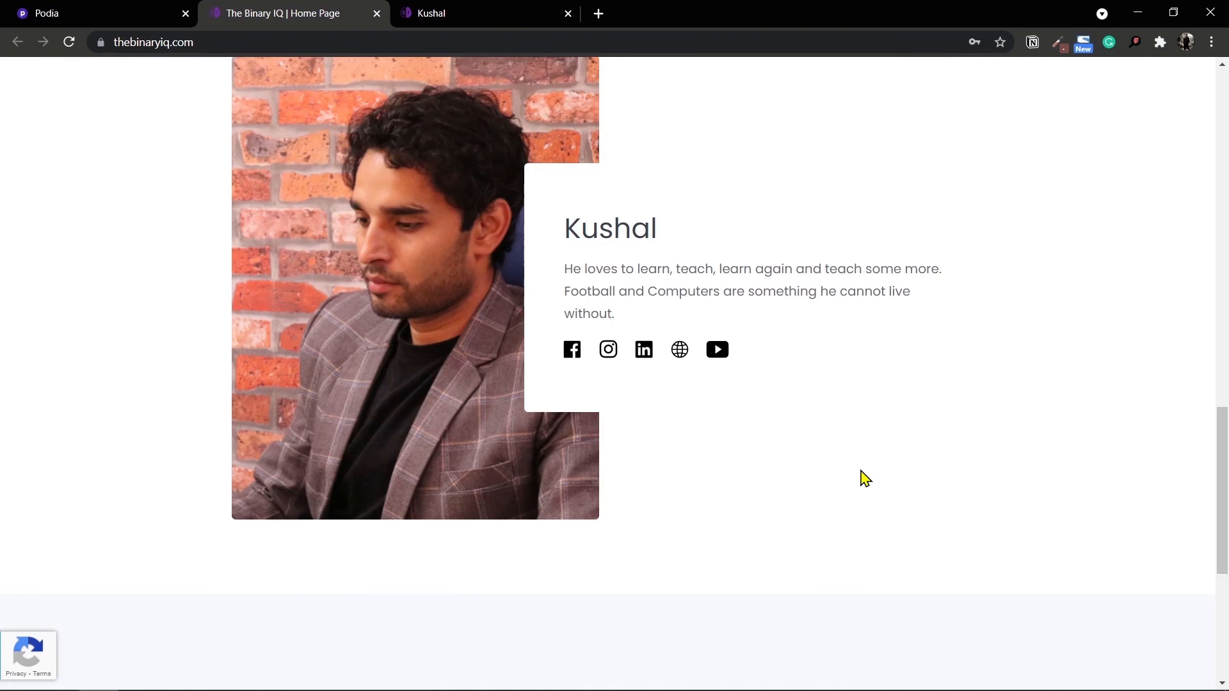
scroll("down", 3)
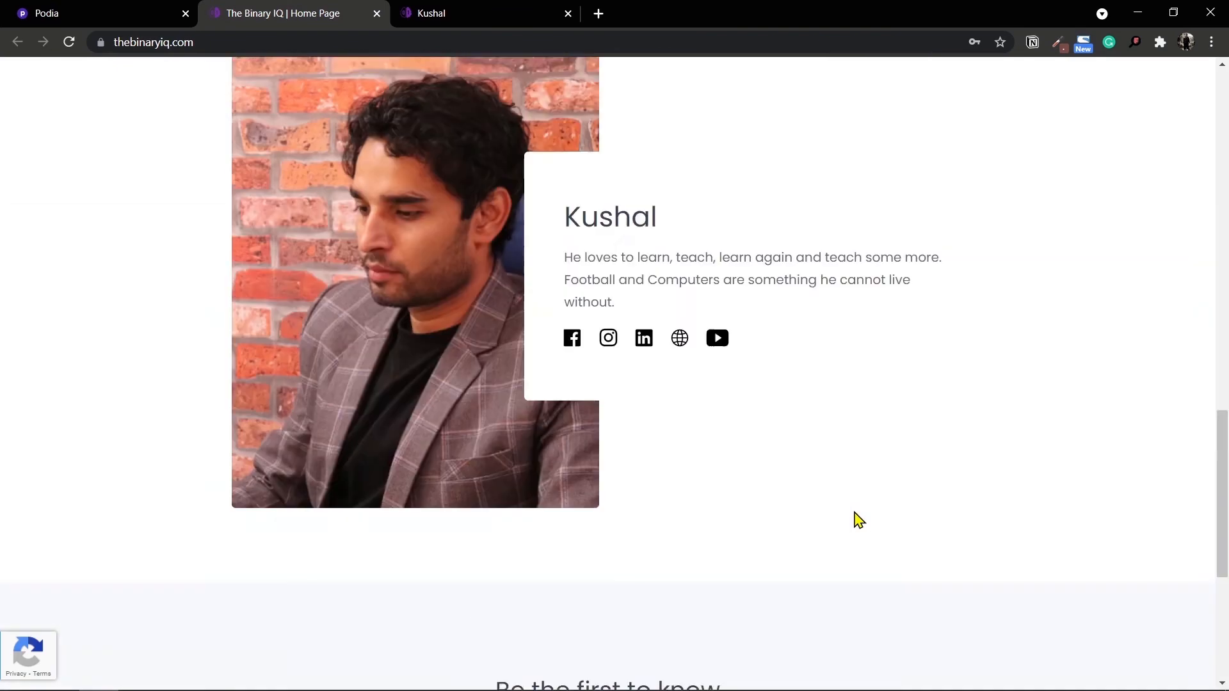
scroll("up", 3)
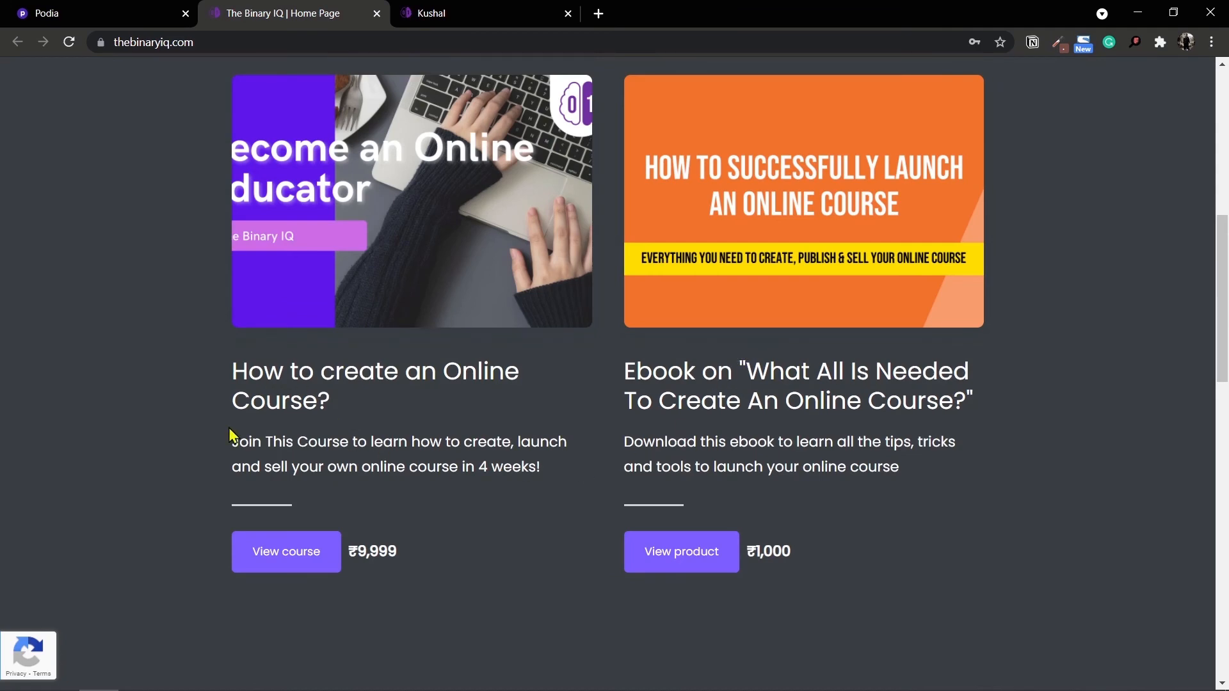
scroll("up", 3)
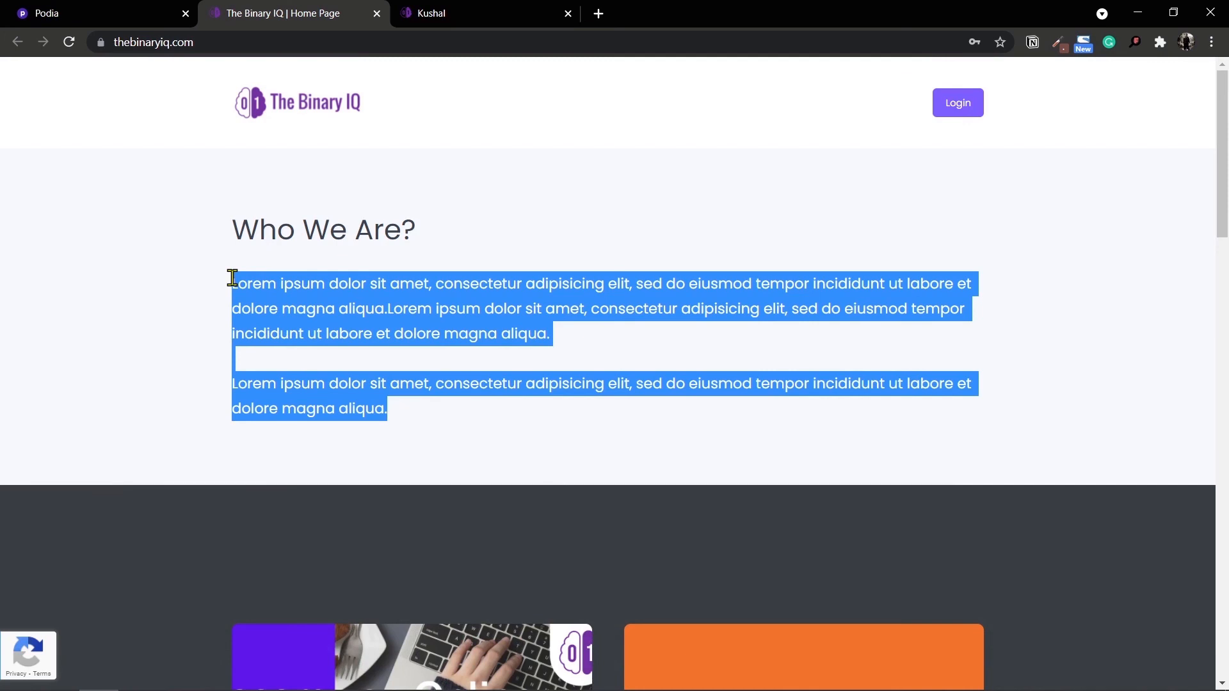
mouse_move(313, 276)
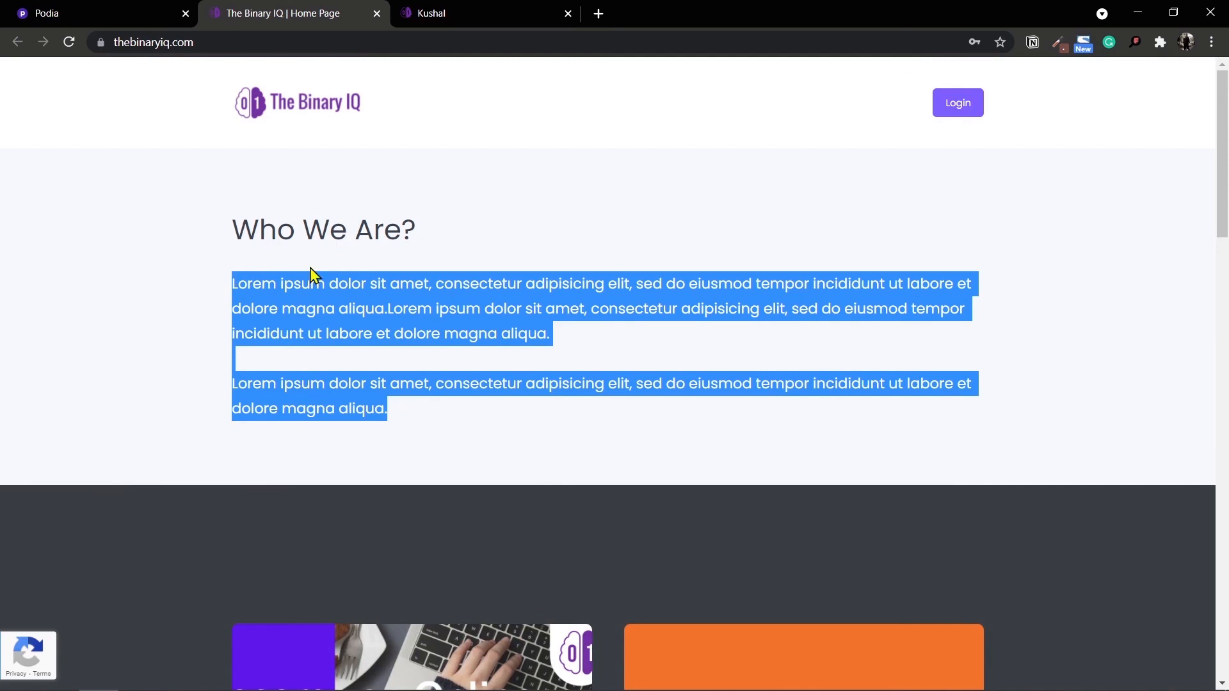